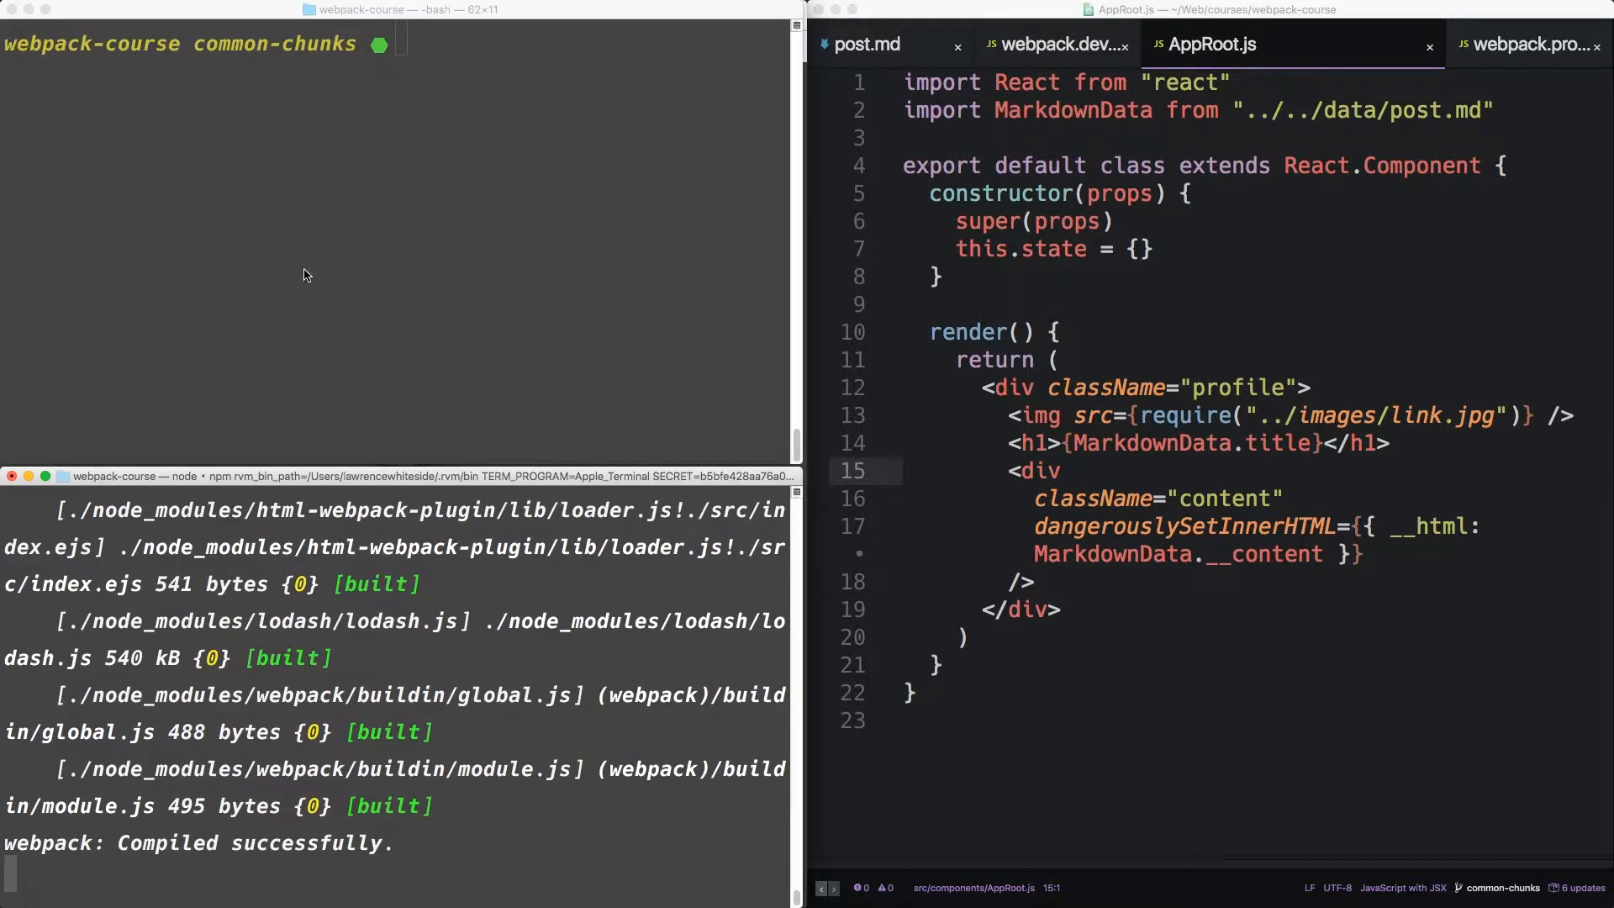
Install webpack-bundle-analyzer with npm in the top terminal pane.
text(npm)
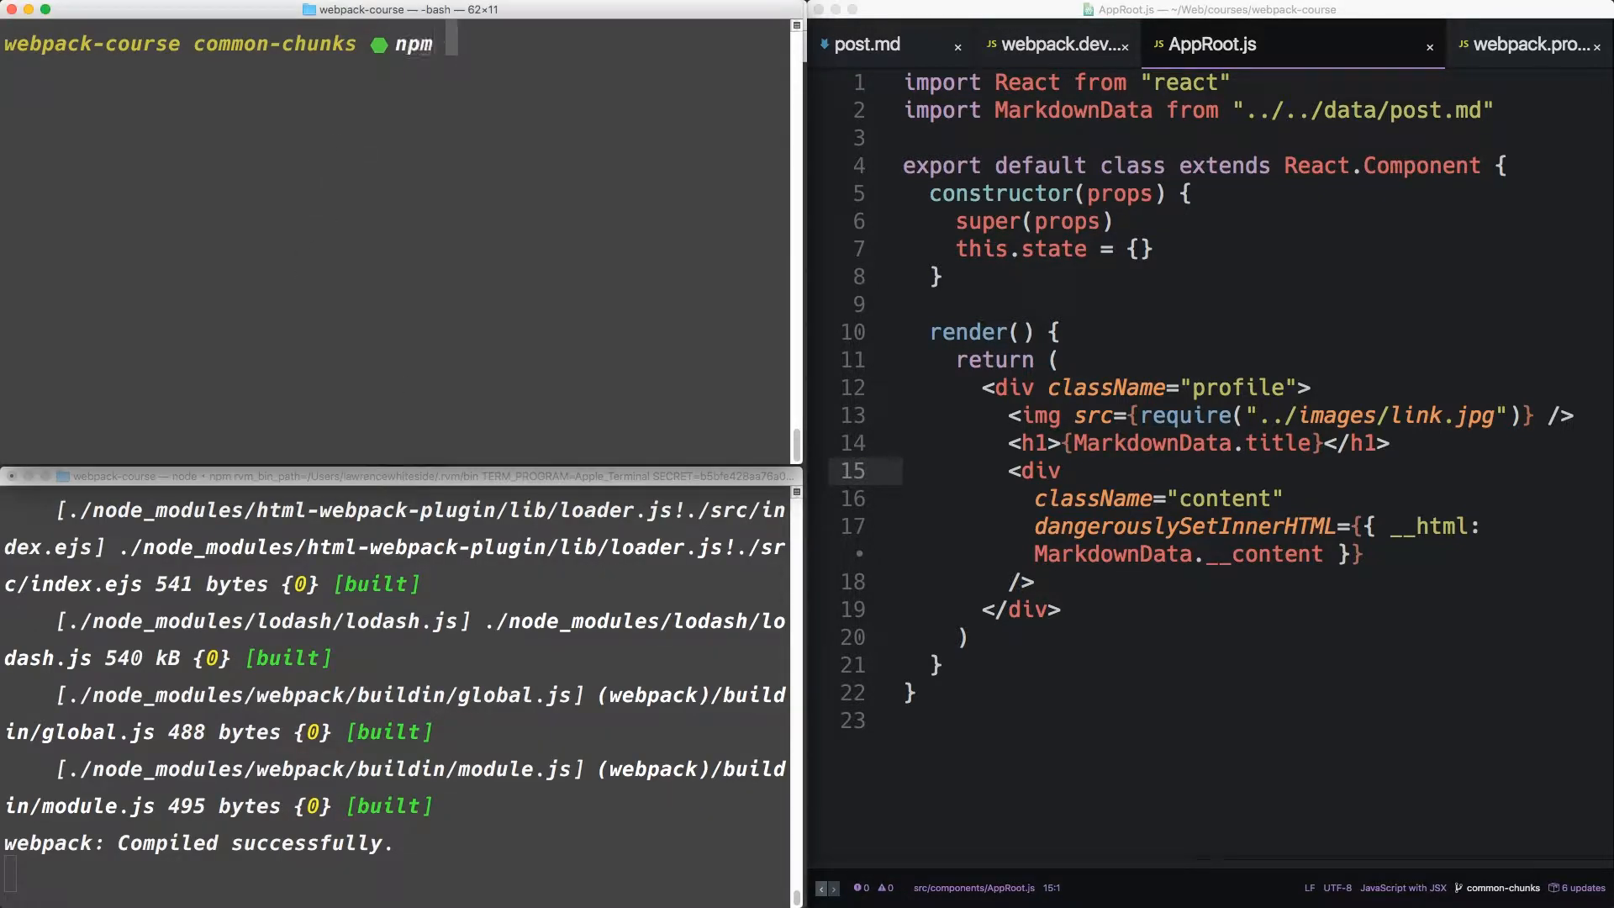
text(install)
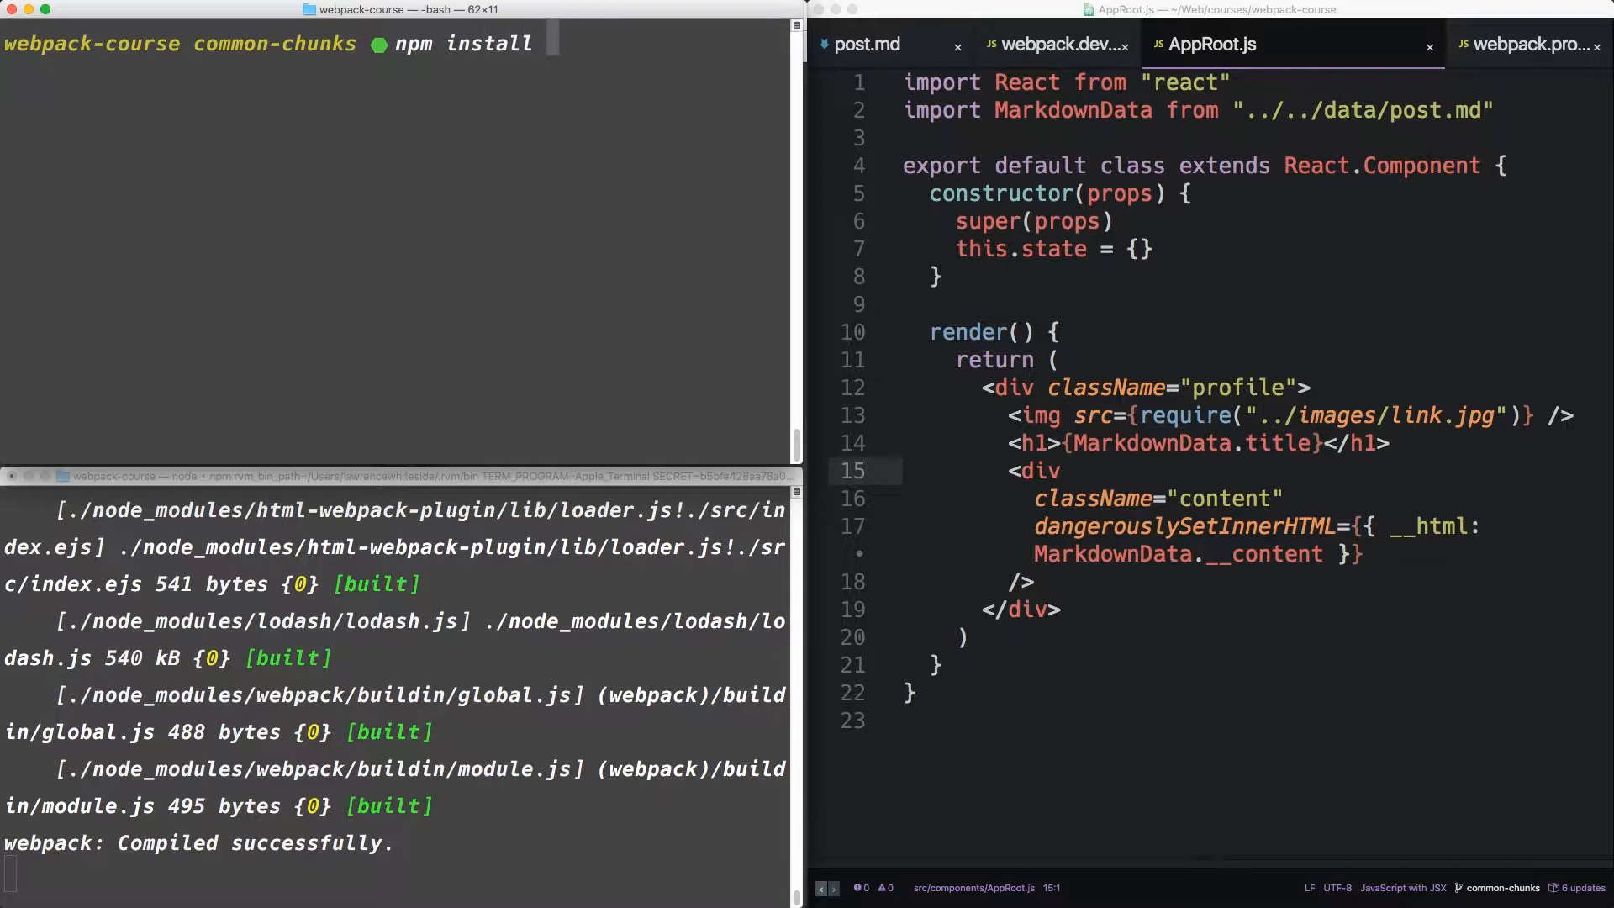
text(webpack-bundle-analyzer)
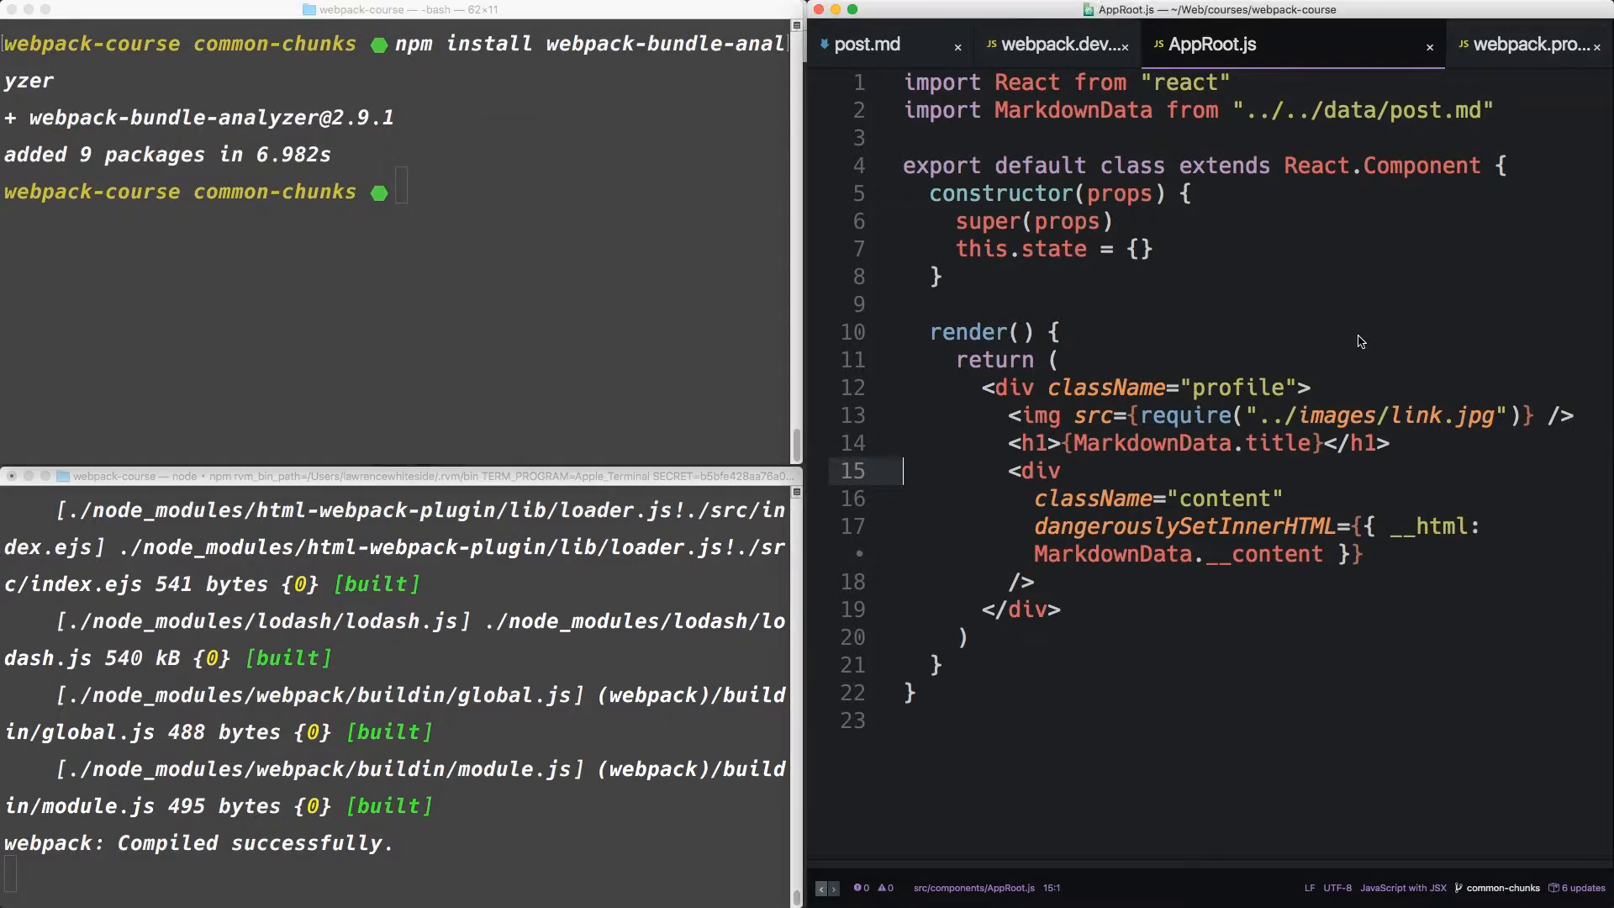
In webpack.dev.js, add const BundleAnalyzerPlugin = require("webpack-bundle-analyzer").BundleAnalyzerPlugin.
click(1058, 45)
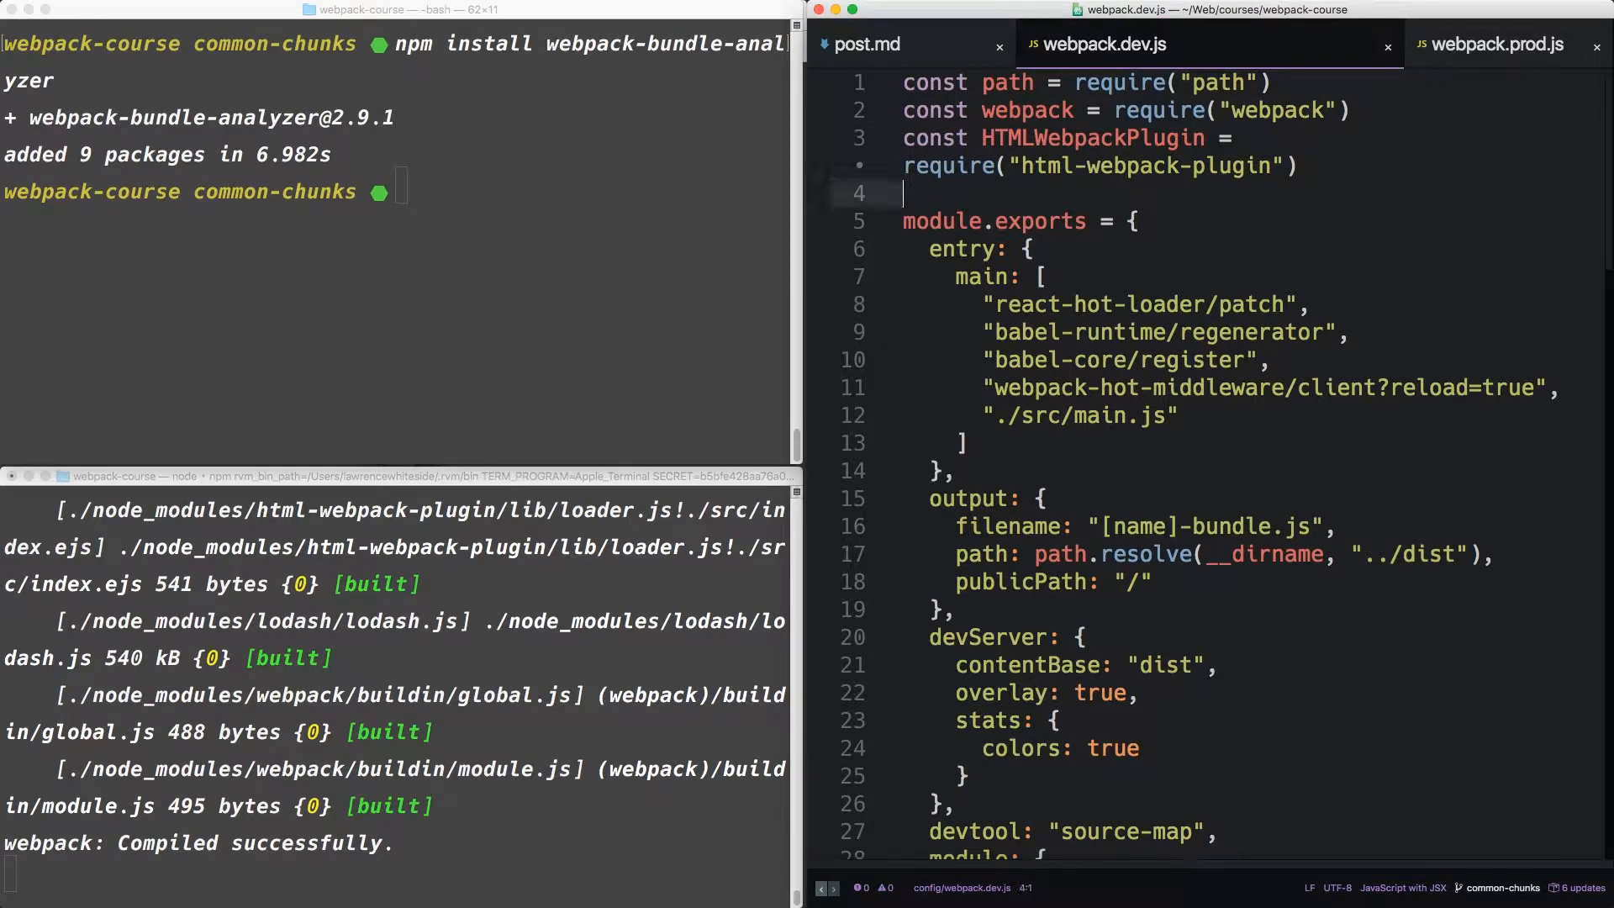
text(cons)
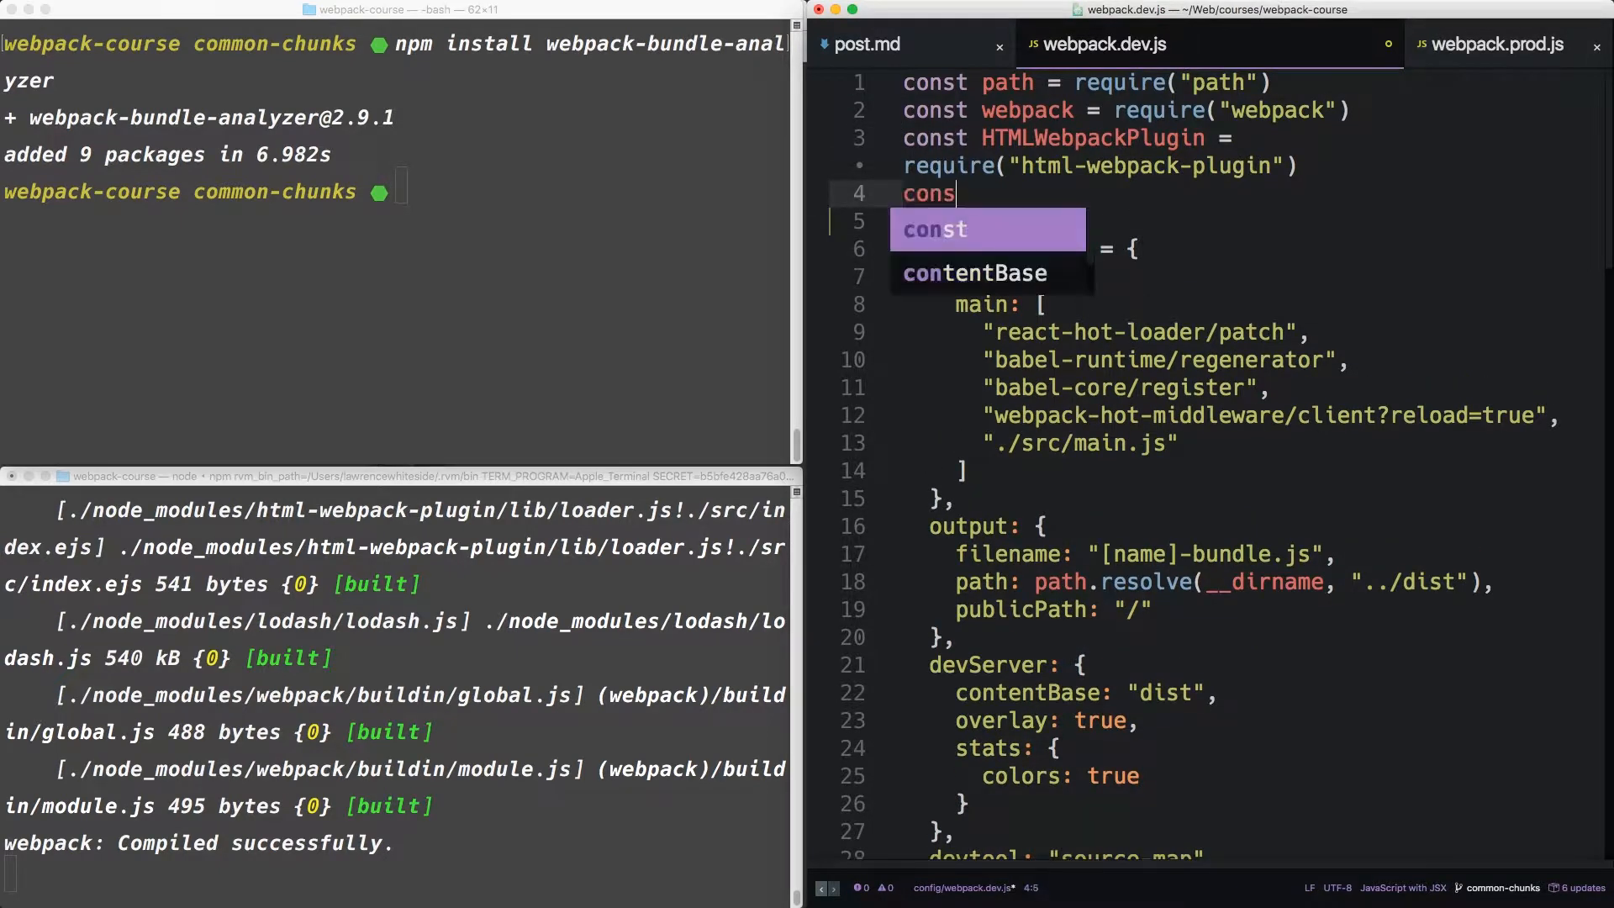
text(Bundle)
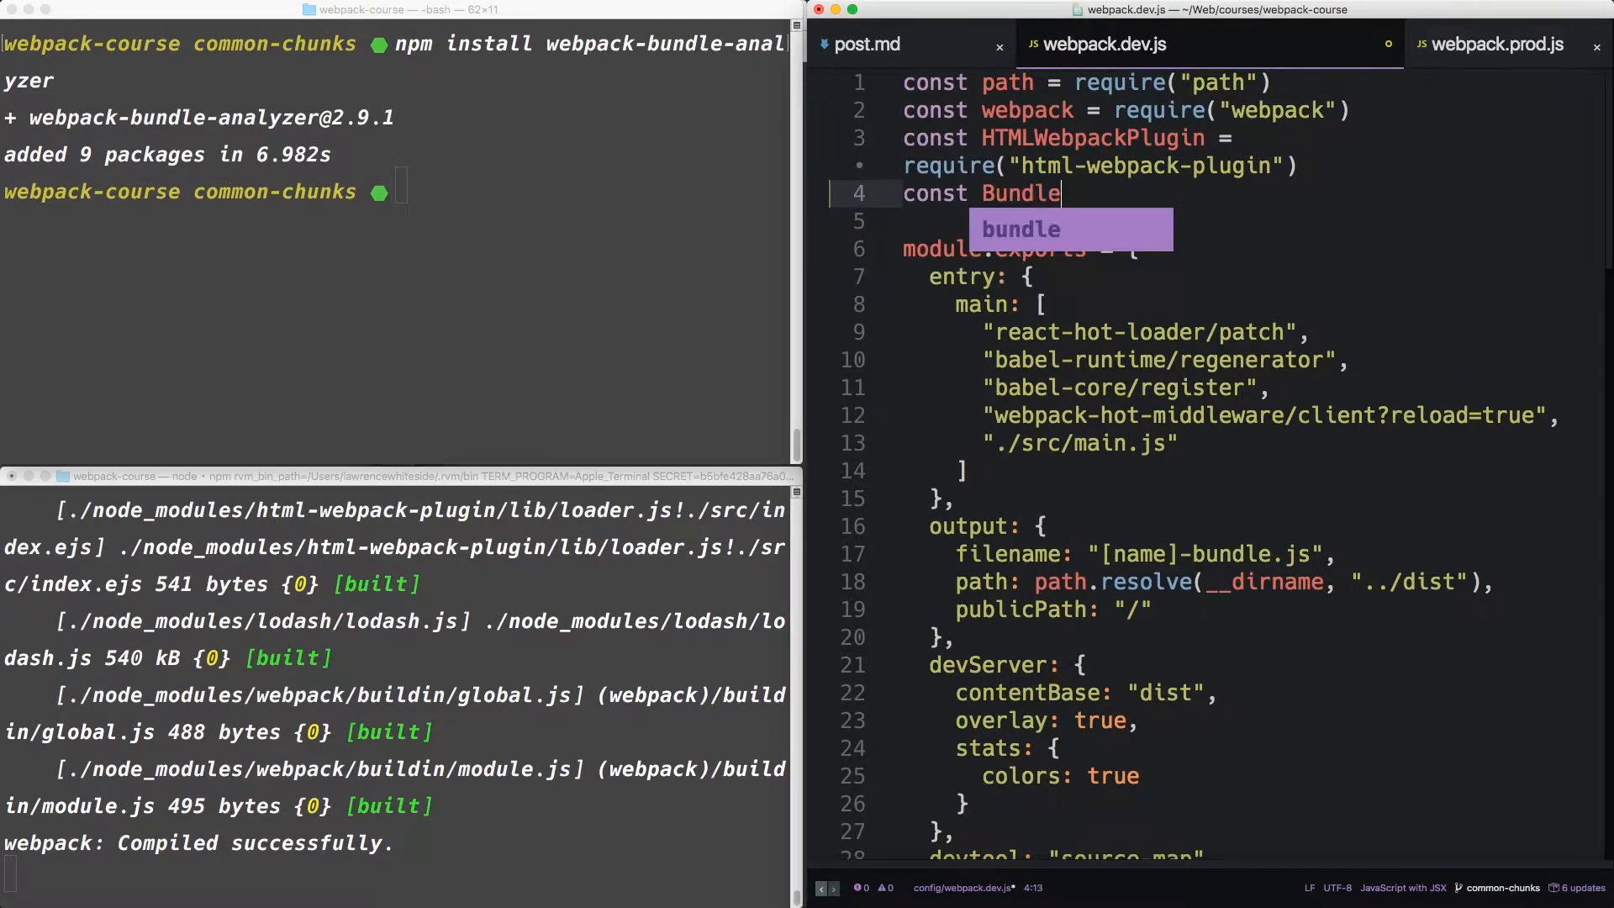
text(Anal)
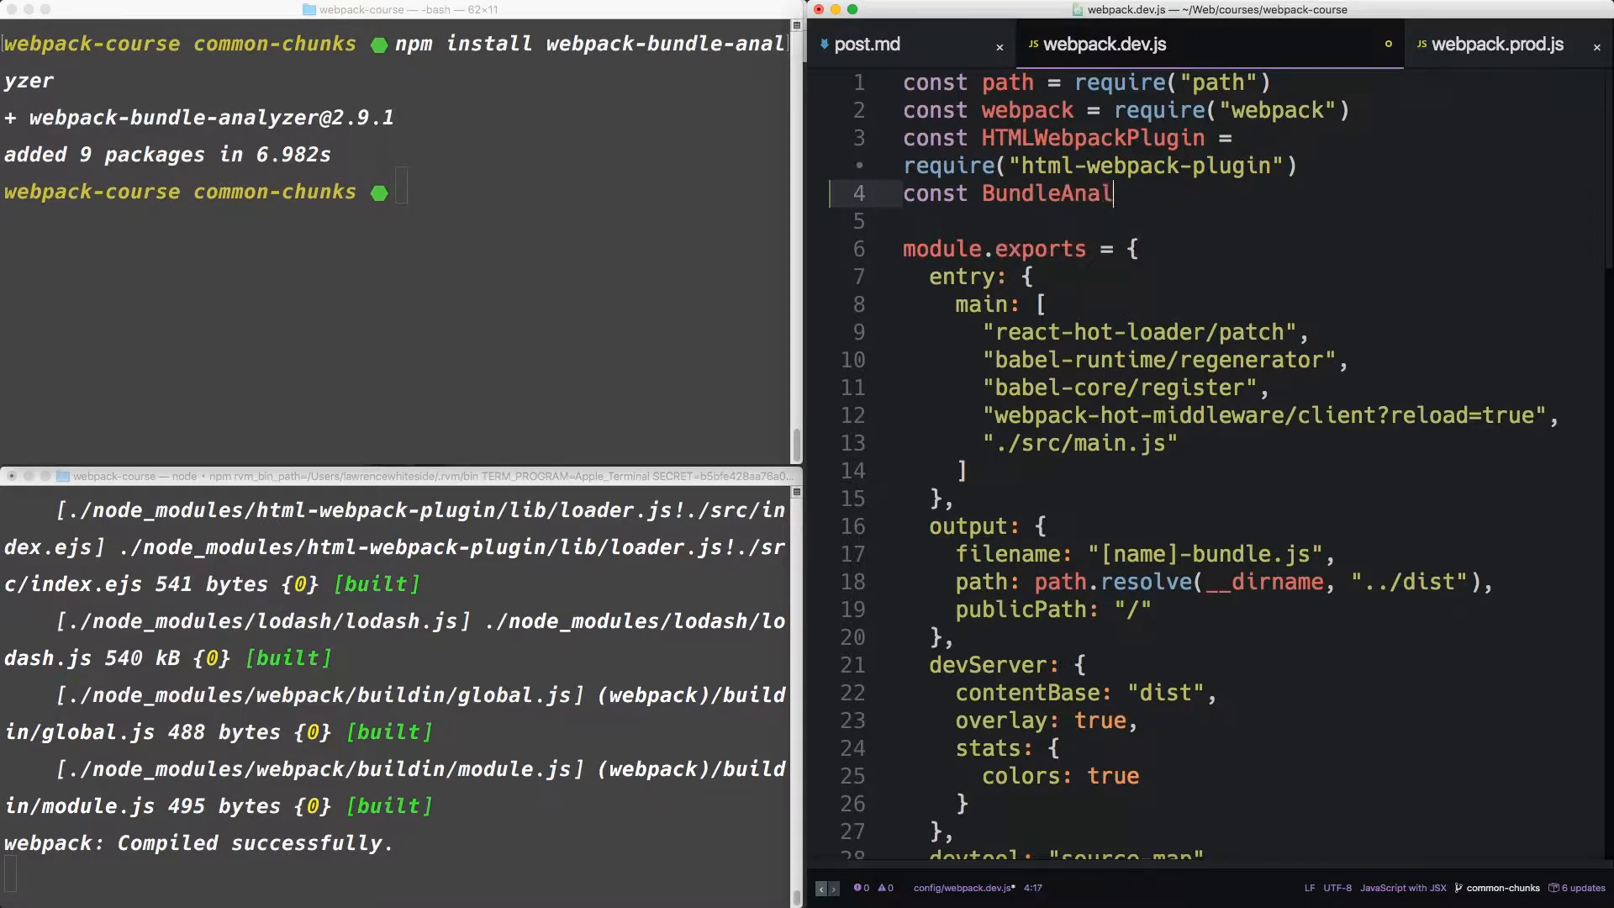
text(yzer)
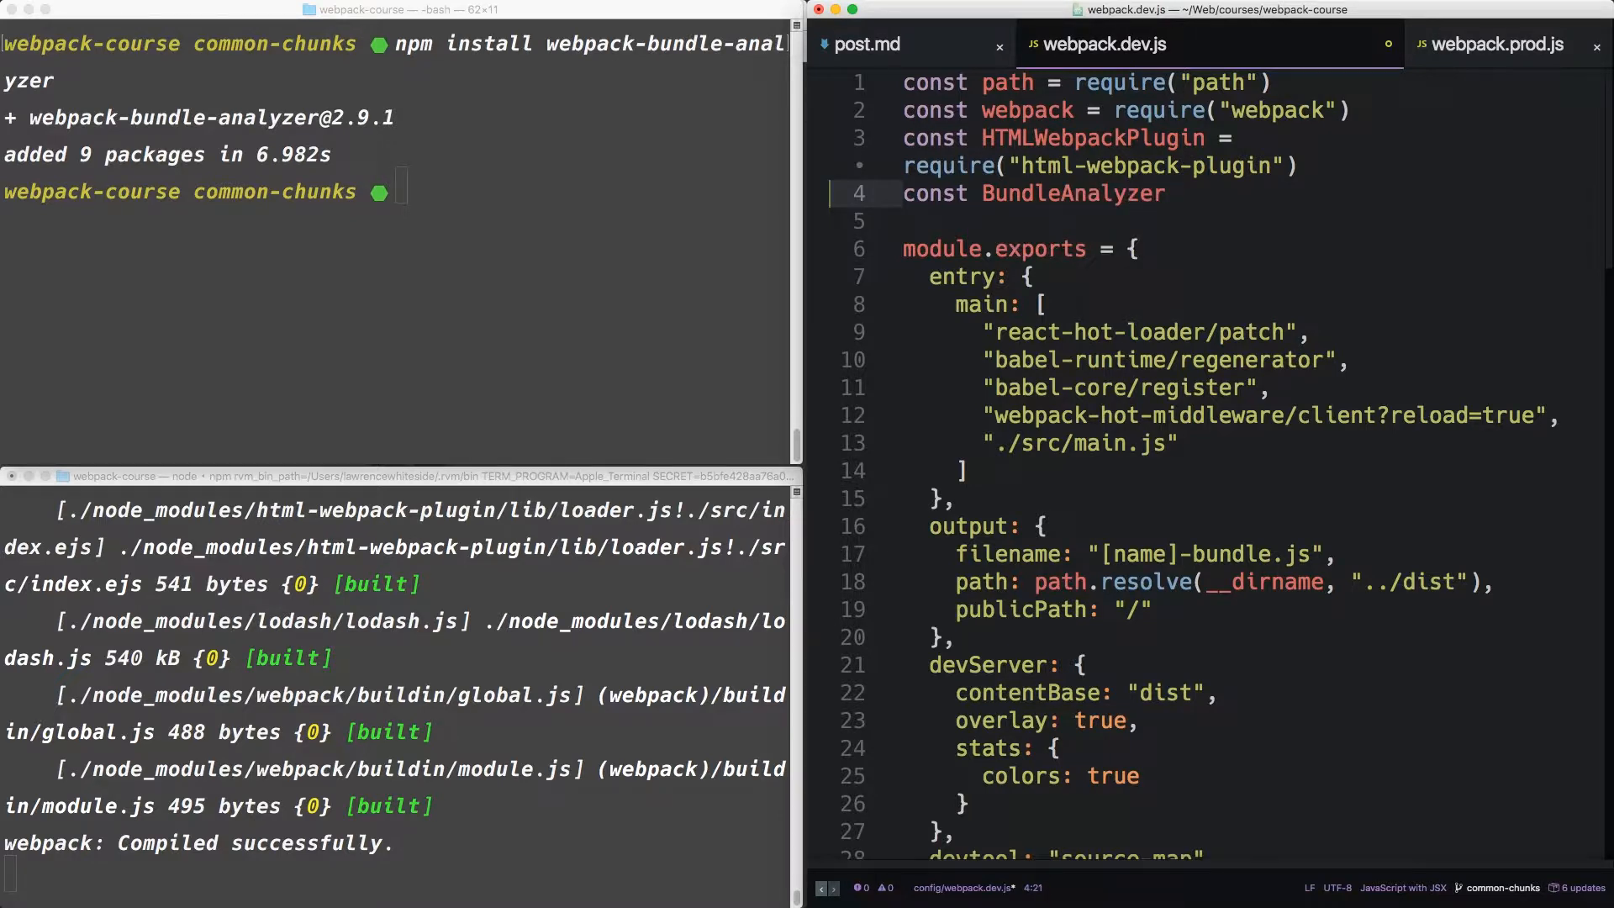
text(Plugin = require)
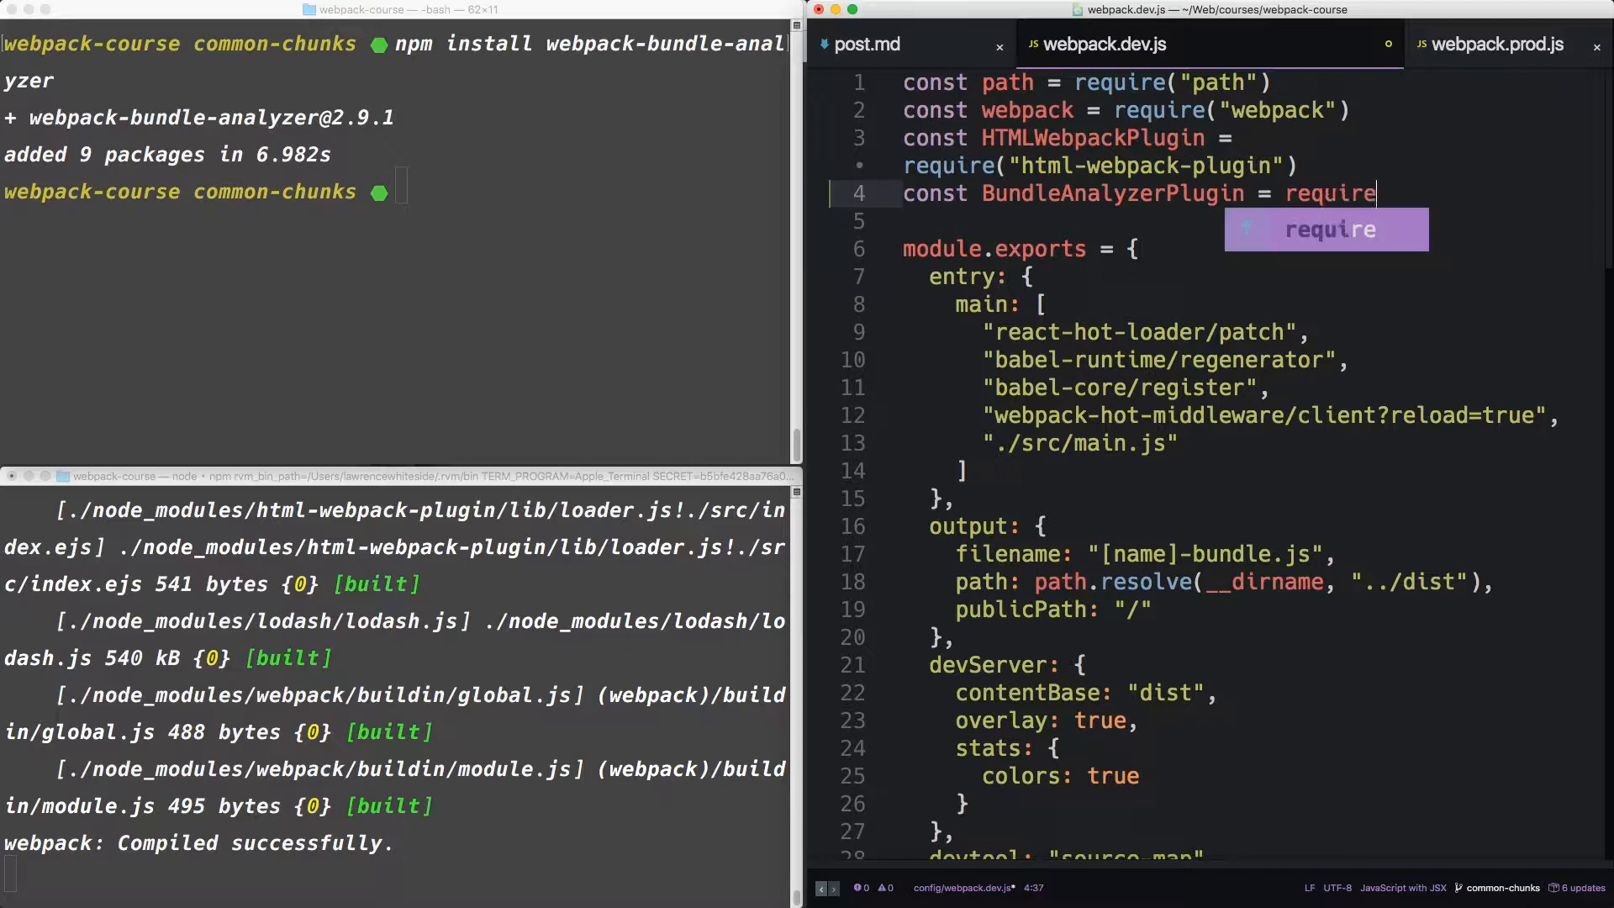
text(("webpac")
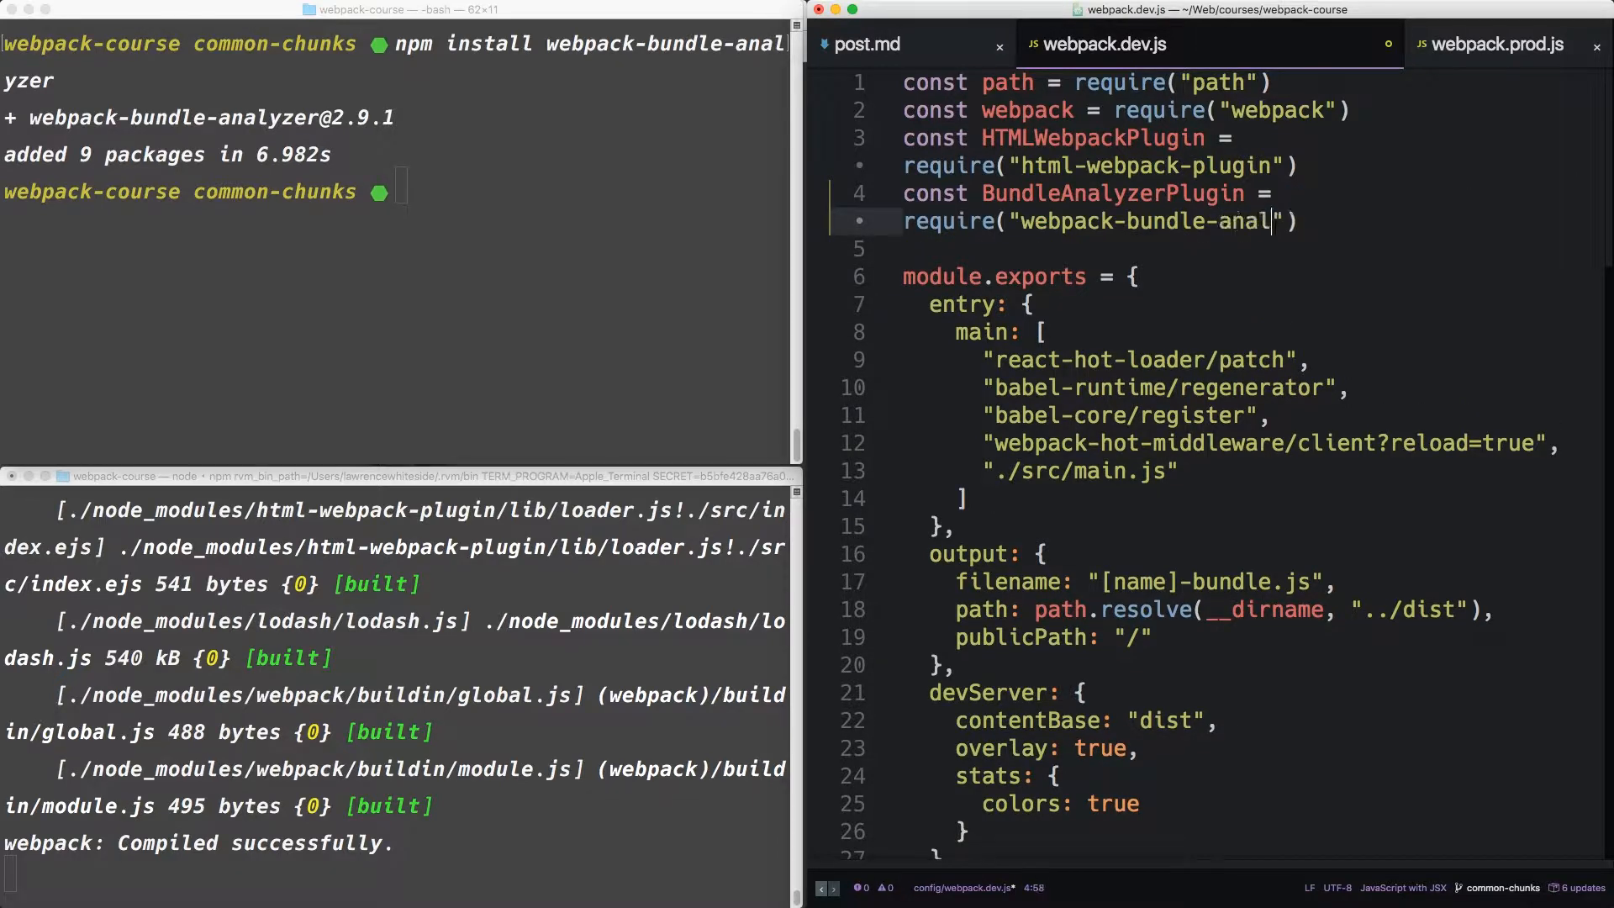
text(yzer"))
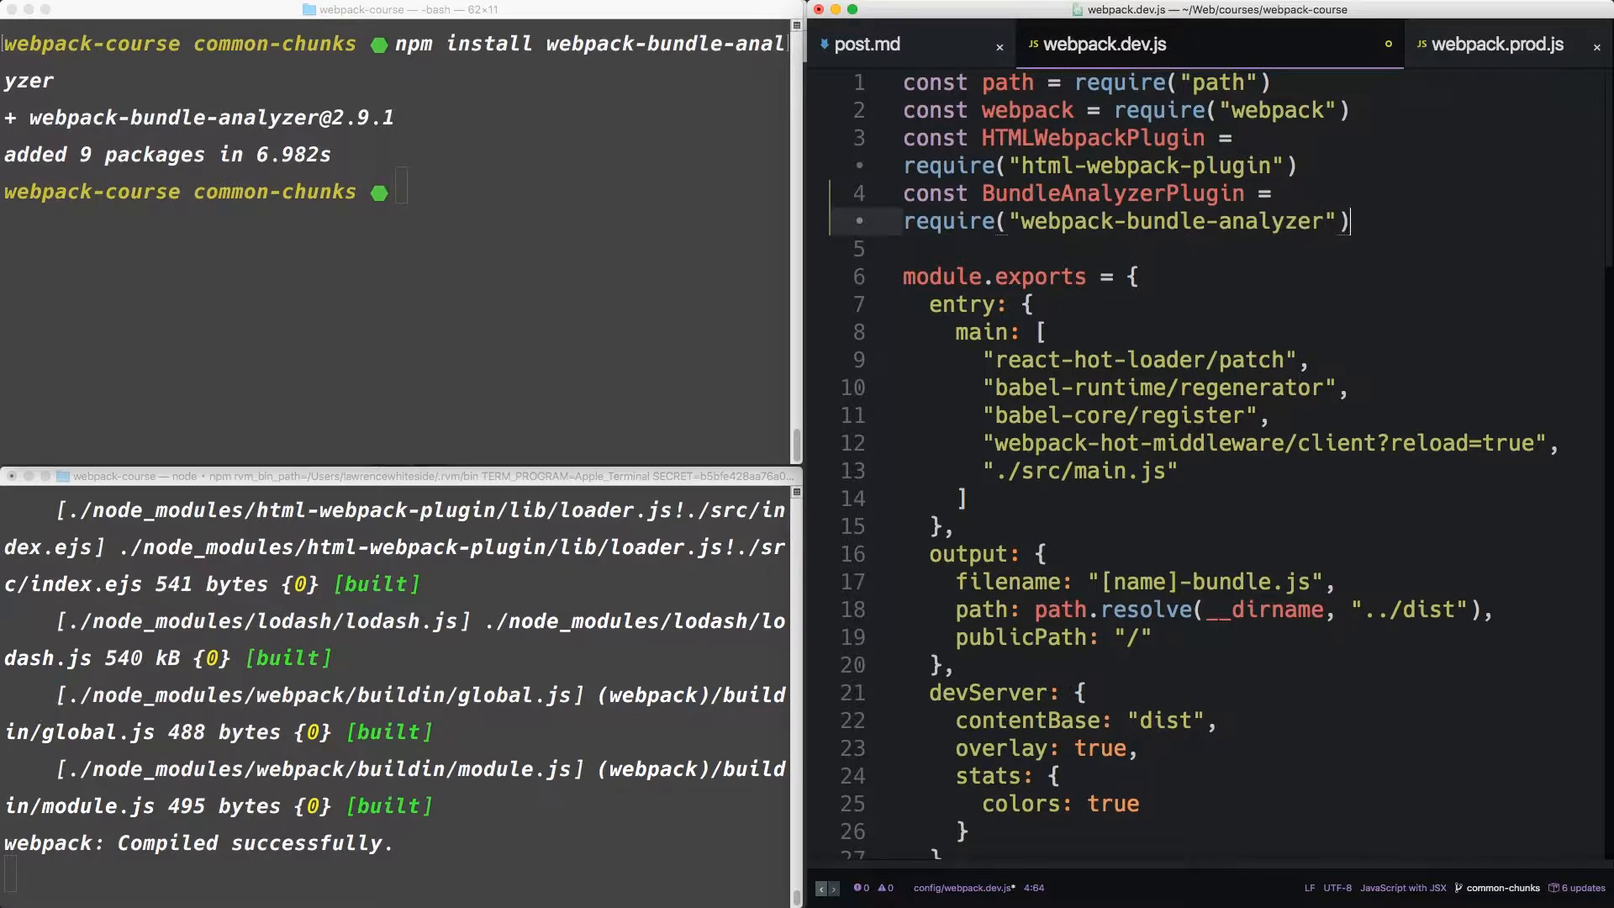
text(.Bn)
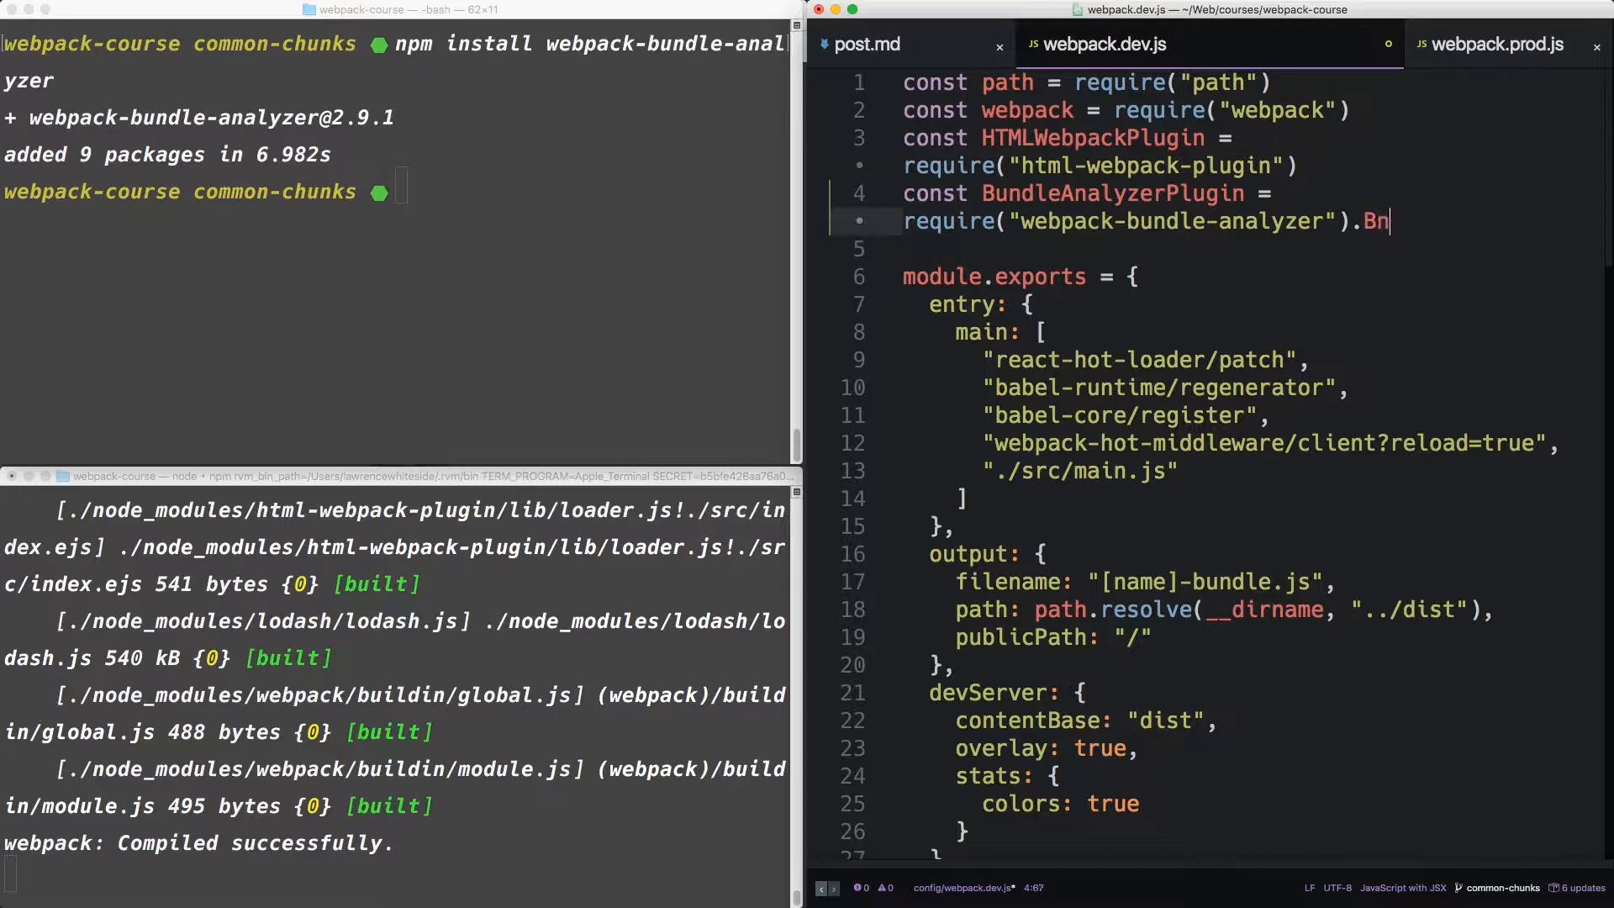
text(undleAnalyzerPlugin)
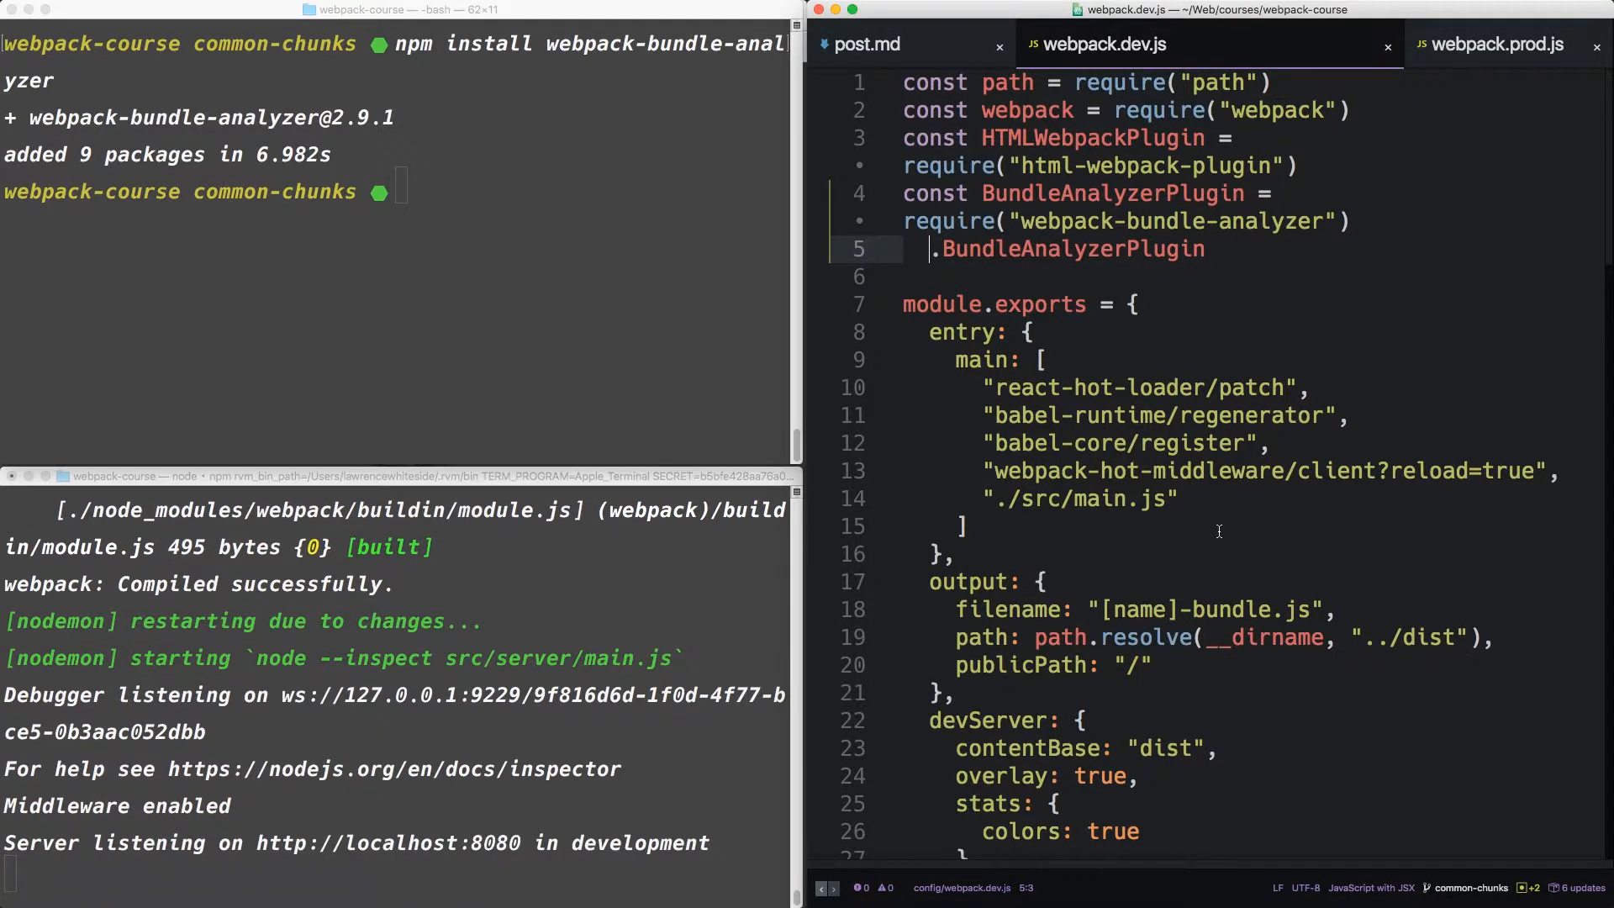
Add new BundleAnalyzerPlugin({ generateStatsFile: true }) to the dev config's plugins array.
scroll(down, 3)
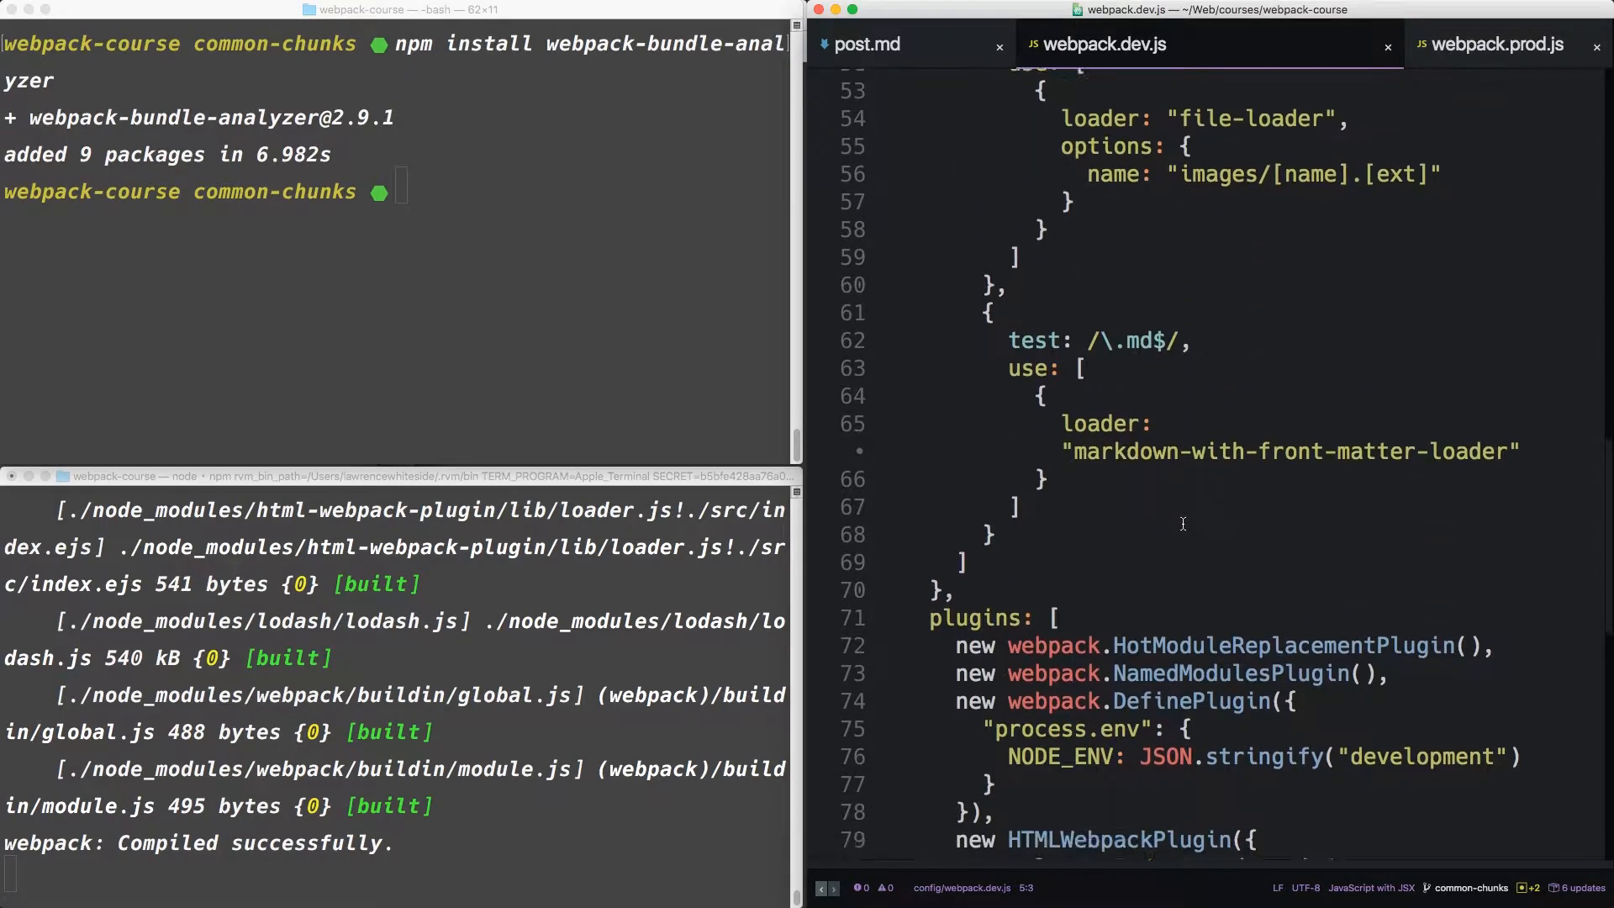
scroll(down, 3)
text(new BundleAnalyzerPlugin)
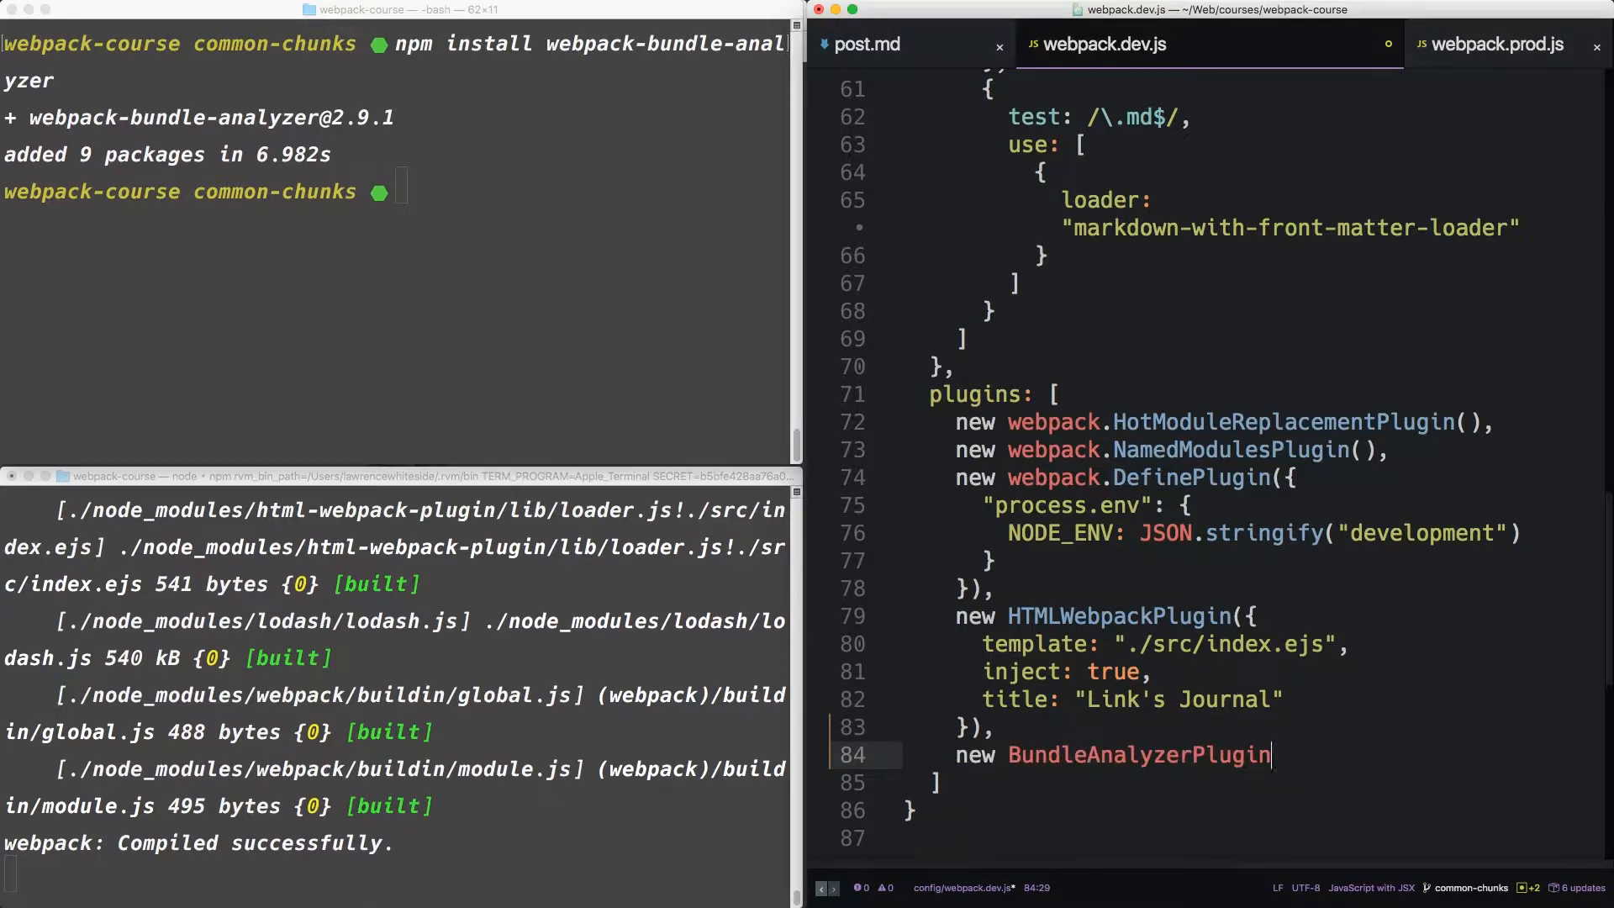
text(())
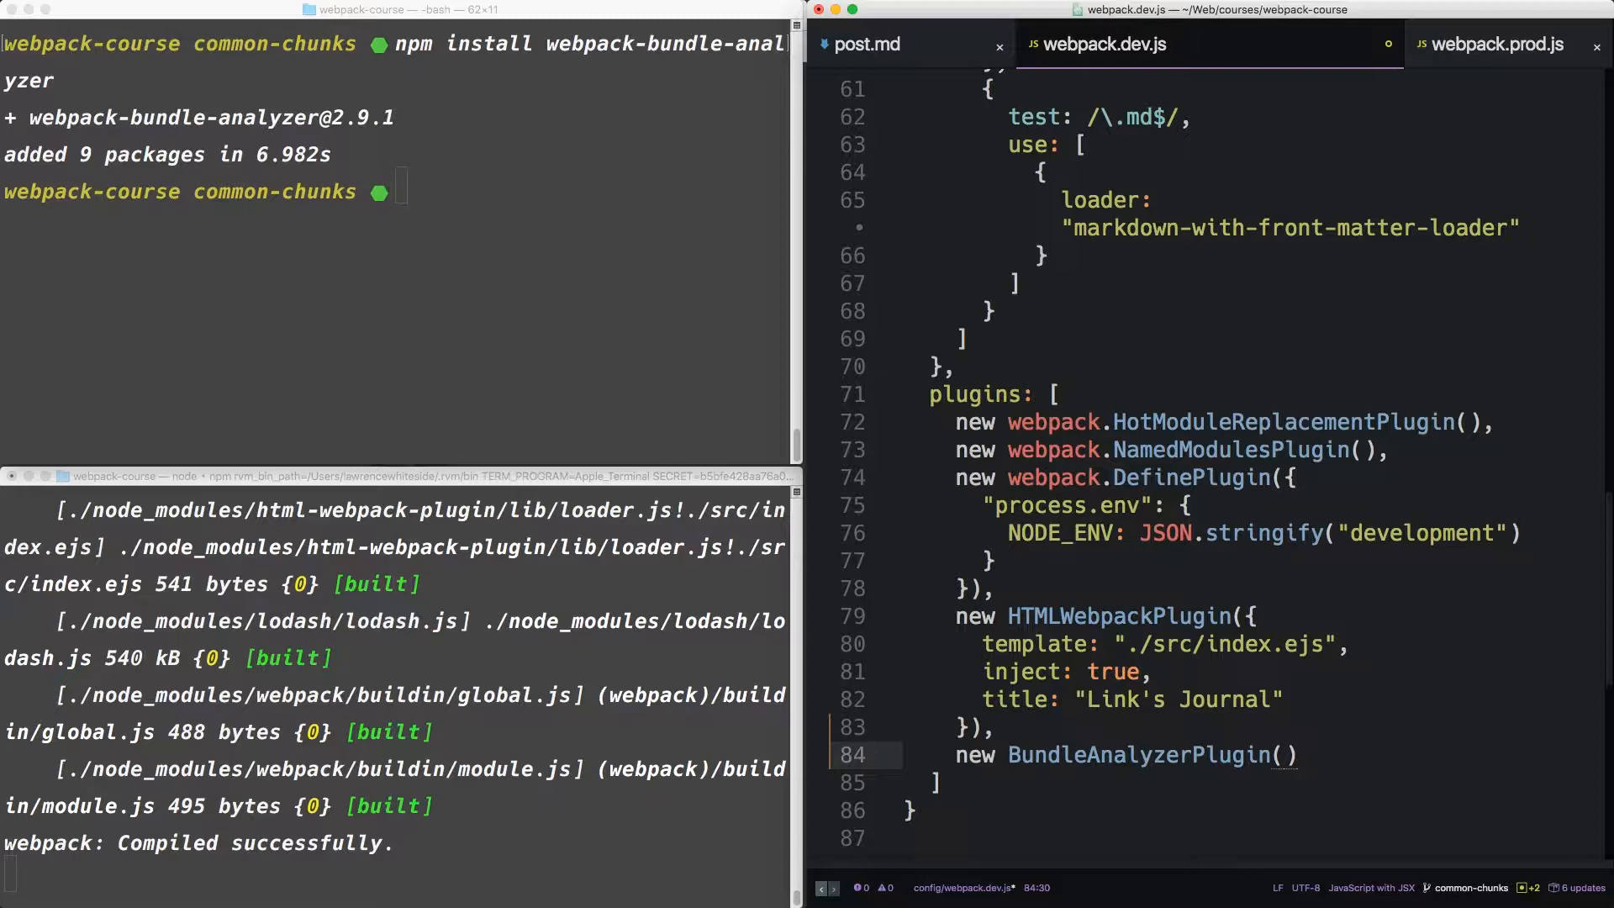
text({)
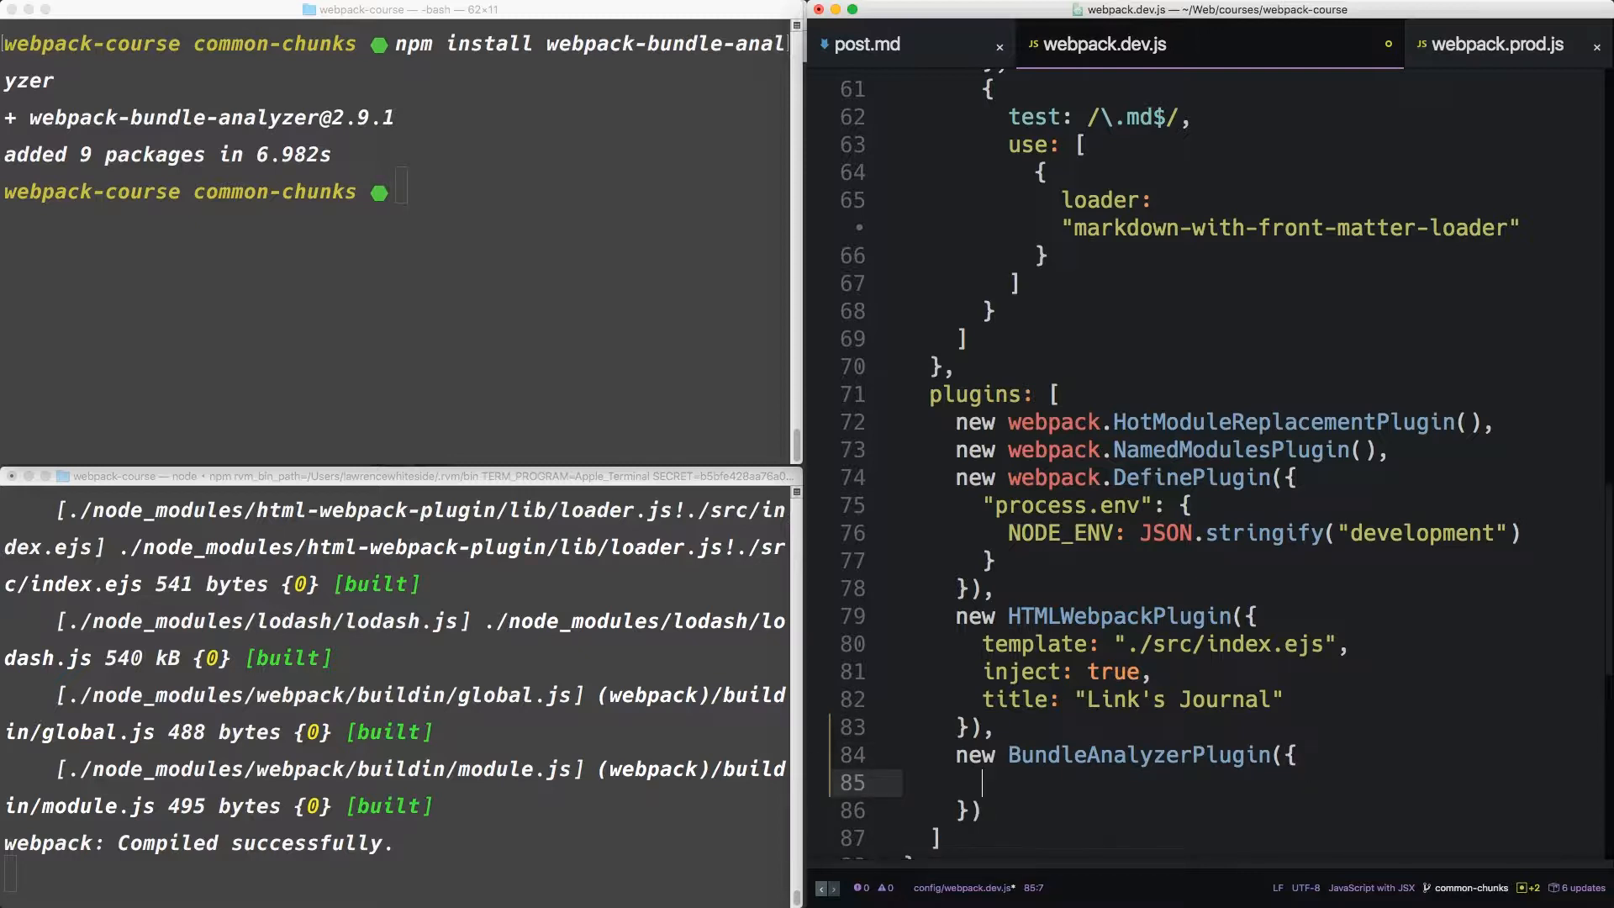
text(generate)
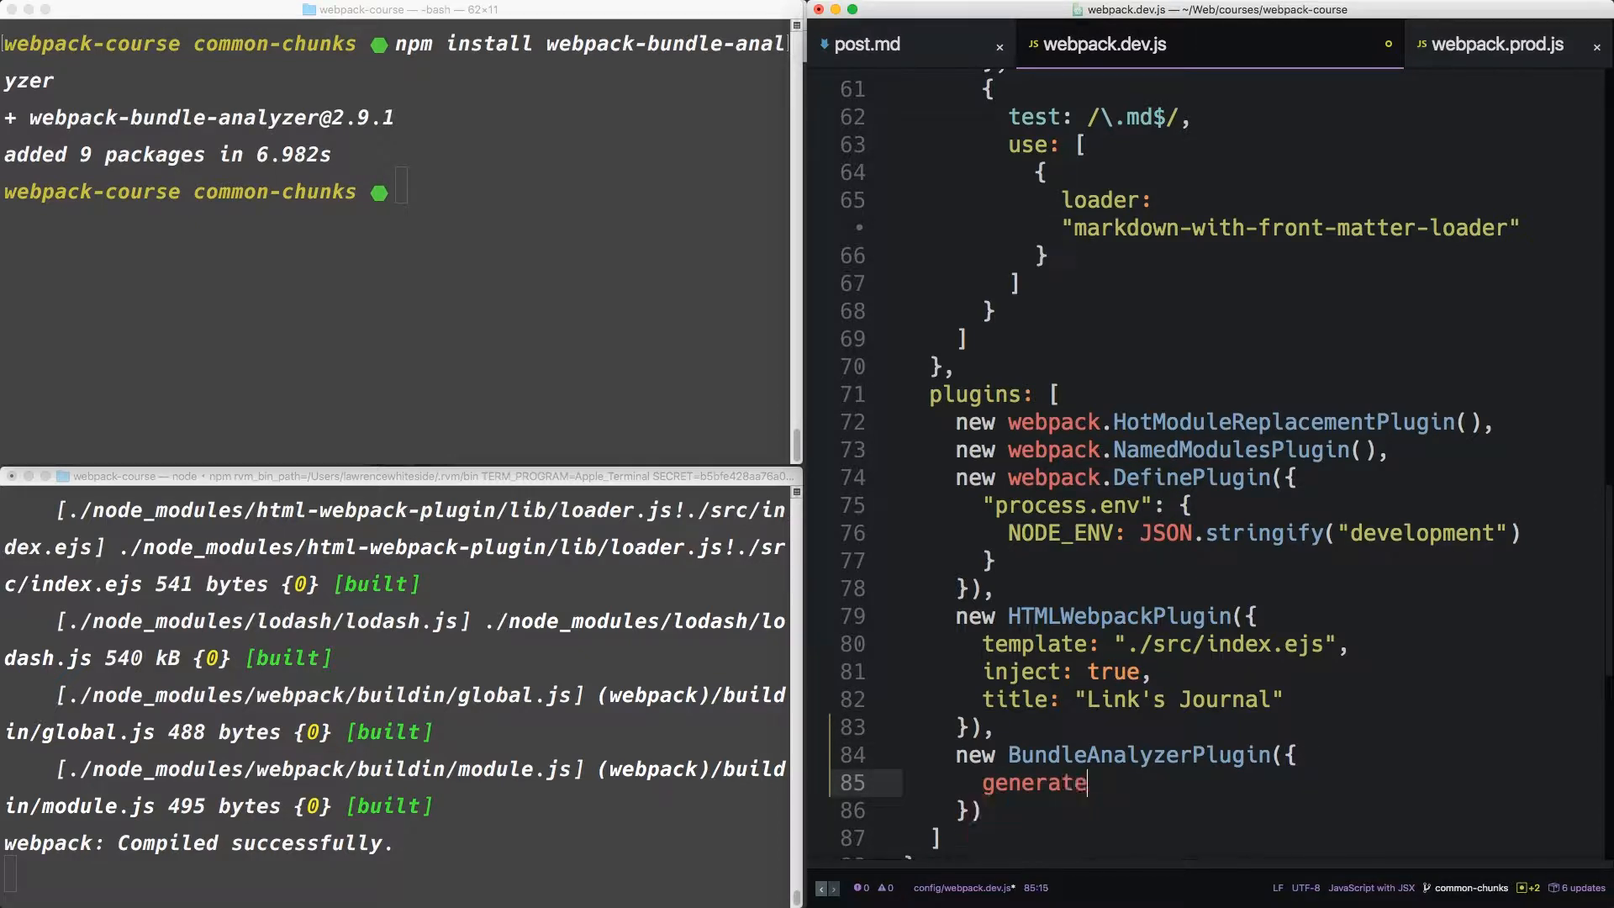
text(Stats)
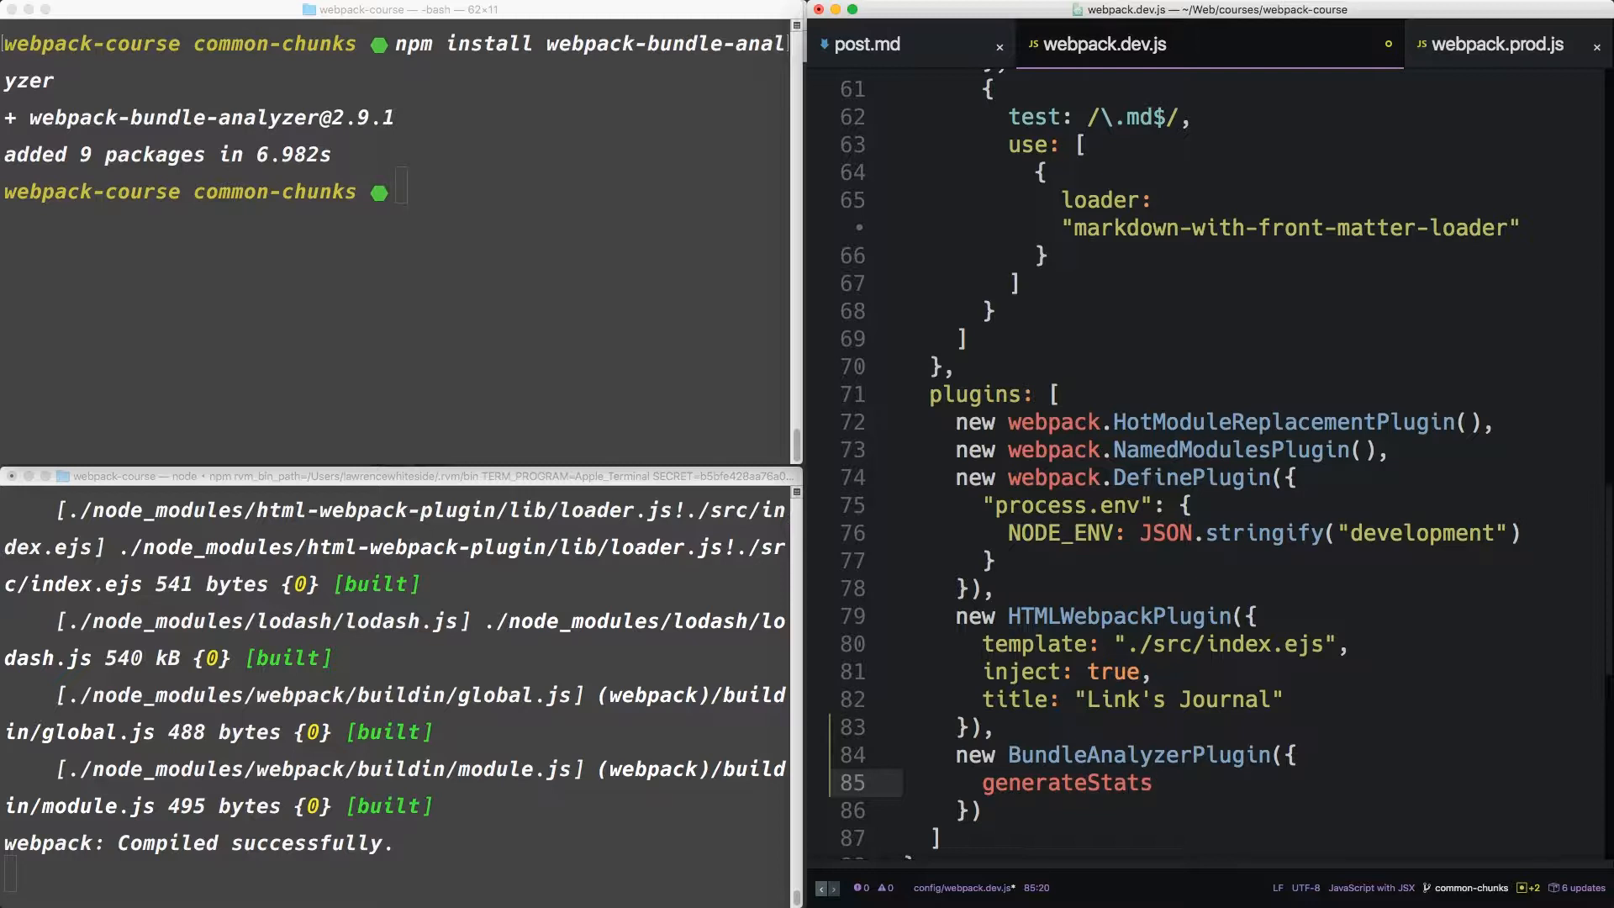
text(File: t)
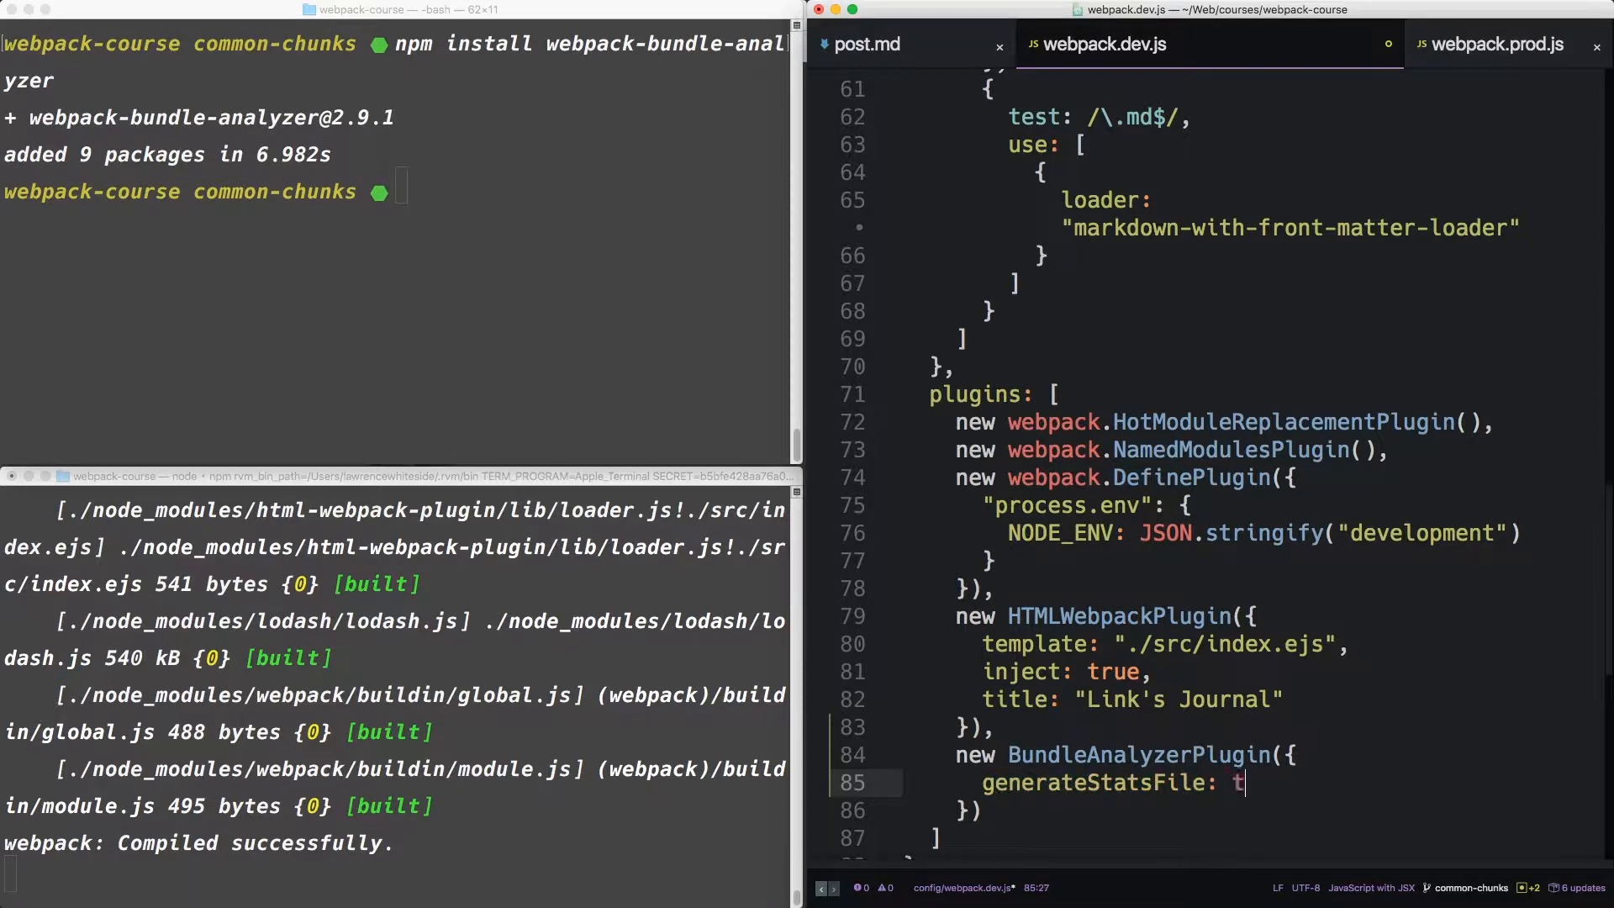
text(rue)
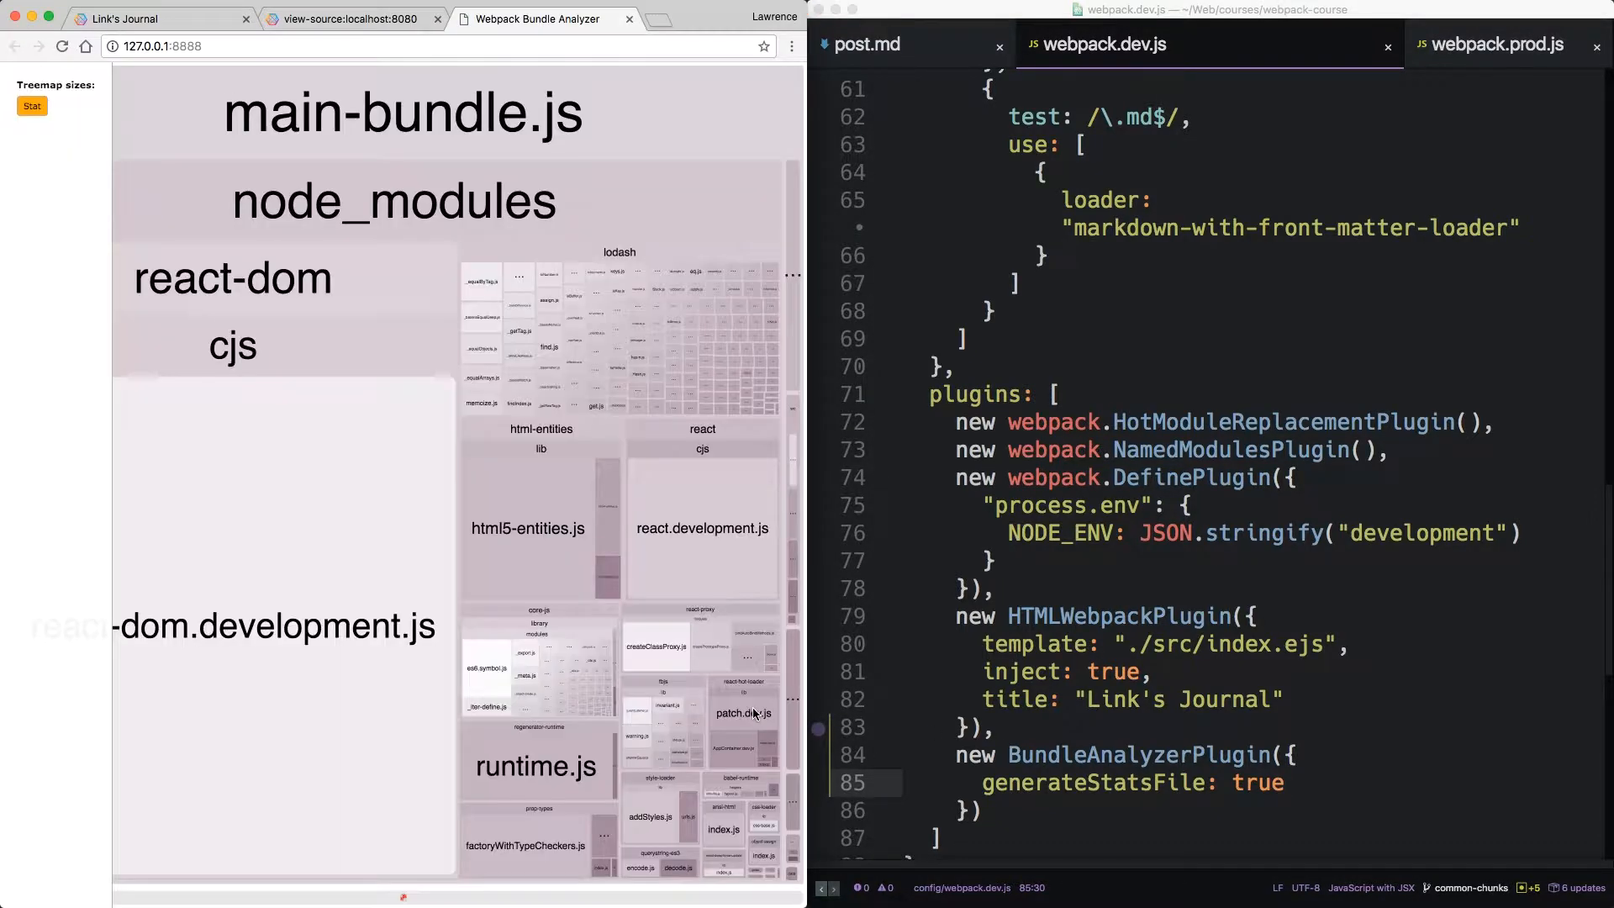
mouse_move(995, 542)
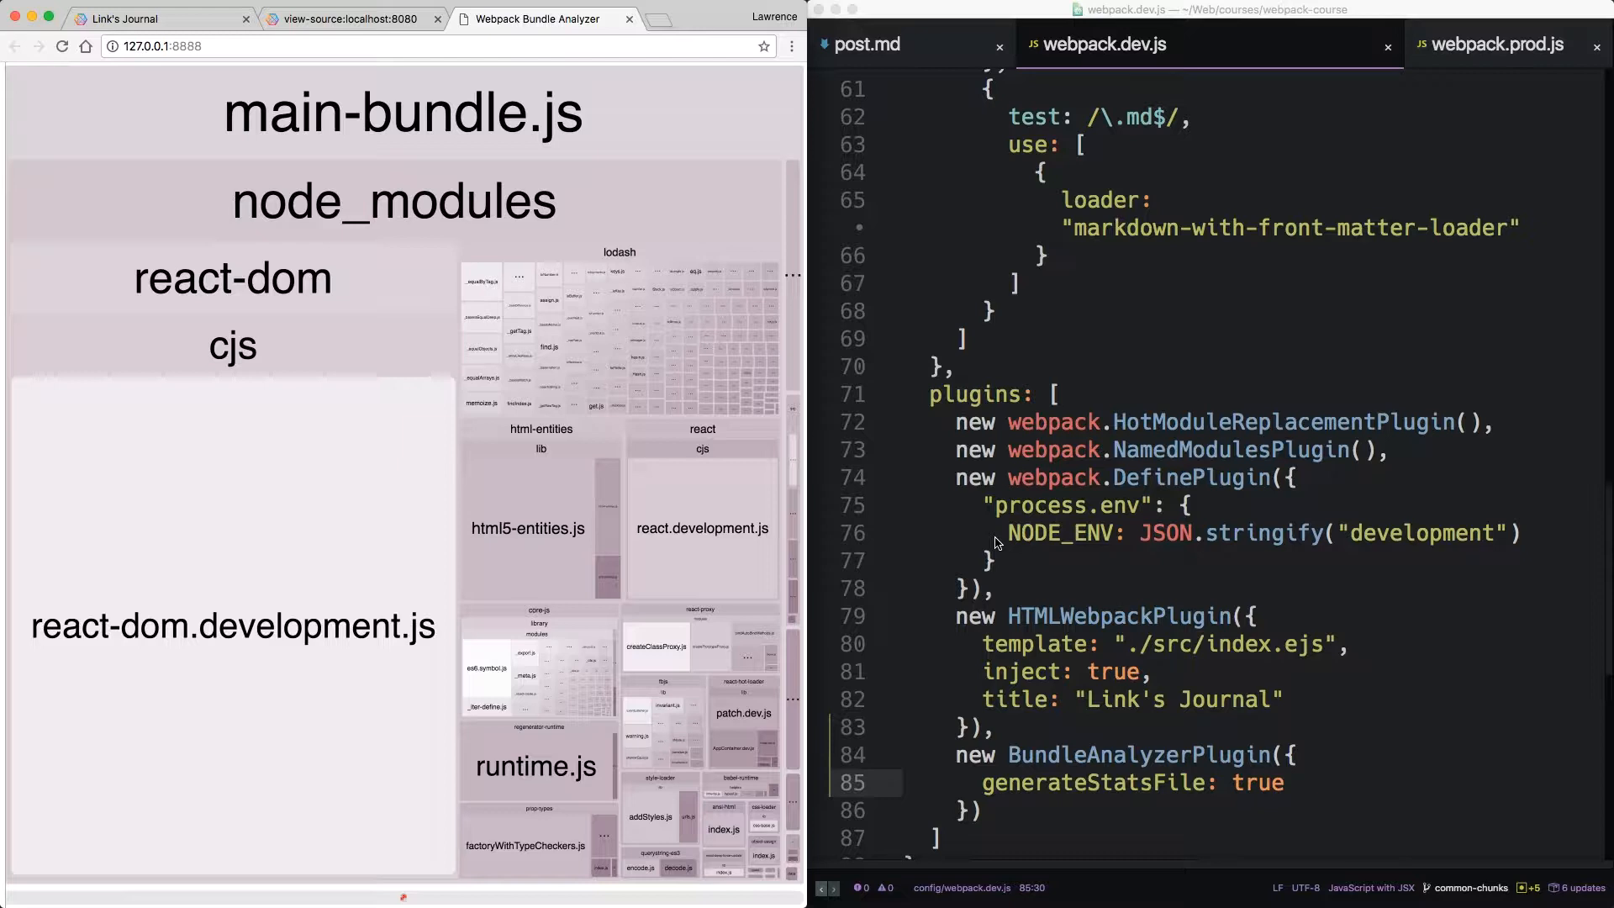
click(155, 47)
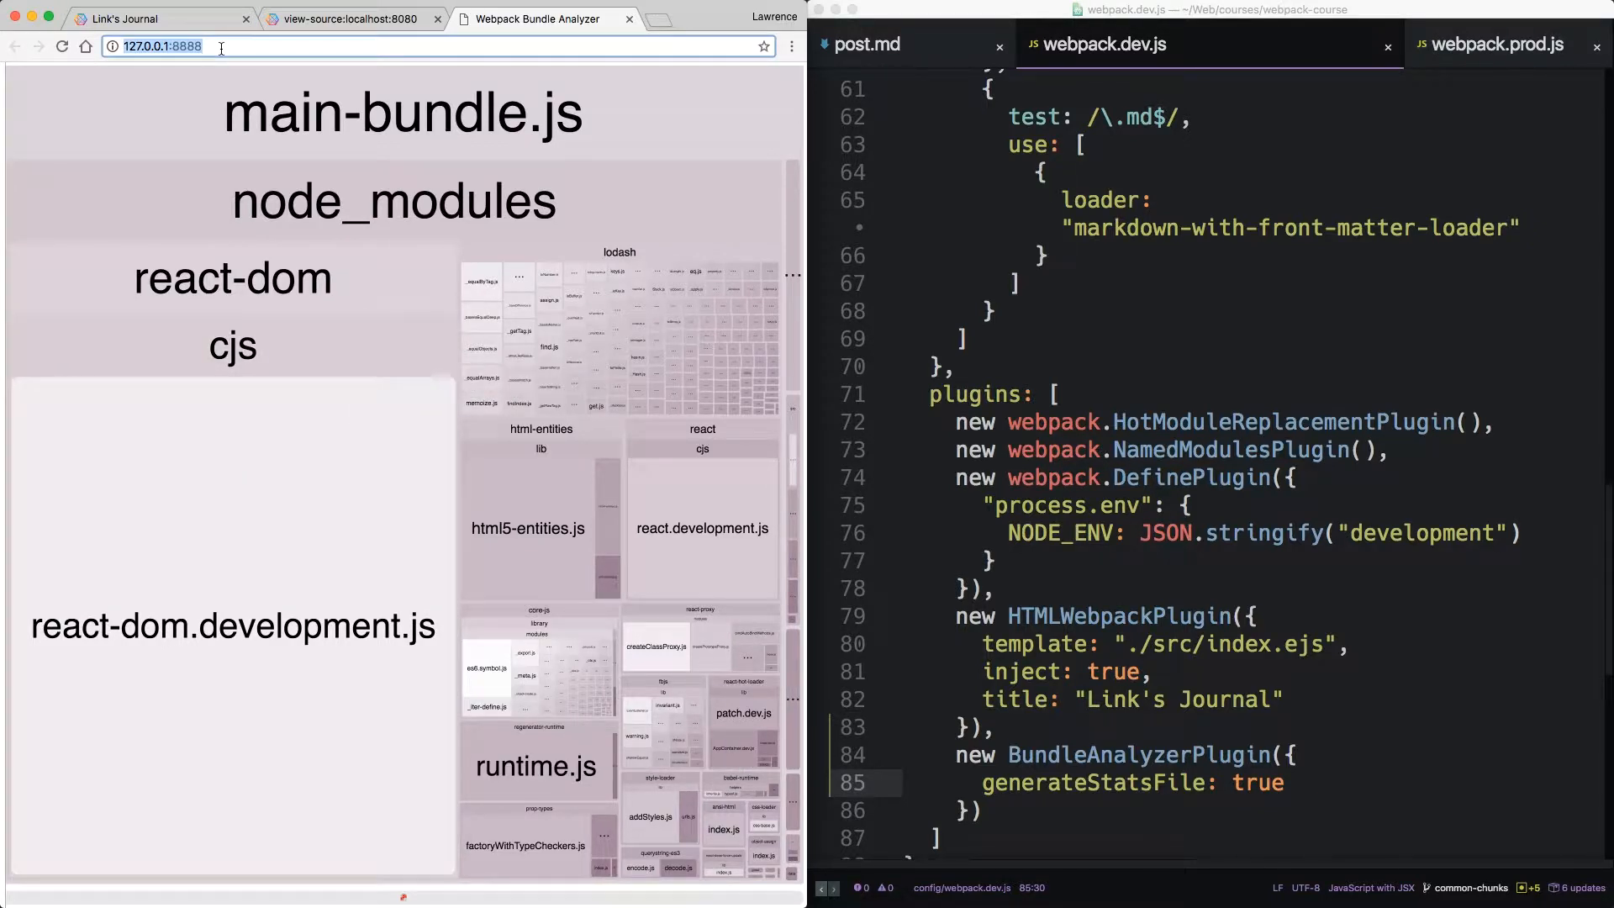
mouse_move(381, 308)
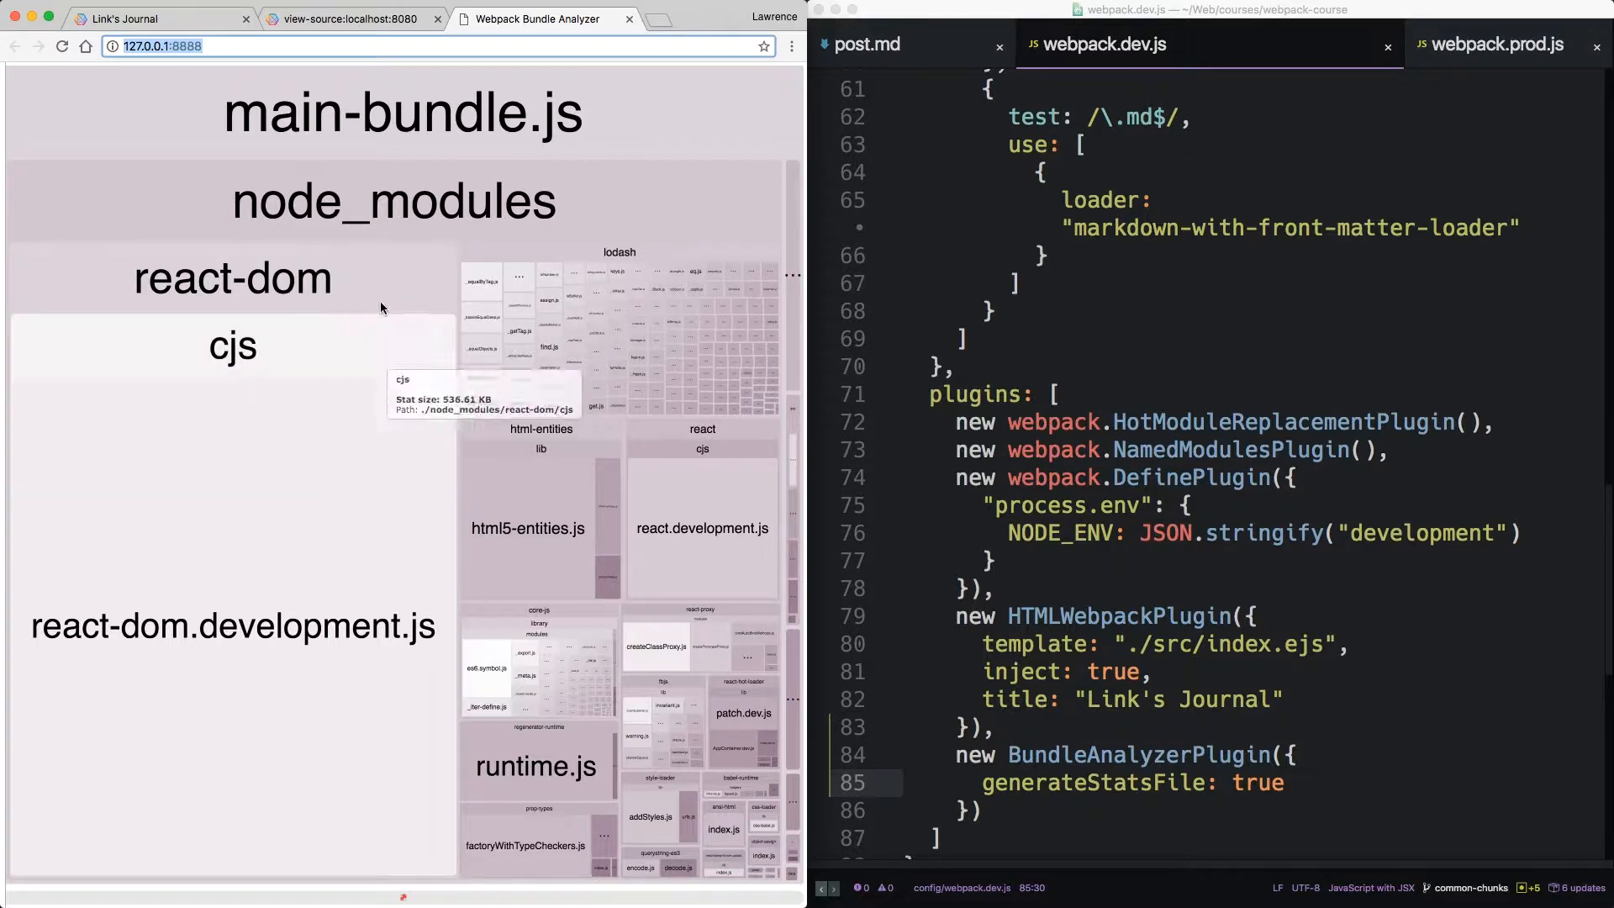
mouse_move(274, 542)
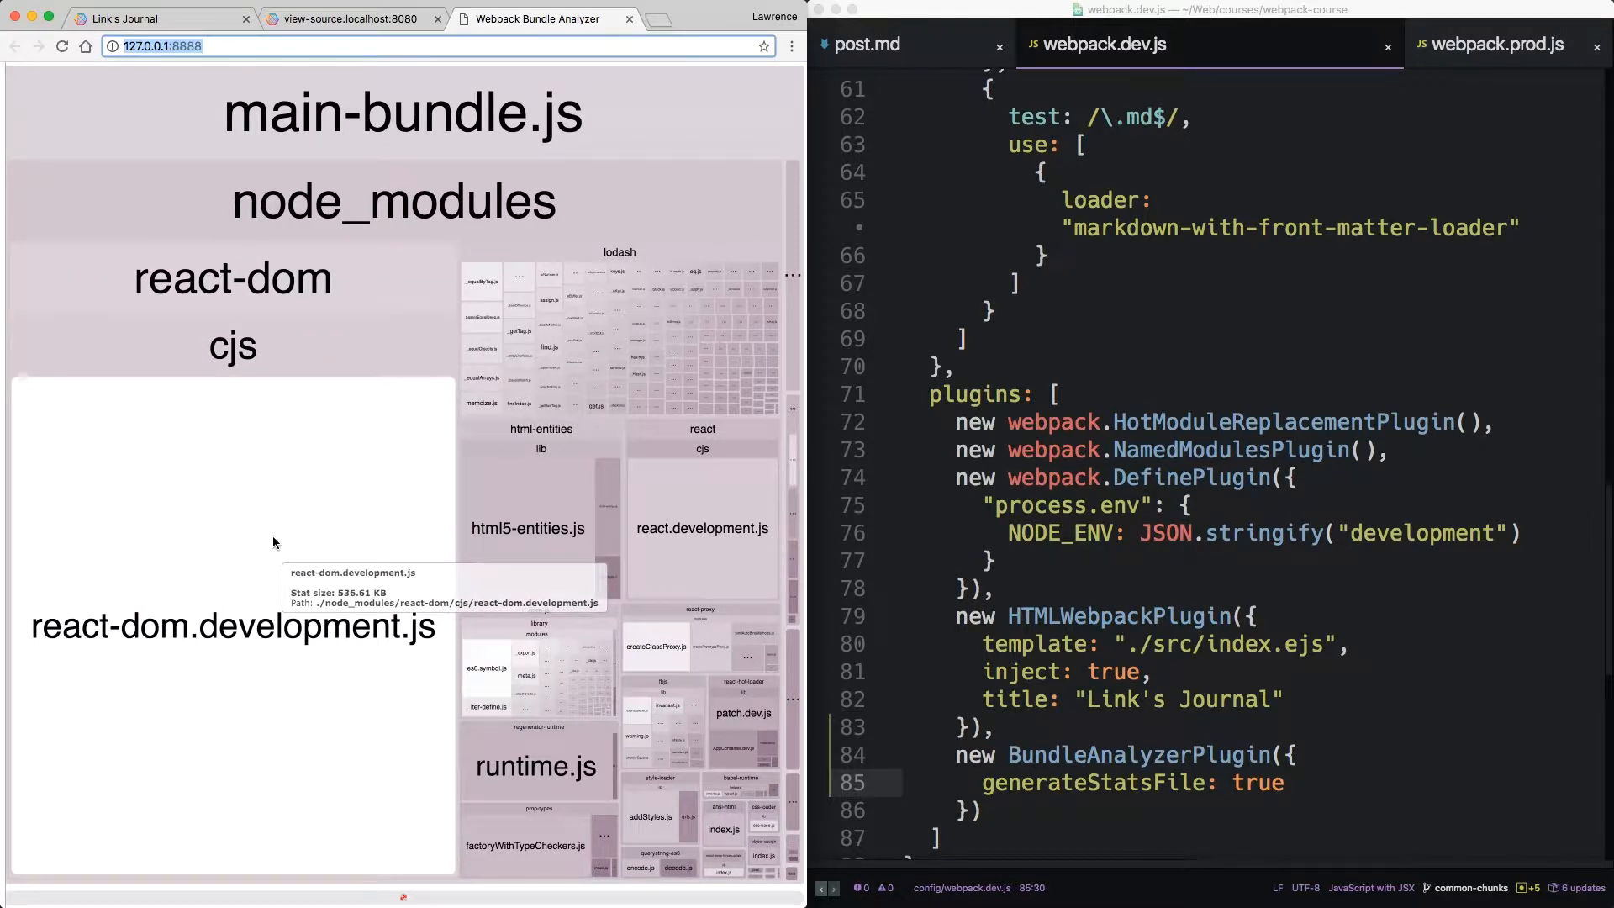
mouse_move(385, 477)
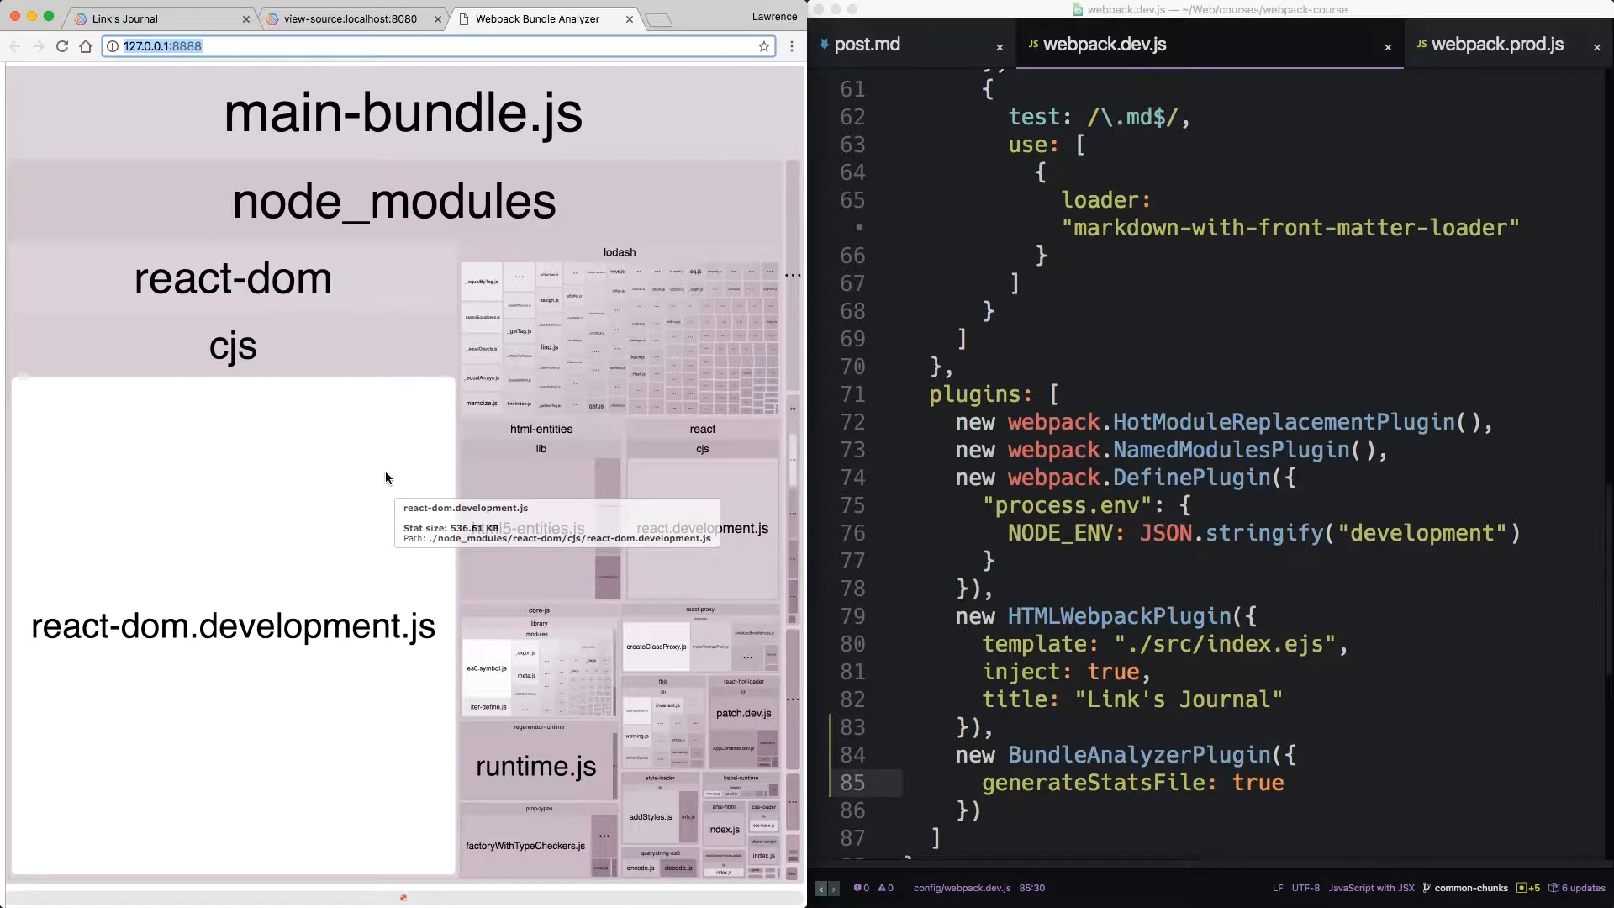
mouse_move(618, 331)
text(localhost)
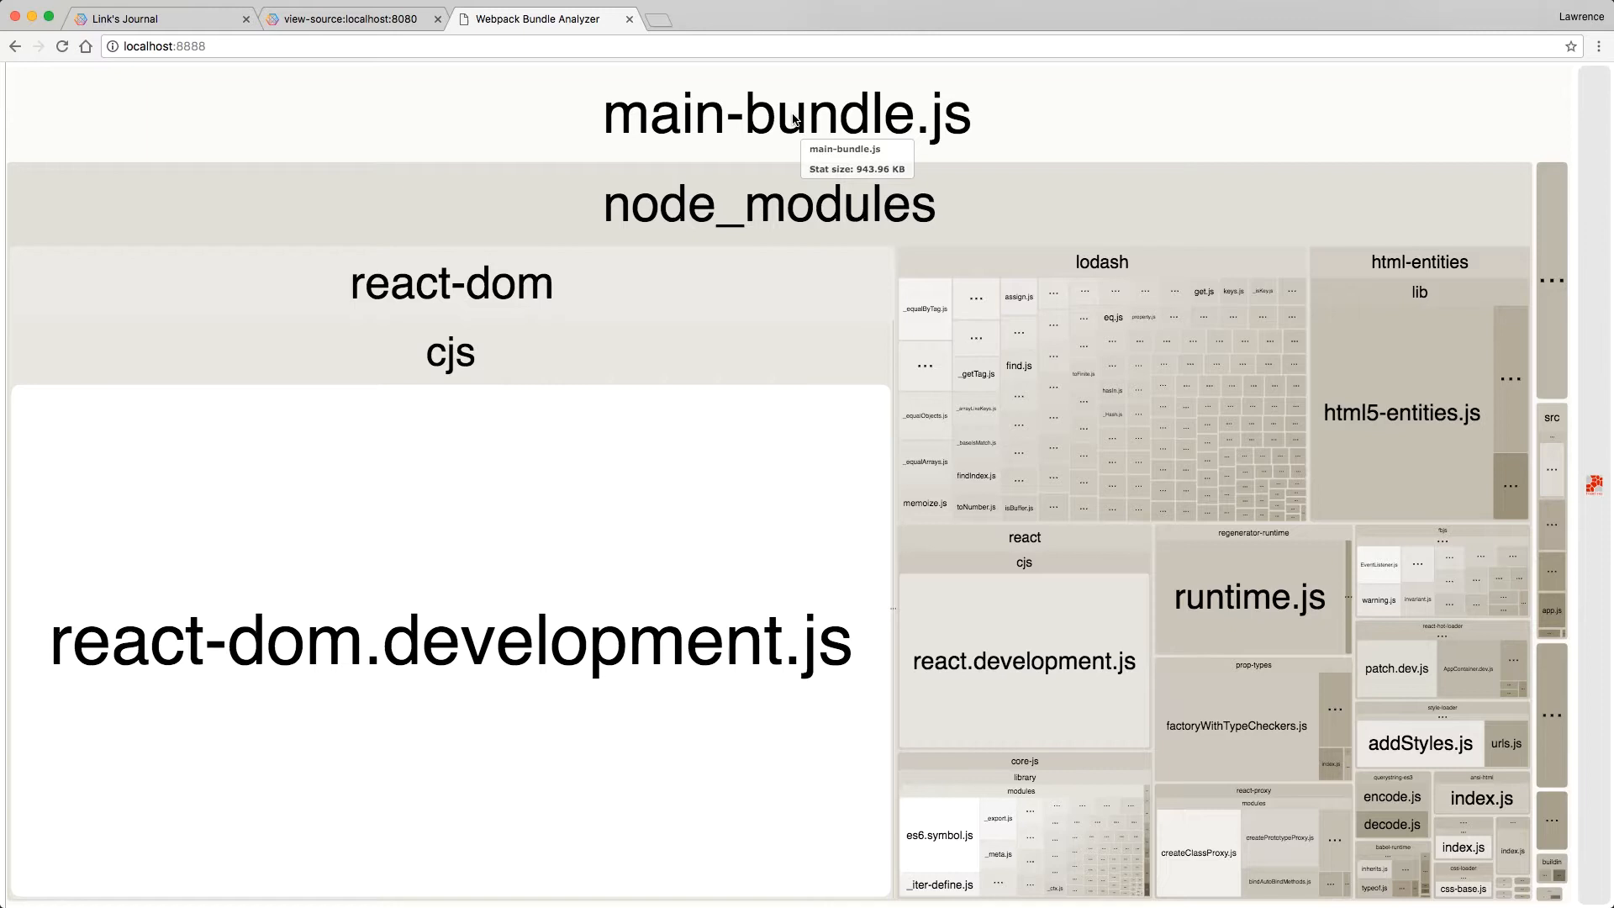
mouse_move(766, 209)
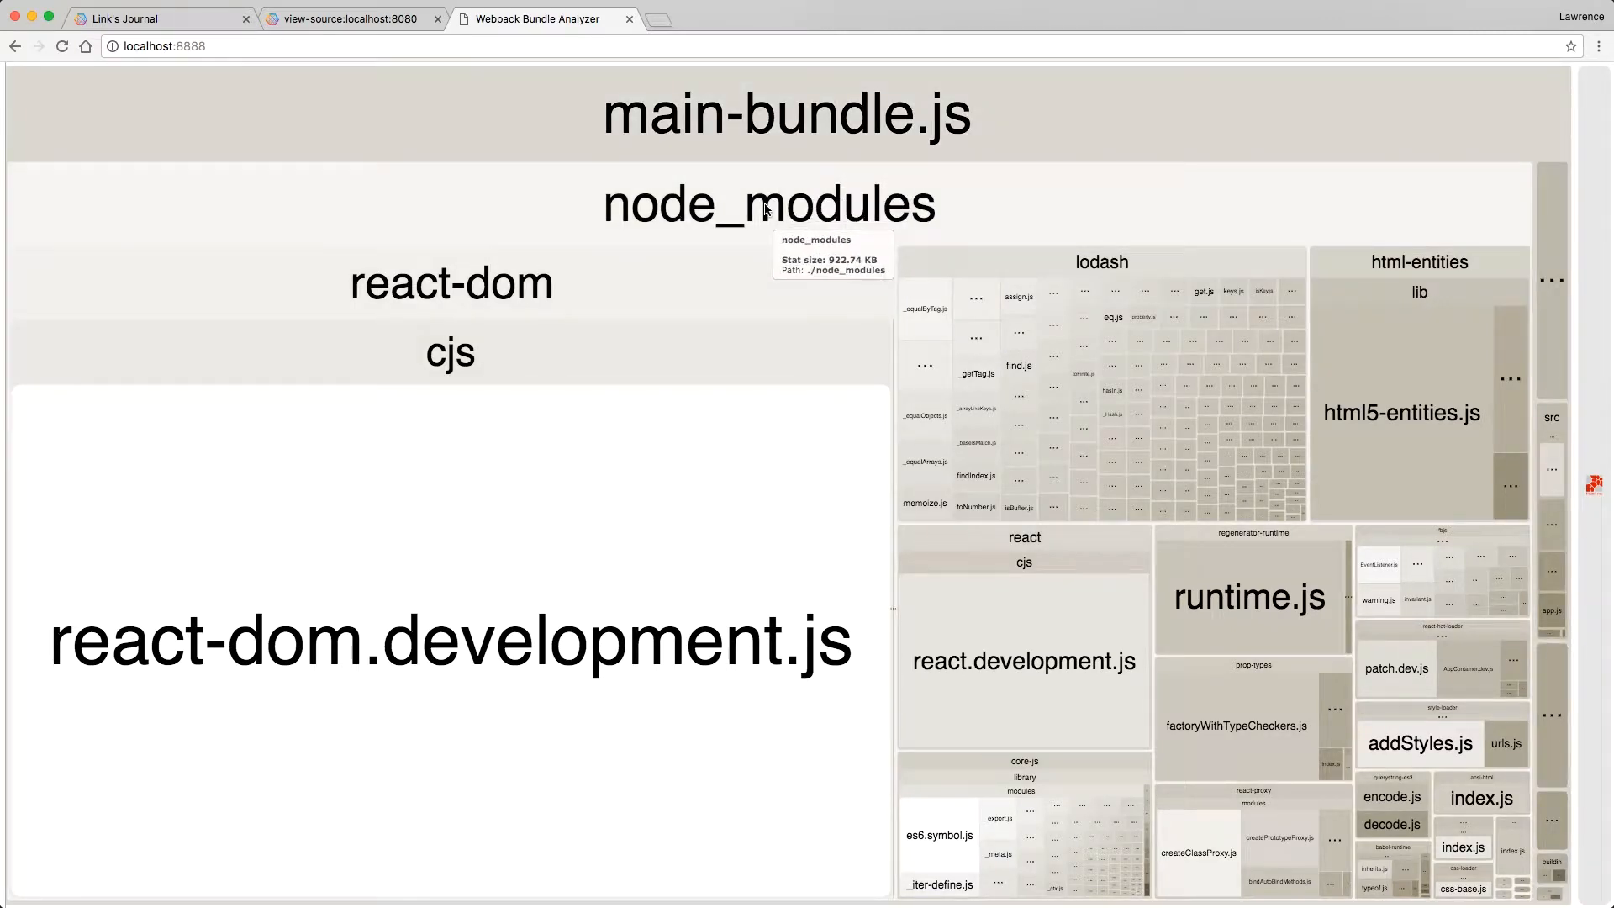
mouse_move(627, 357)
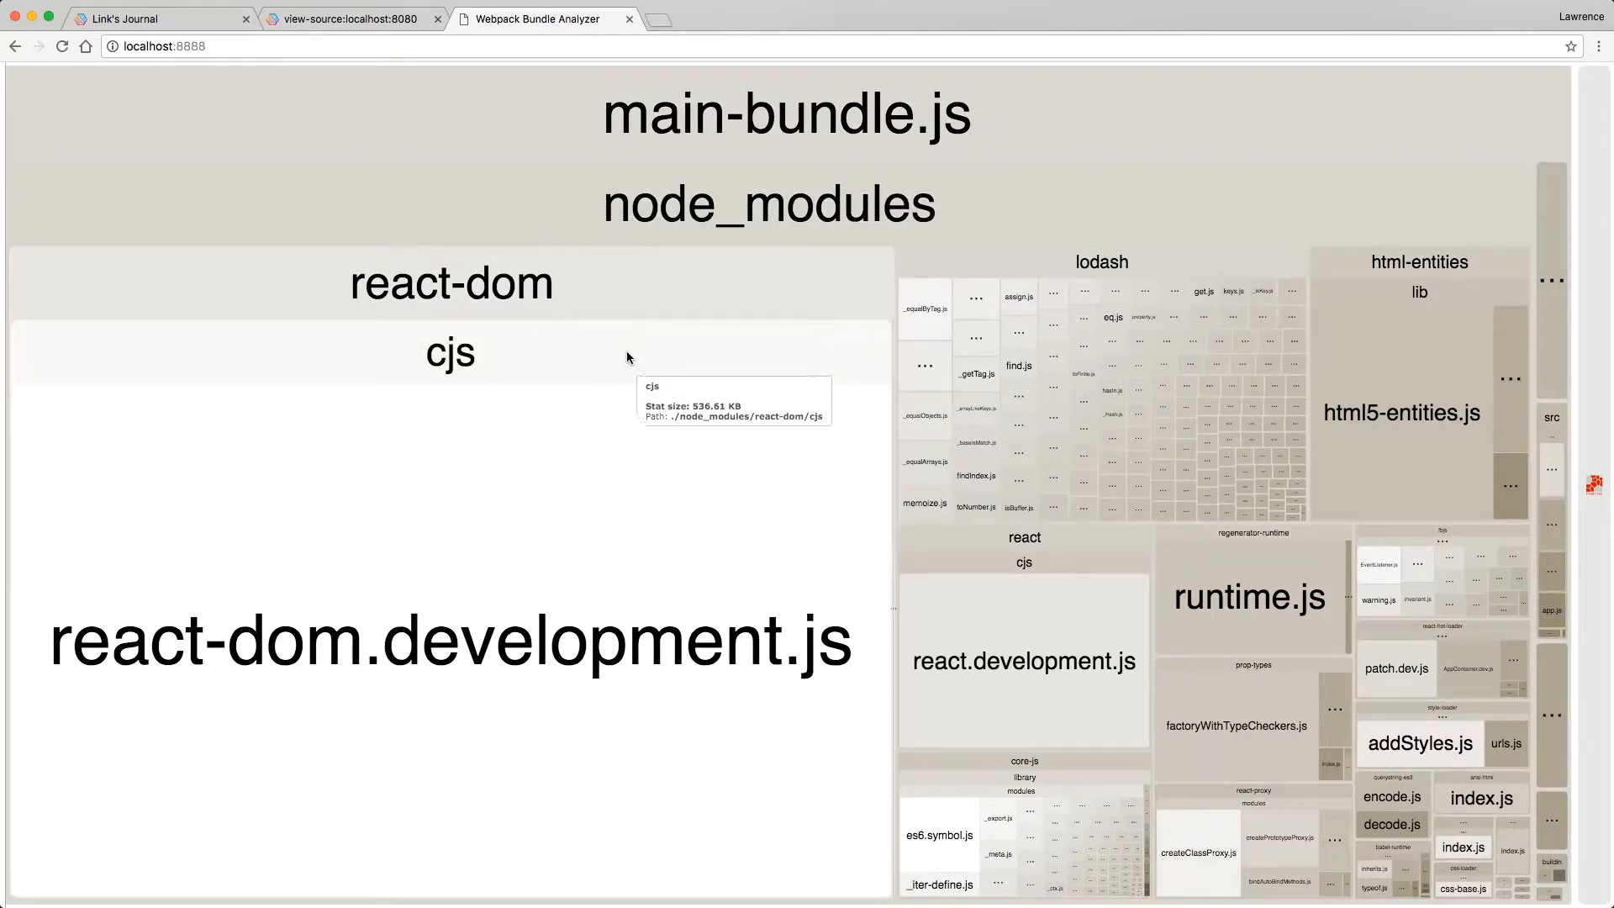
mouse_move(684, 289)
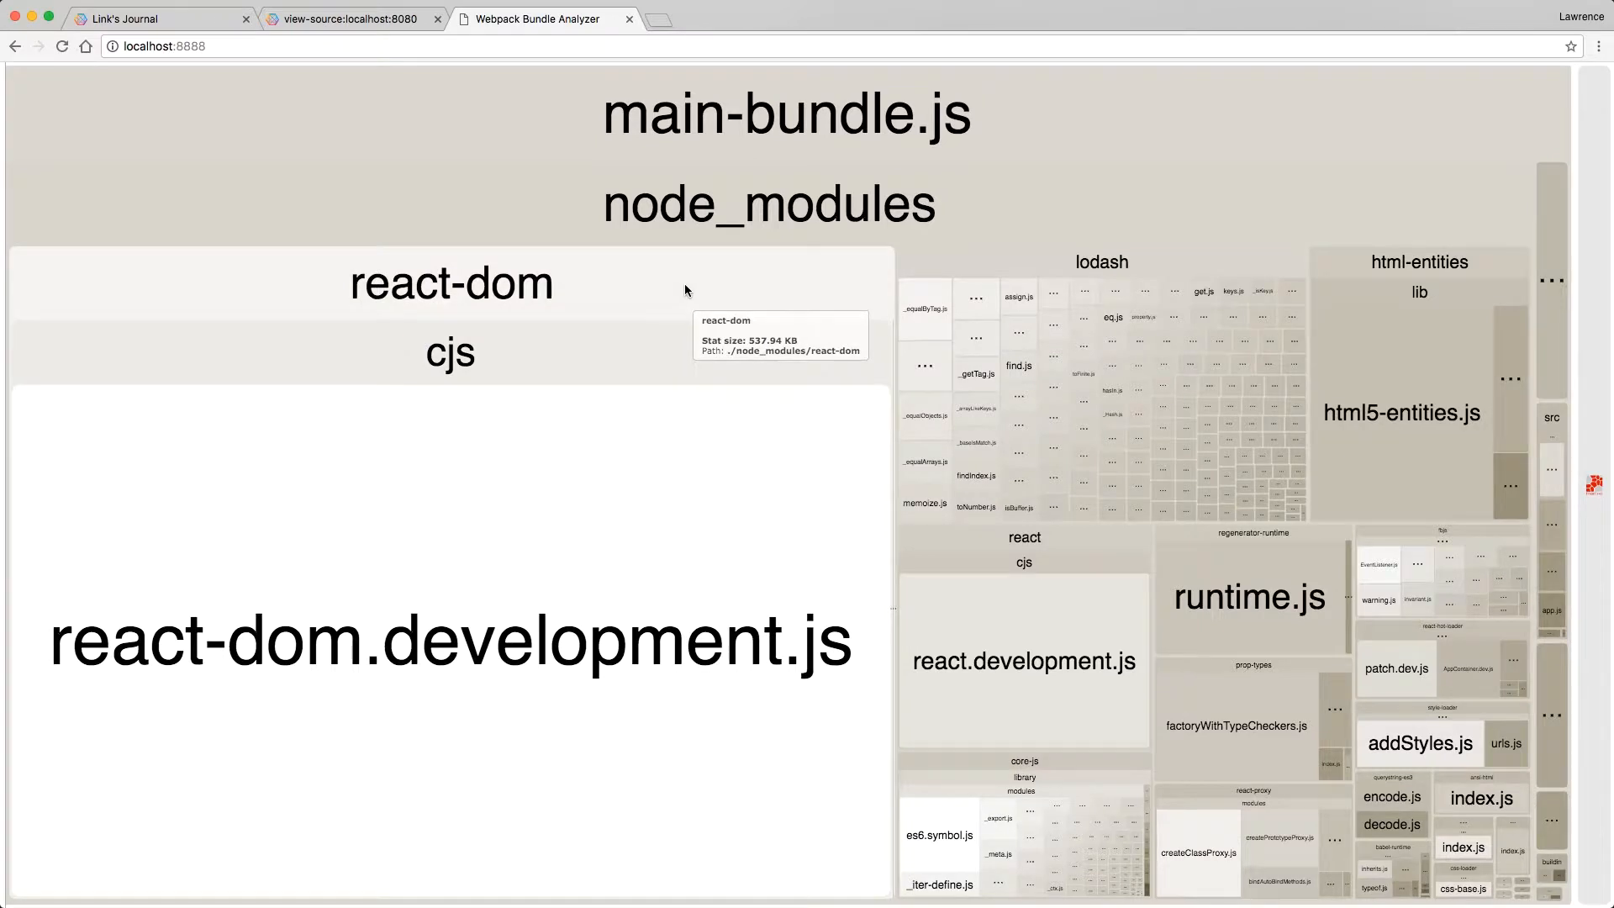
mouse_move(1086, 445)
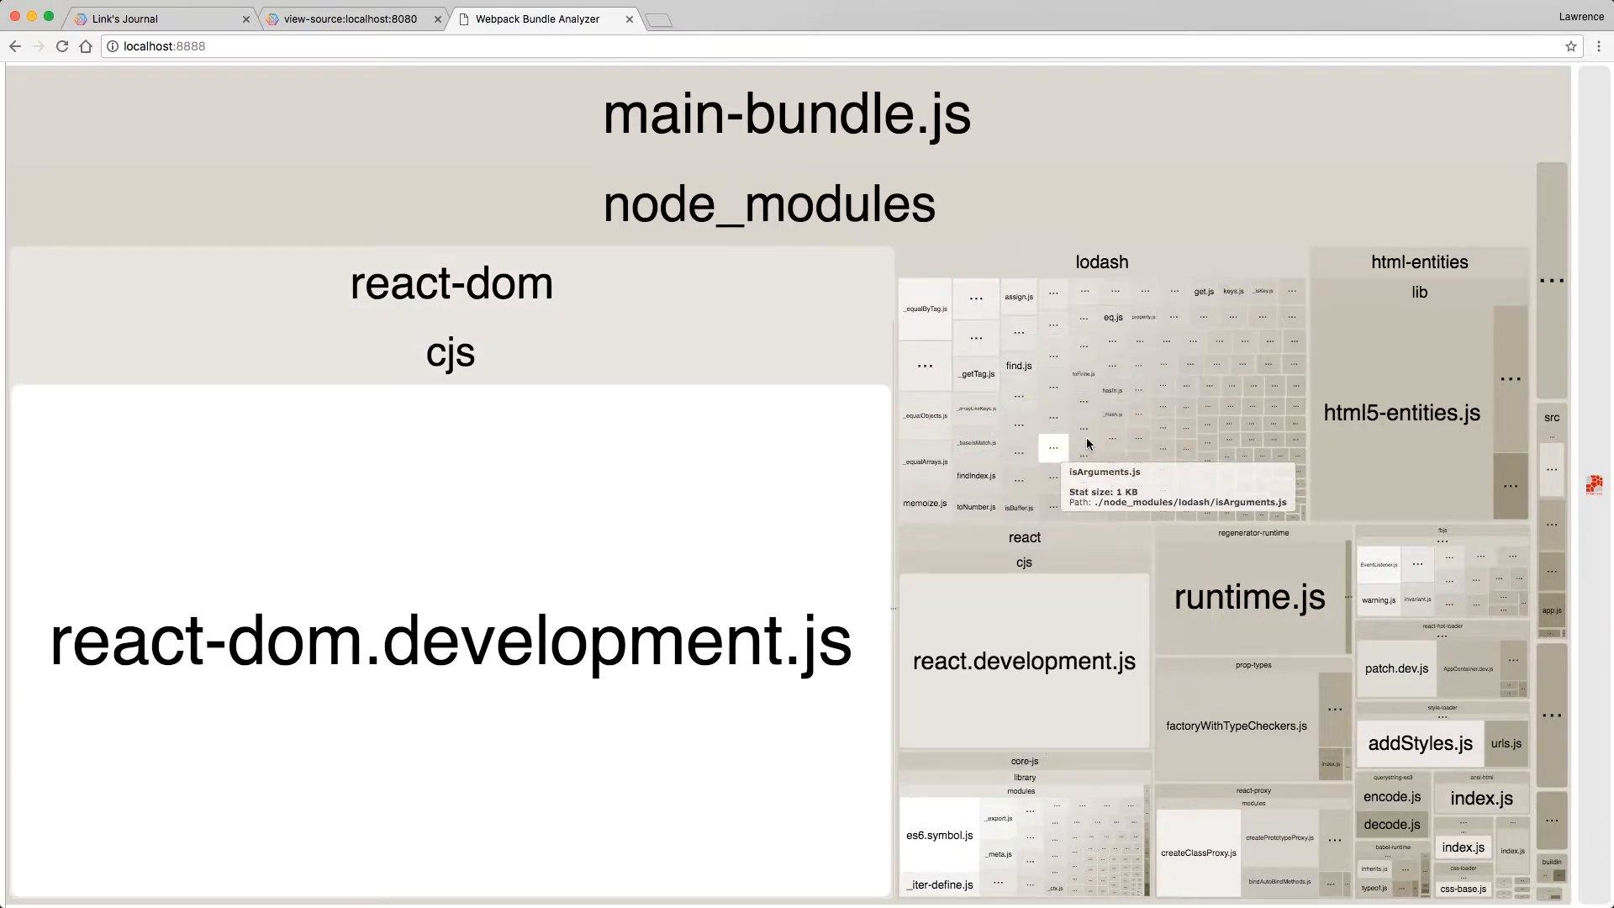
mouse_move(1252, 408)
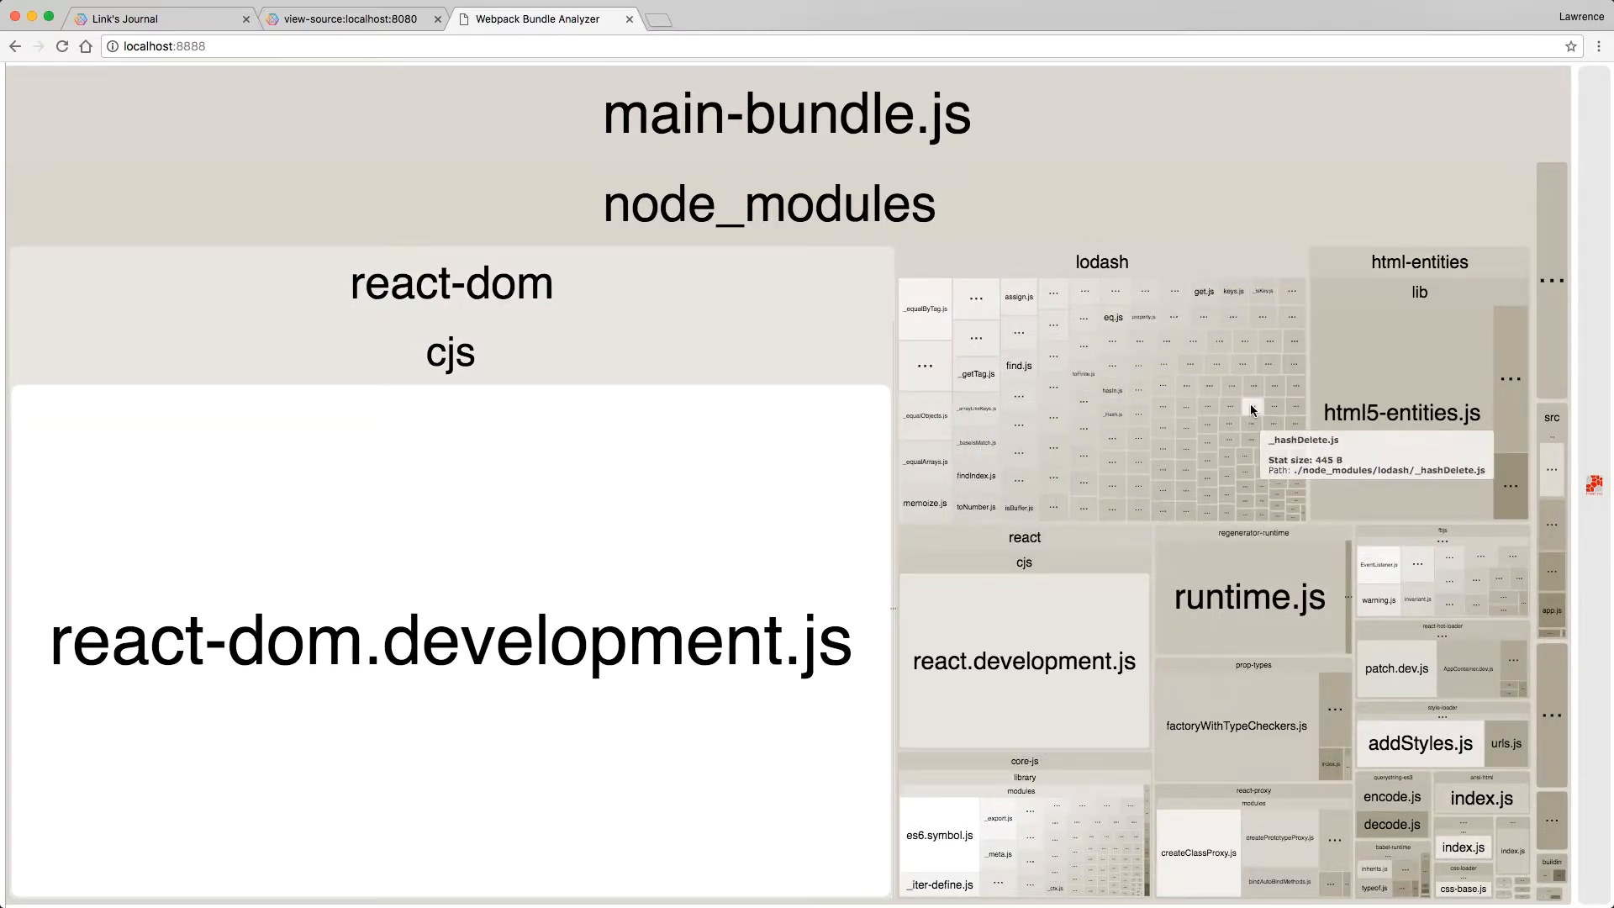
mouse_move(1421, 843)
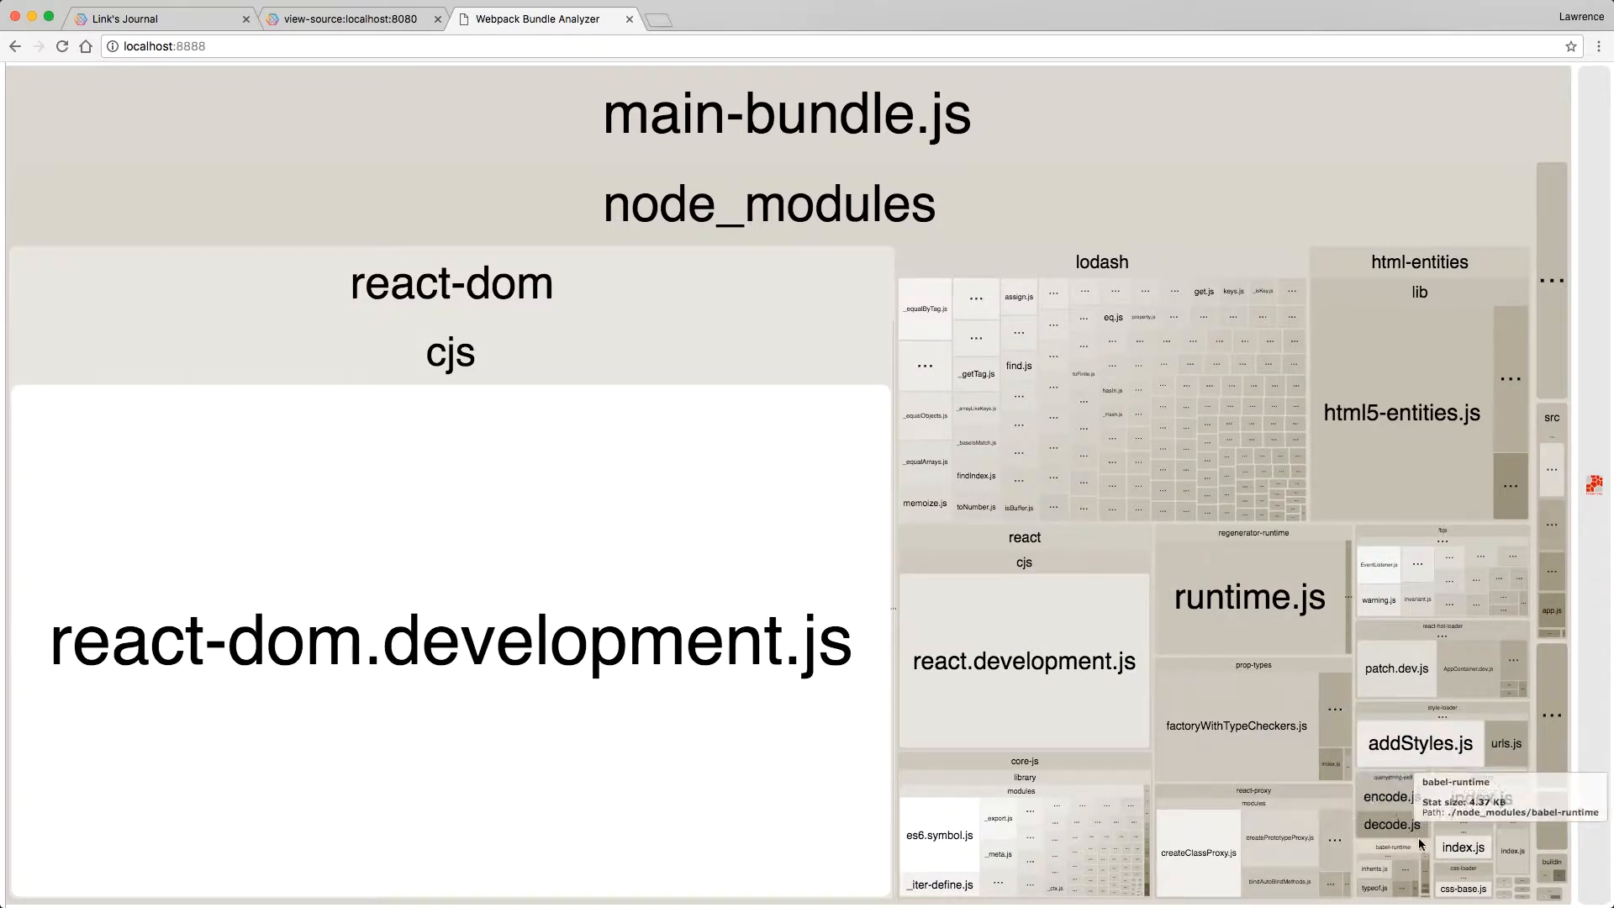
mouse_move(1508, 364)
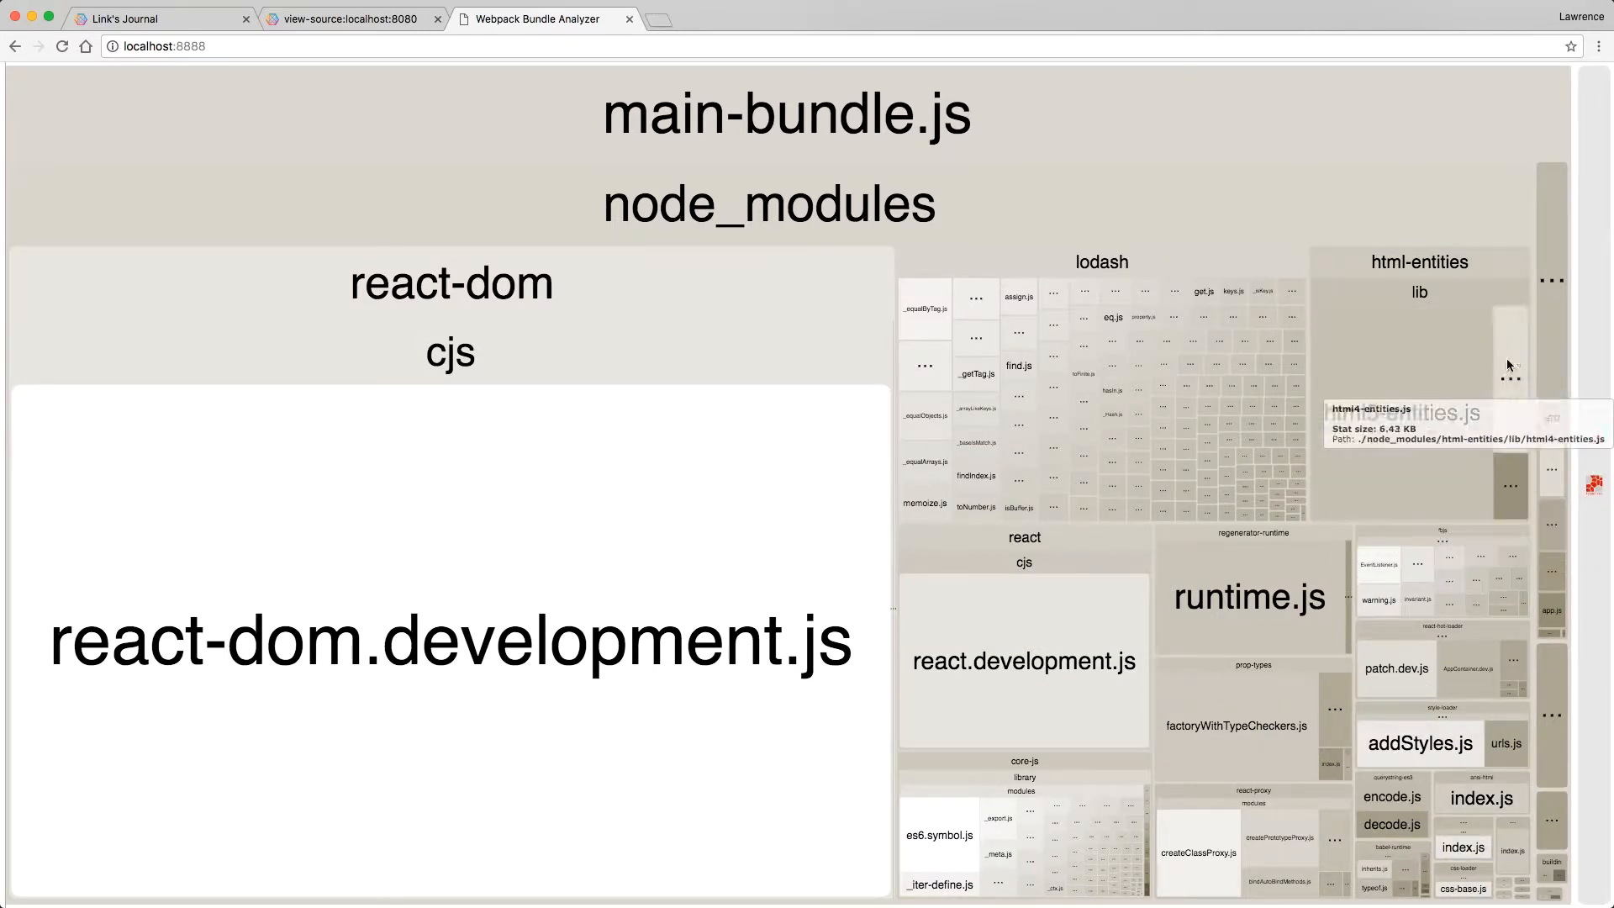
mouse_move(1550, 547)
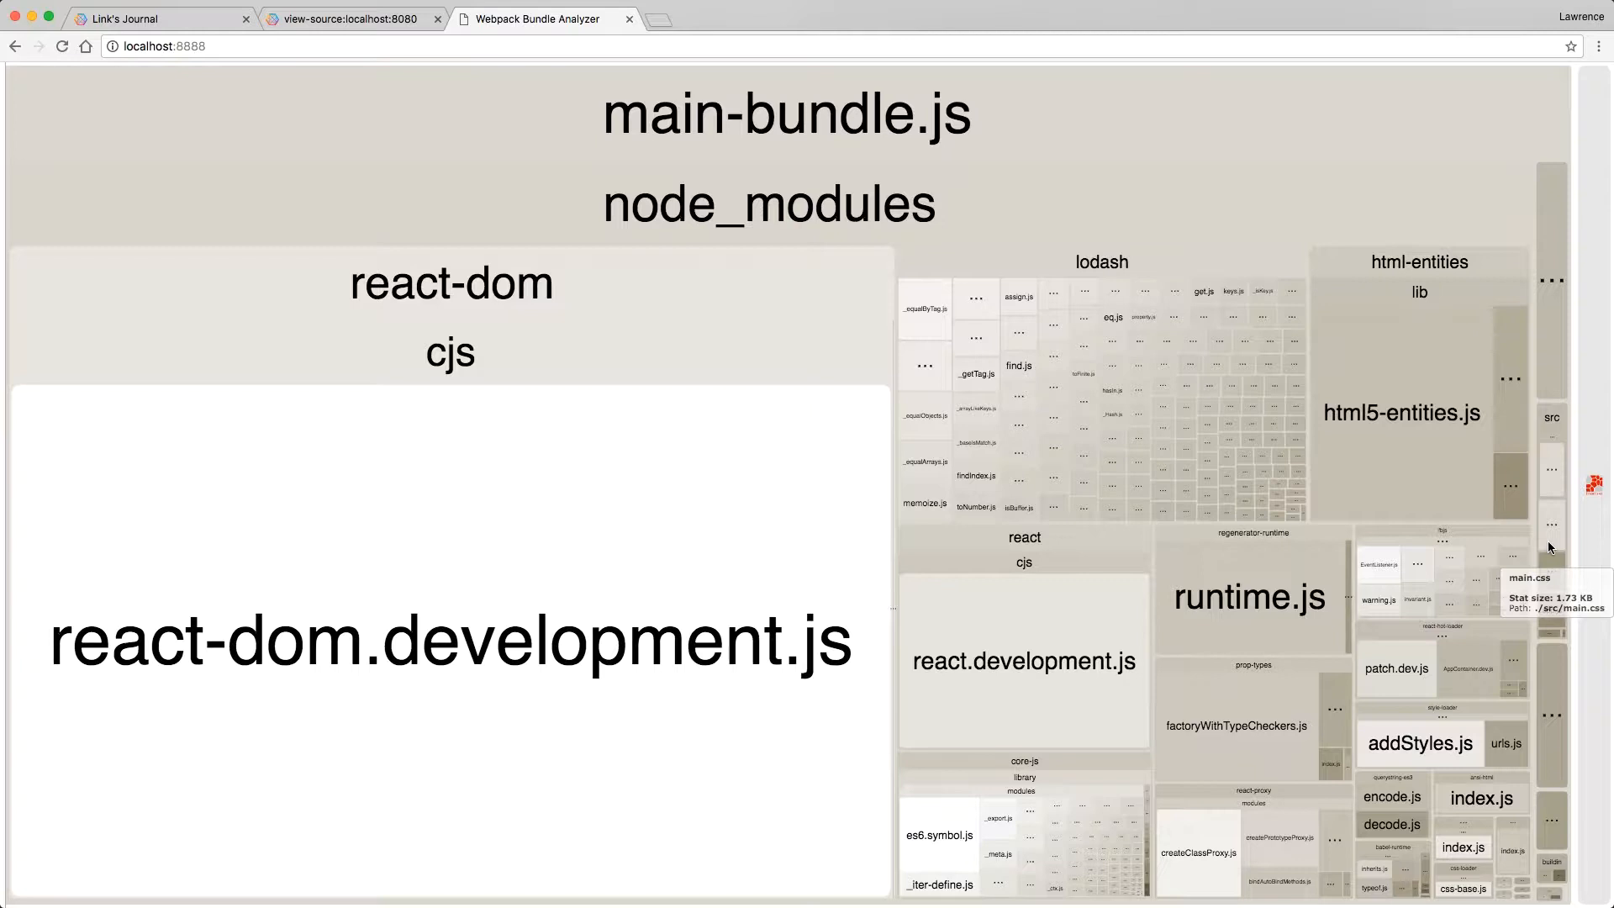
mouse_move(1553, 418)
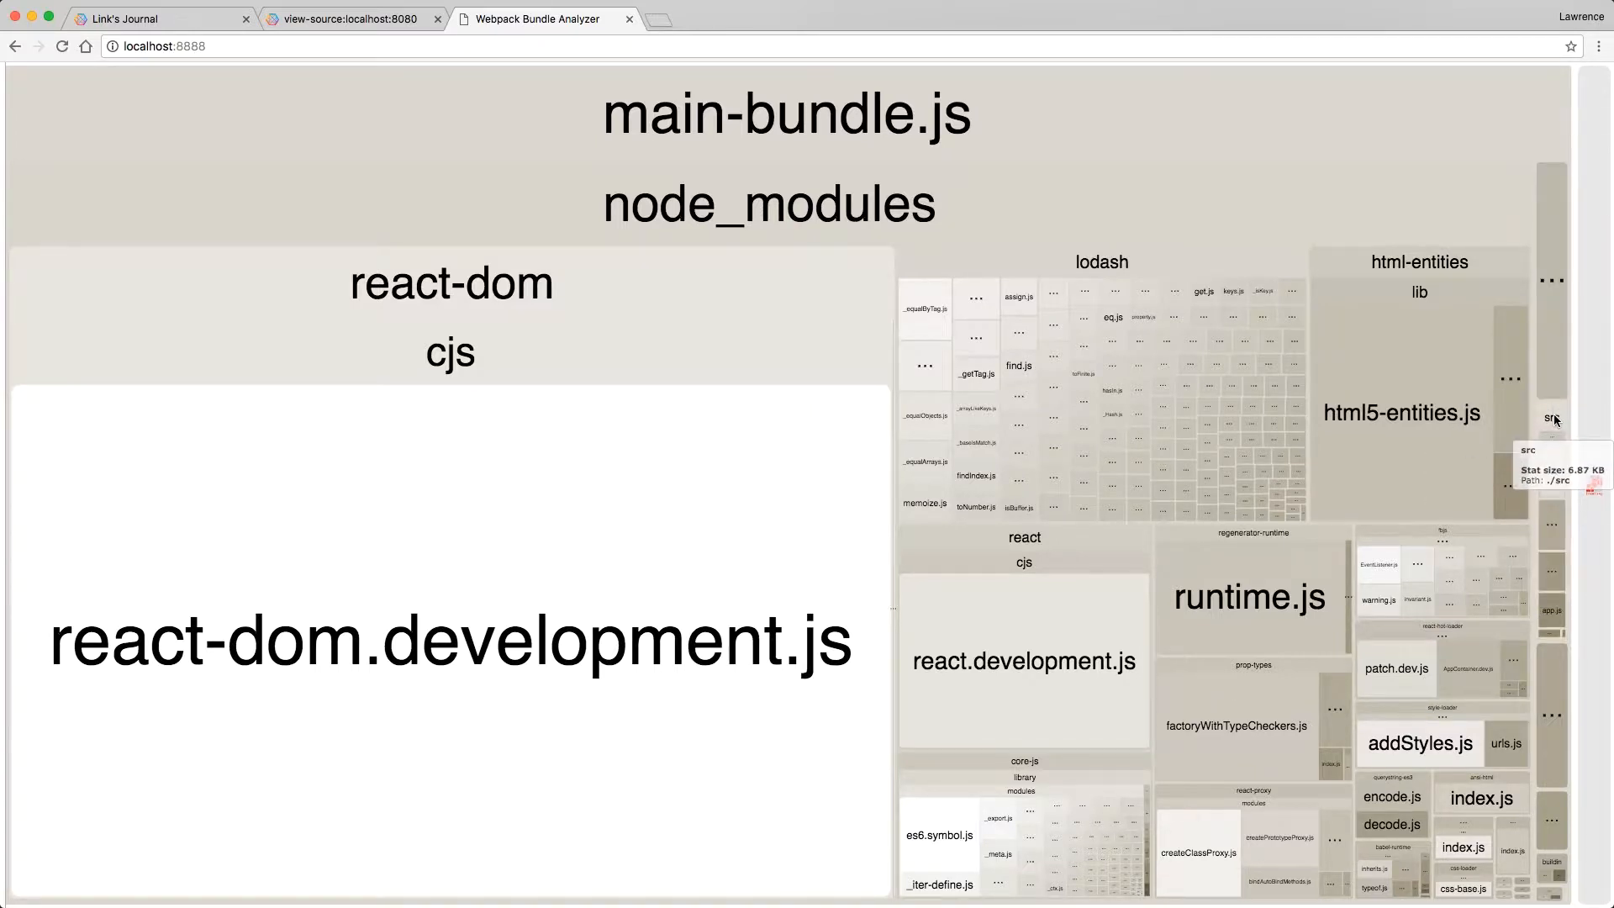
mouse_move(1554, 432)
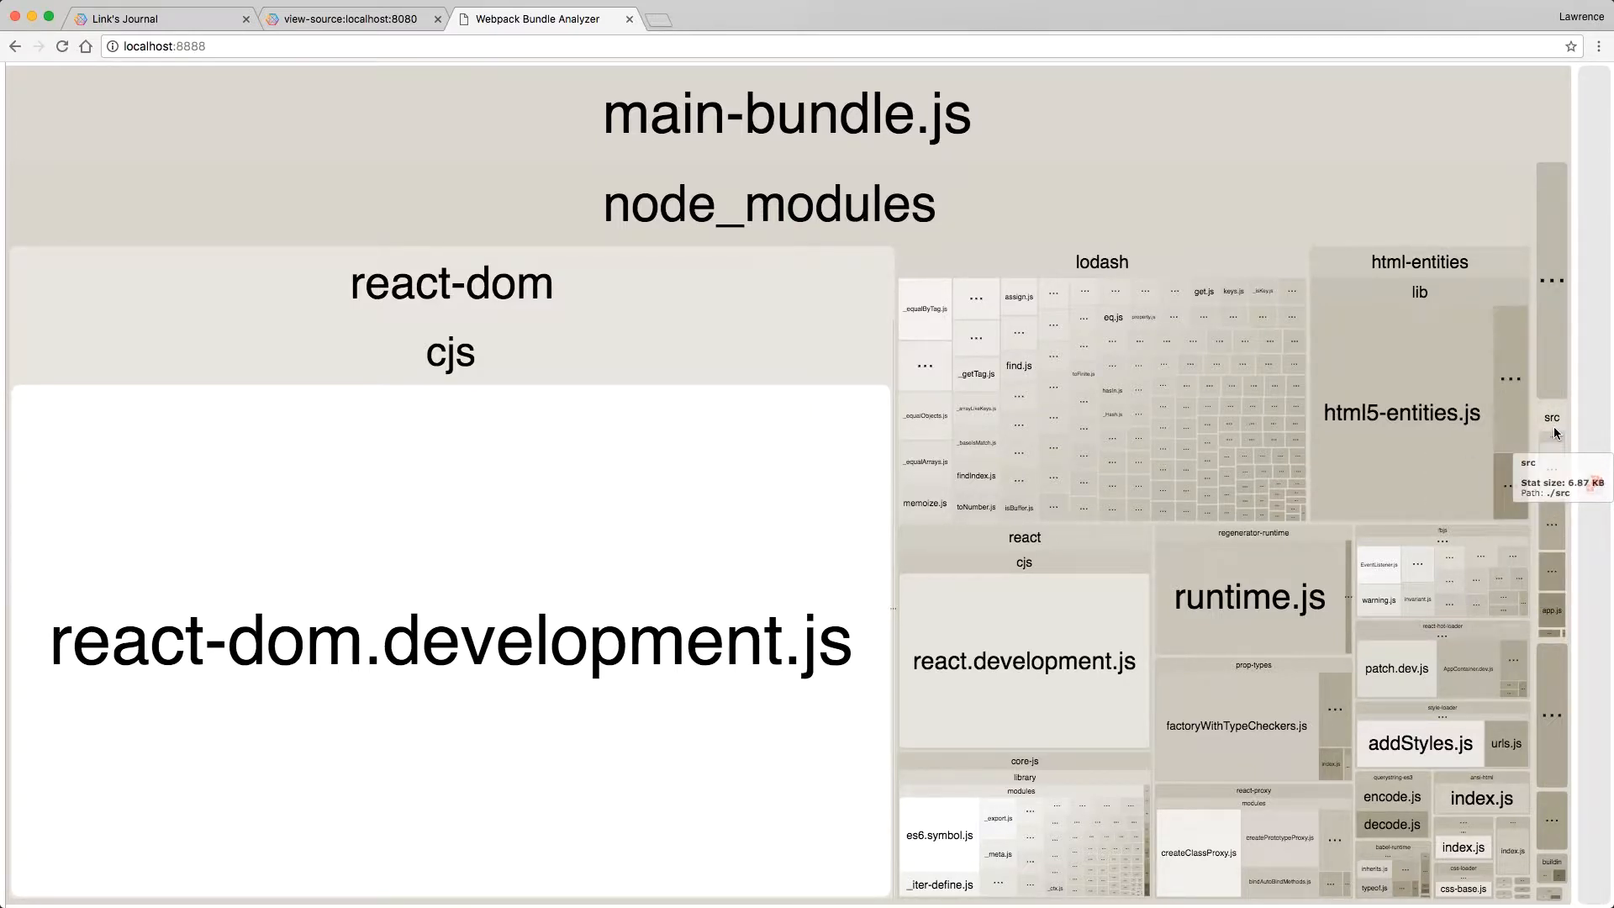
mouse_move(1553, 476)
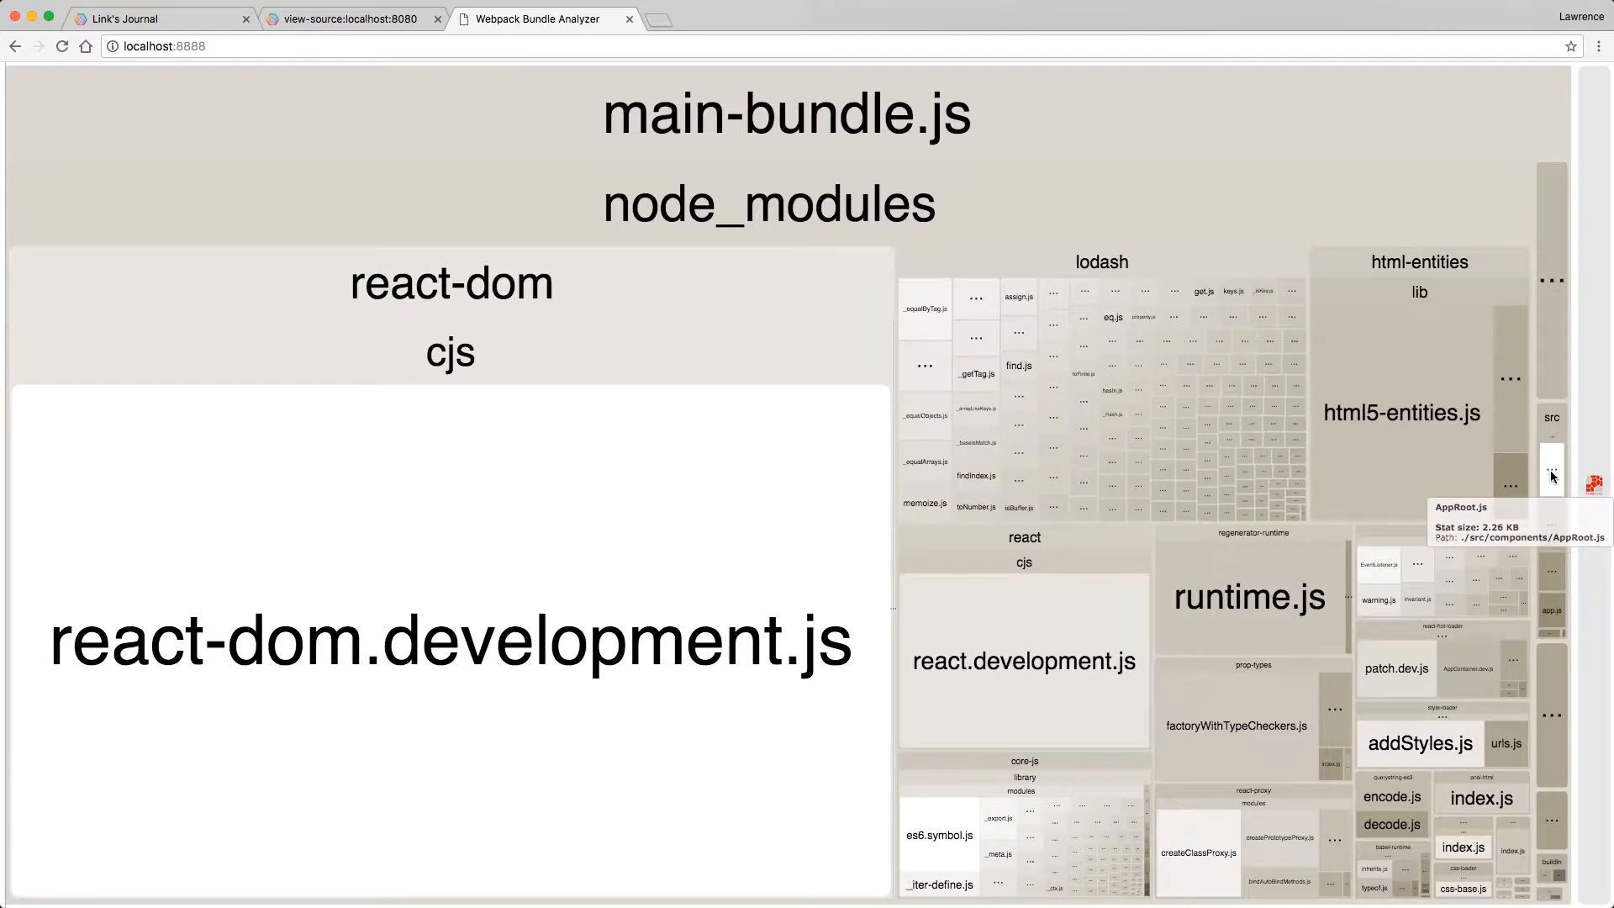
mouse_move(1553, 567)
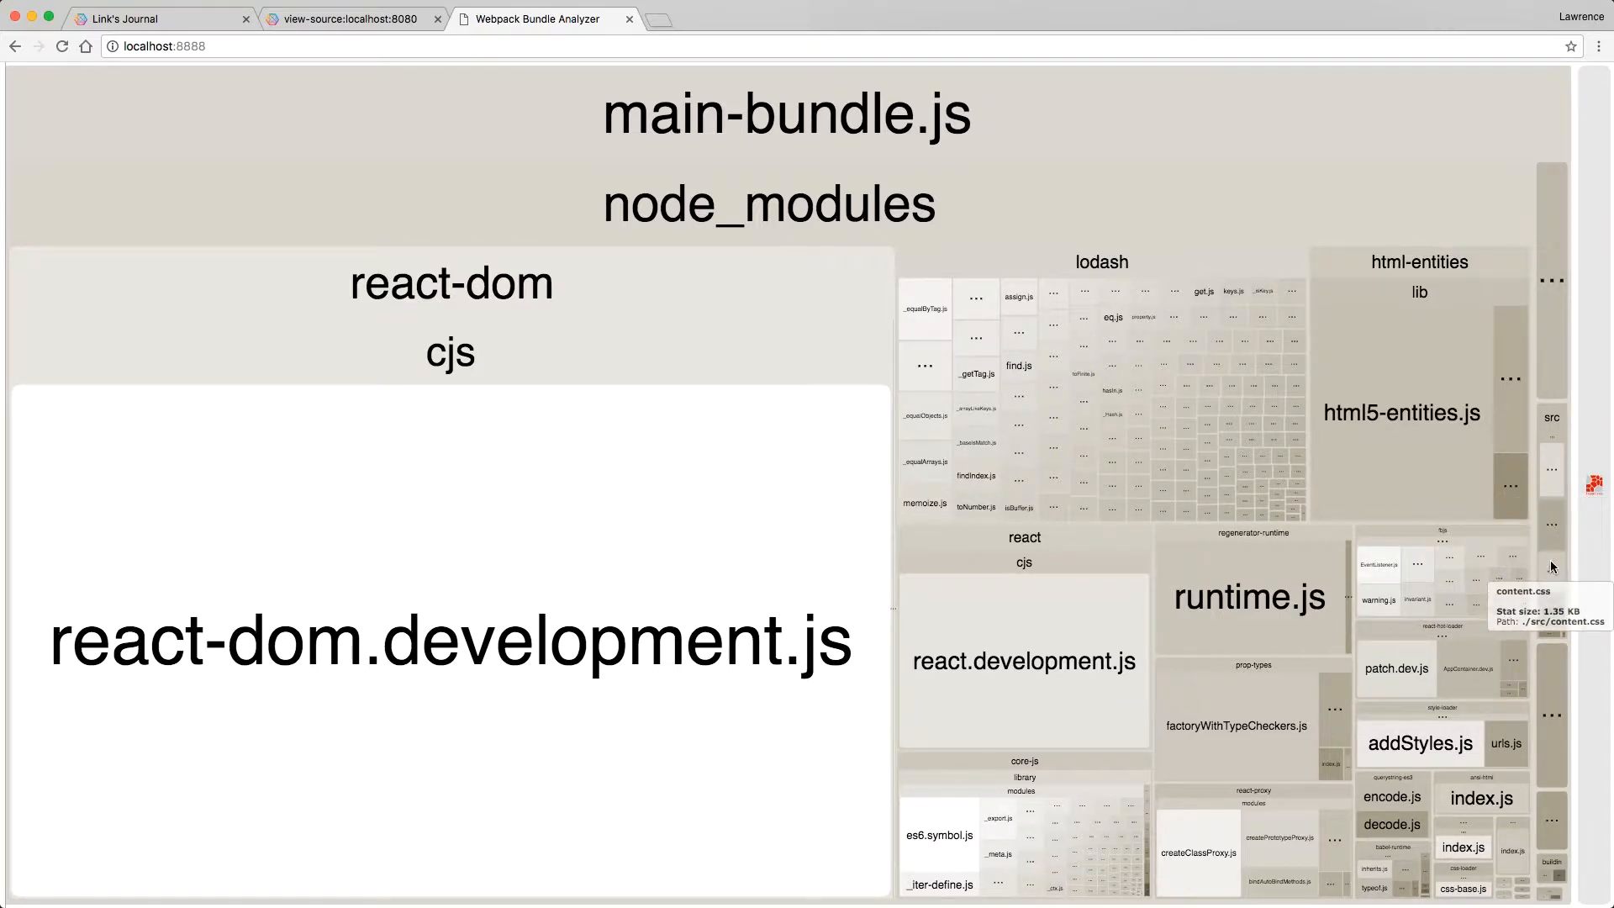
mouse_move(1553, 632)
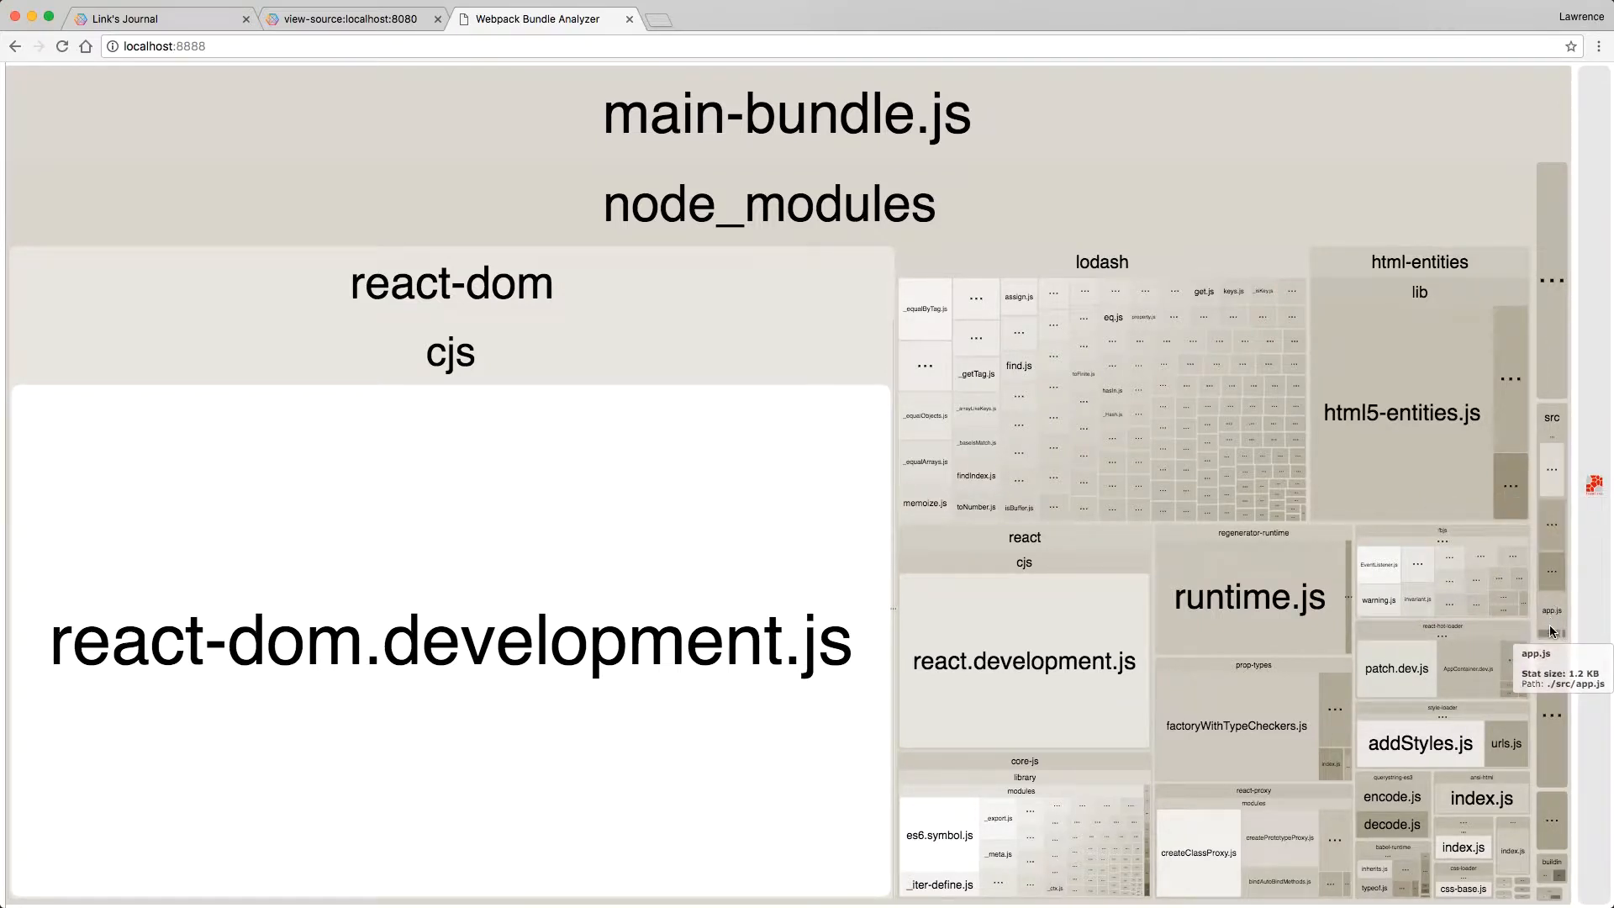
mouse_move(1550, 844)
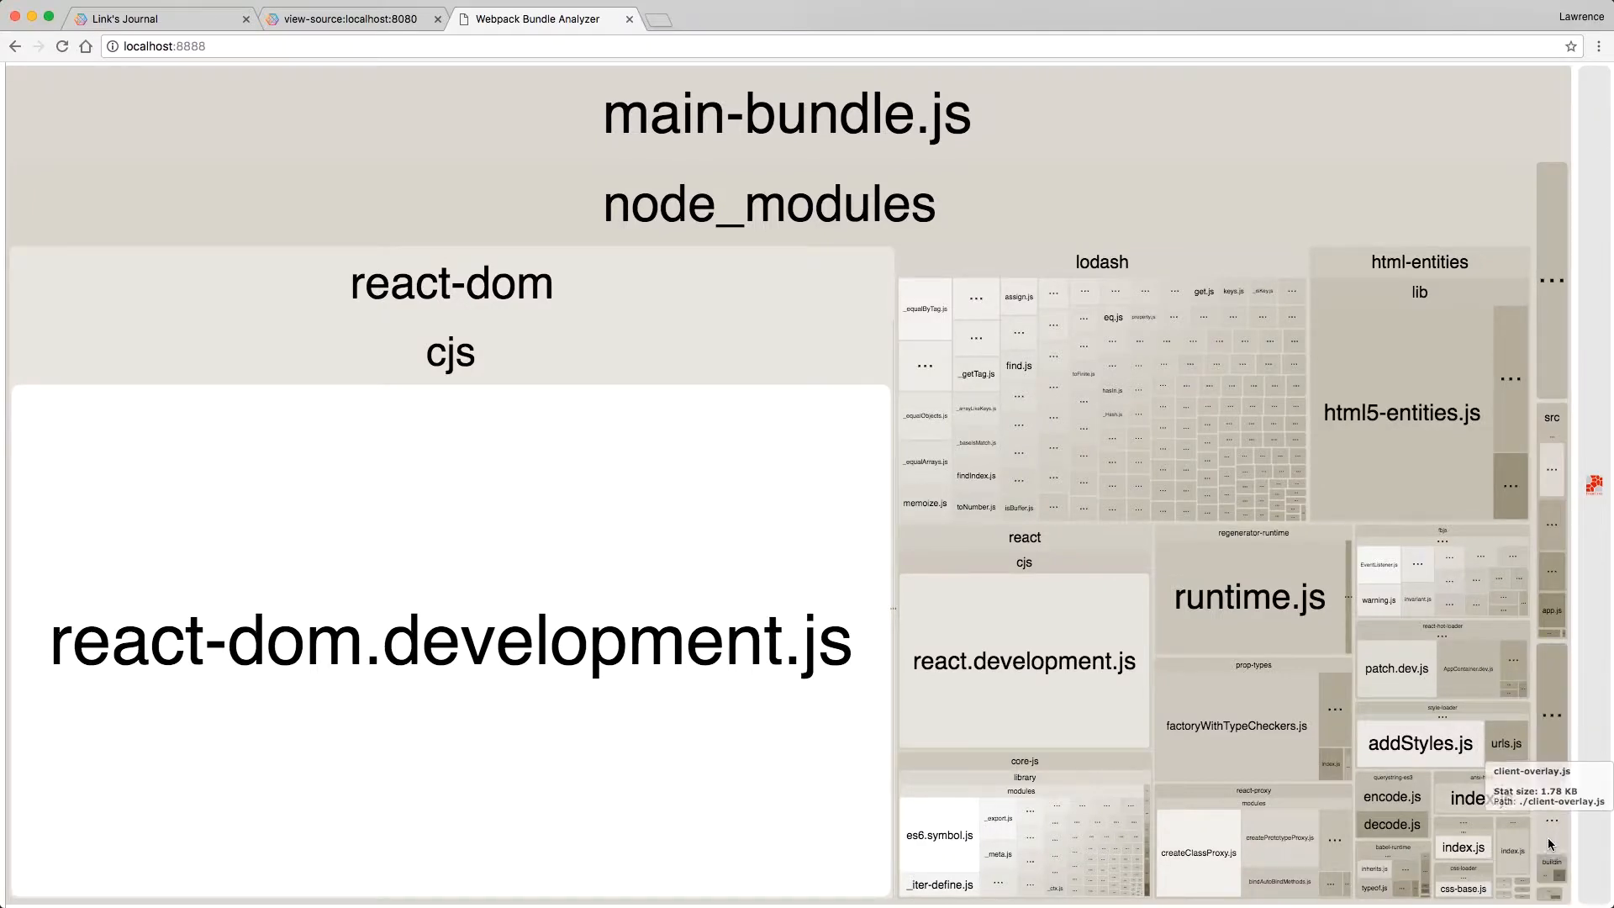
mouse_move(1549, 893)
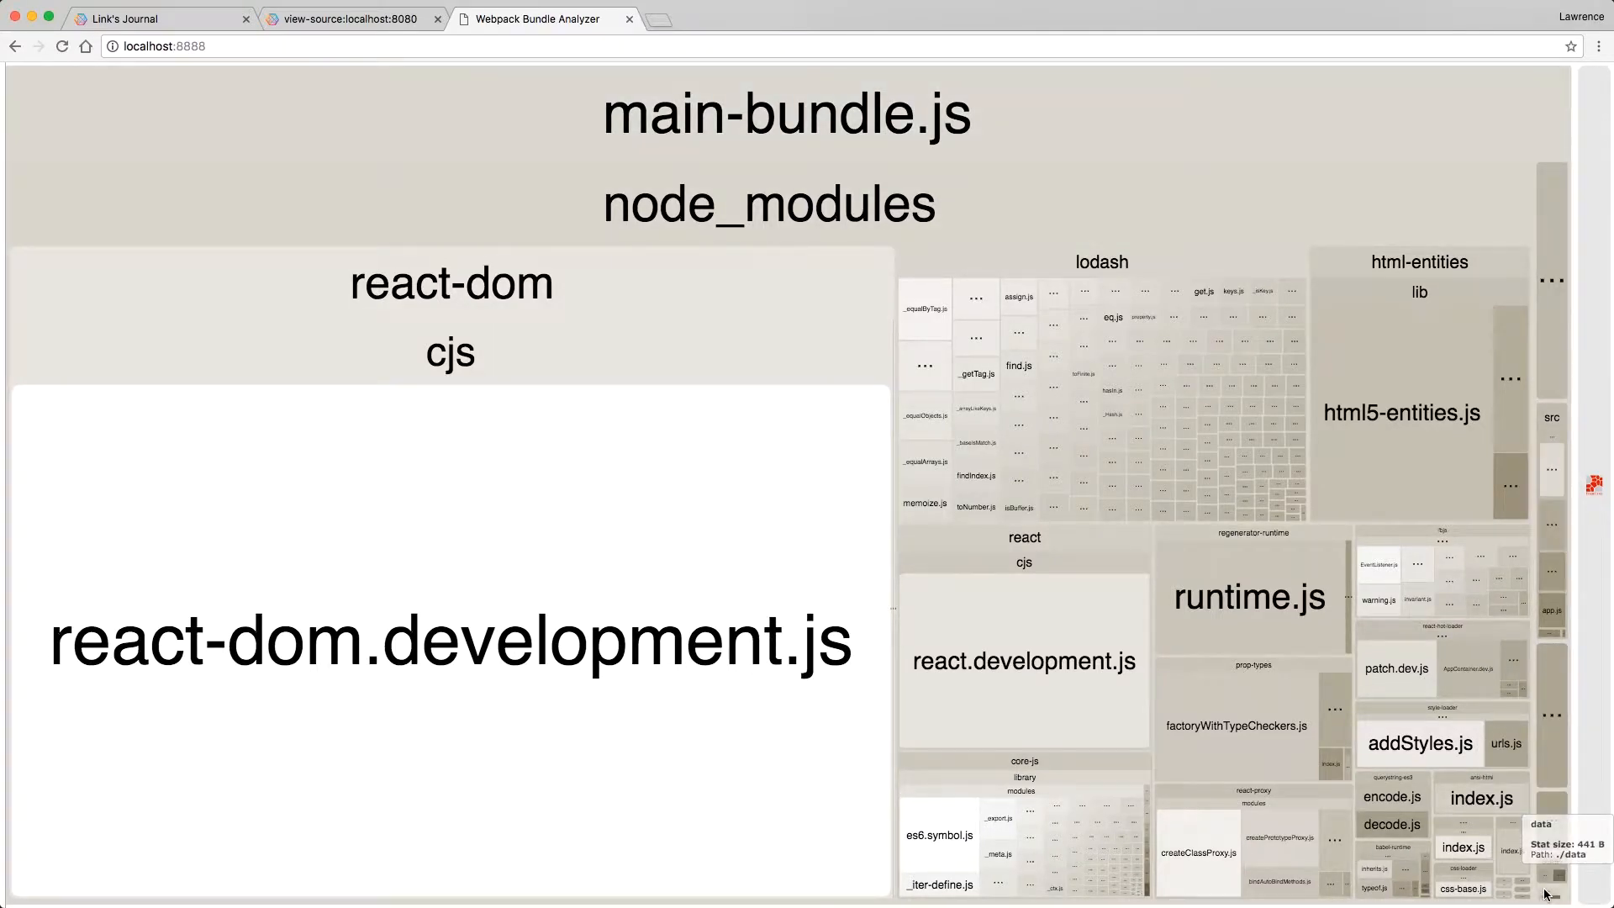
mouse_move(1558, 615)
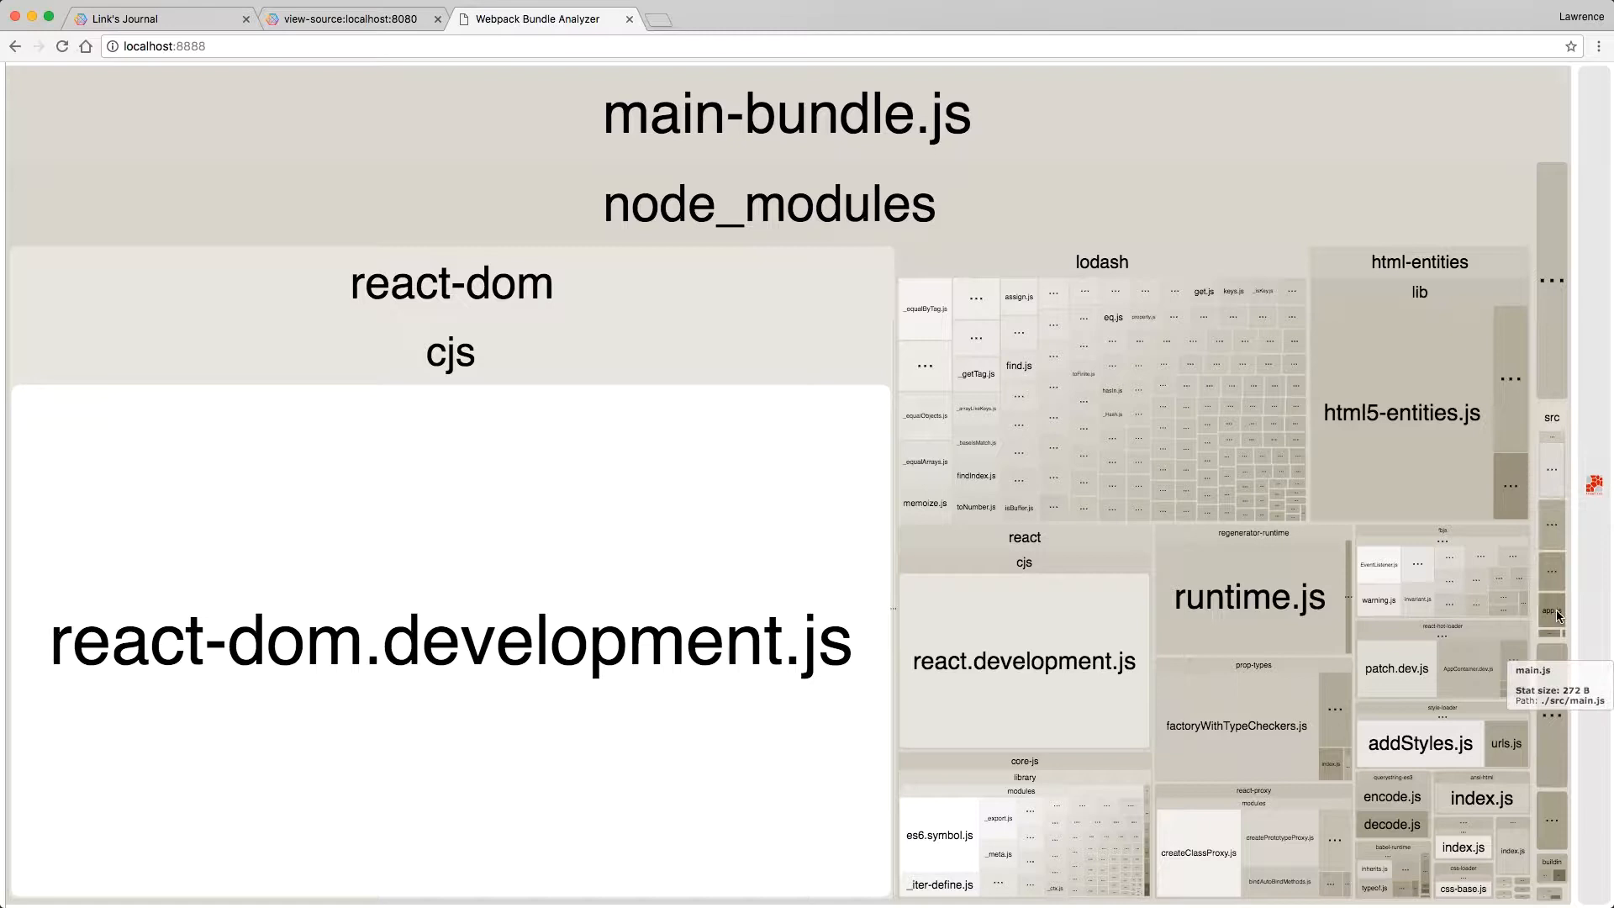
mouse_move(1560, 293)
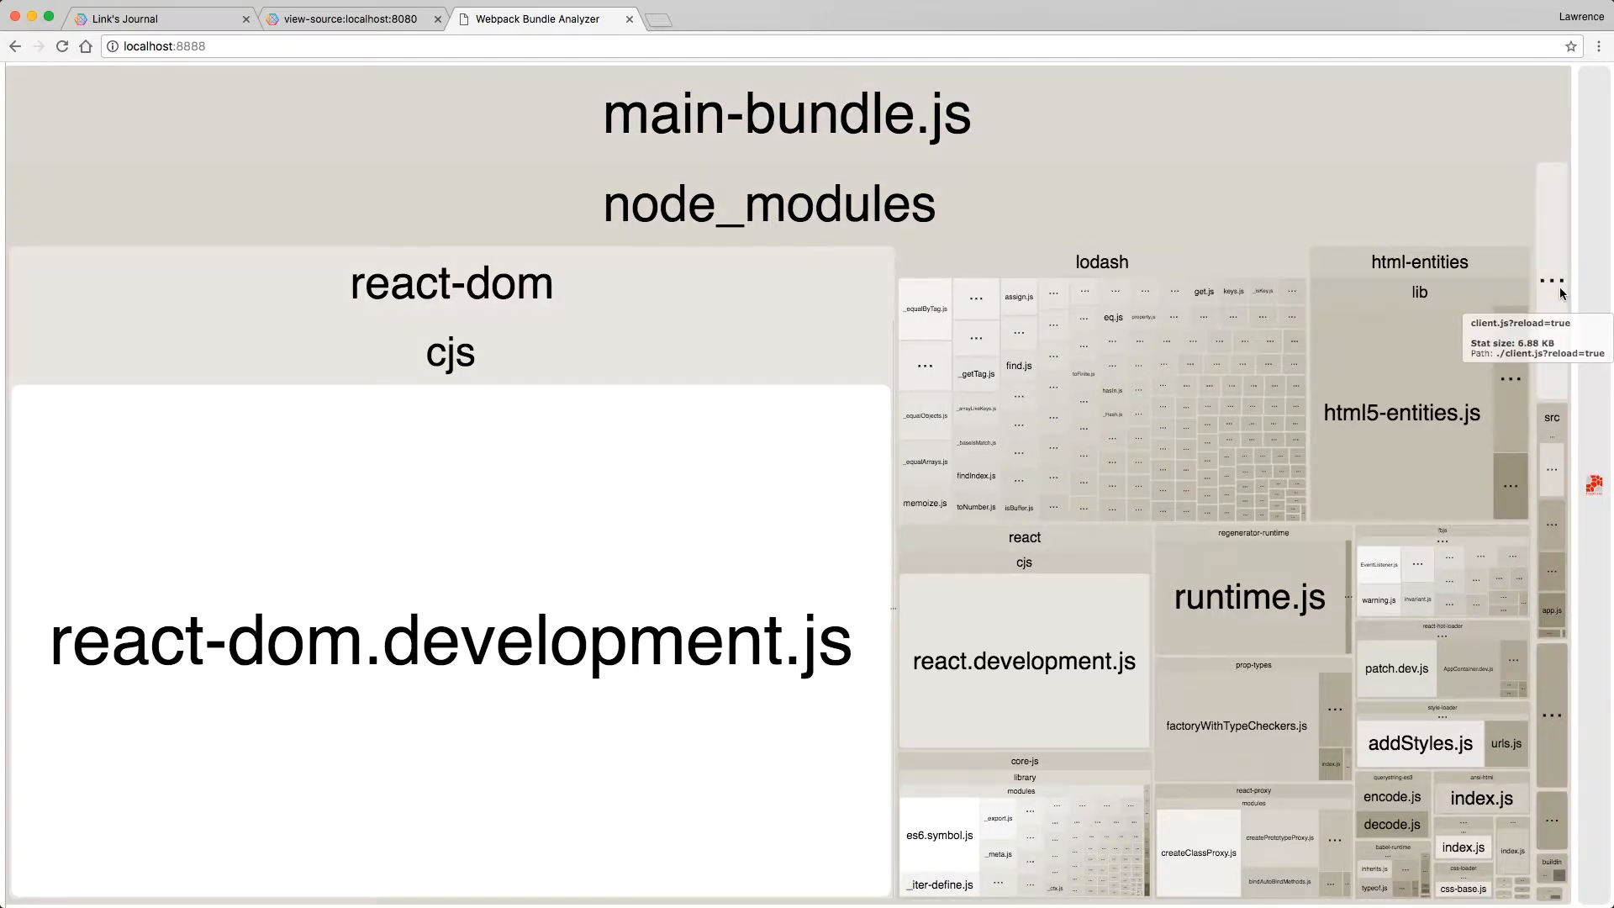
mouse_move(651, 605)
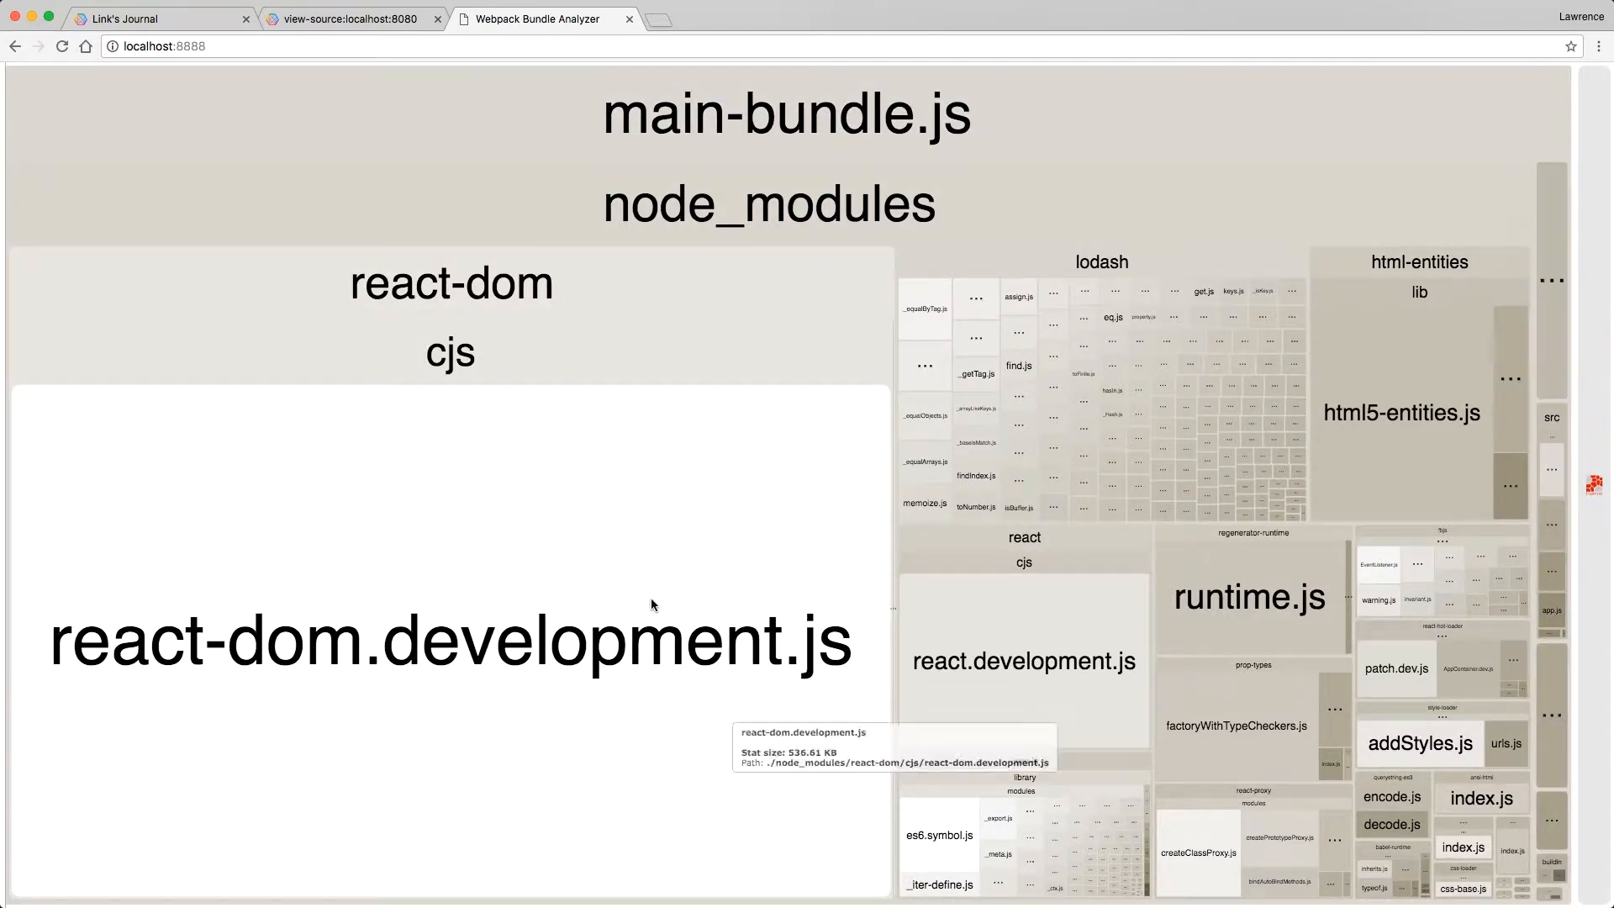
mouse_move(867, 497)
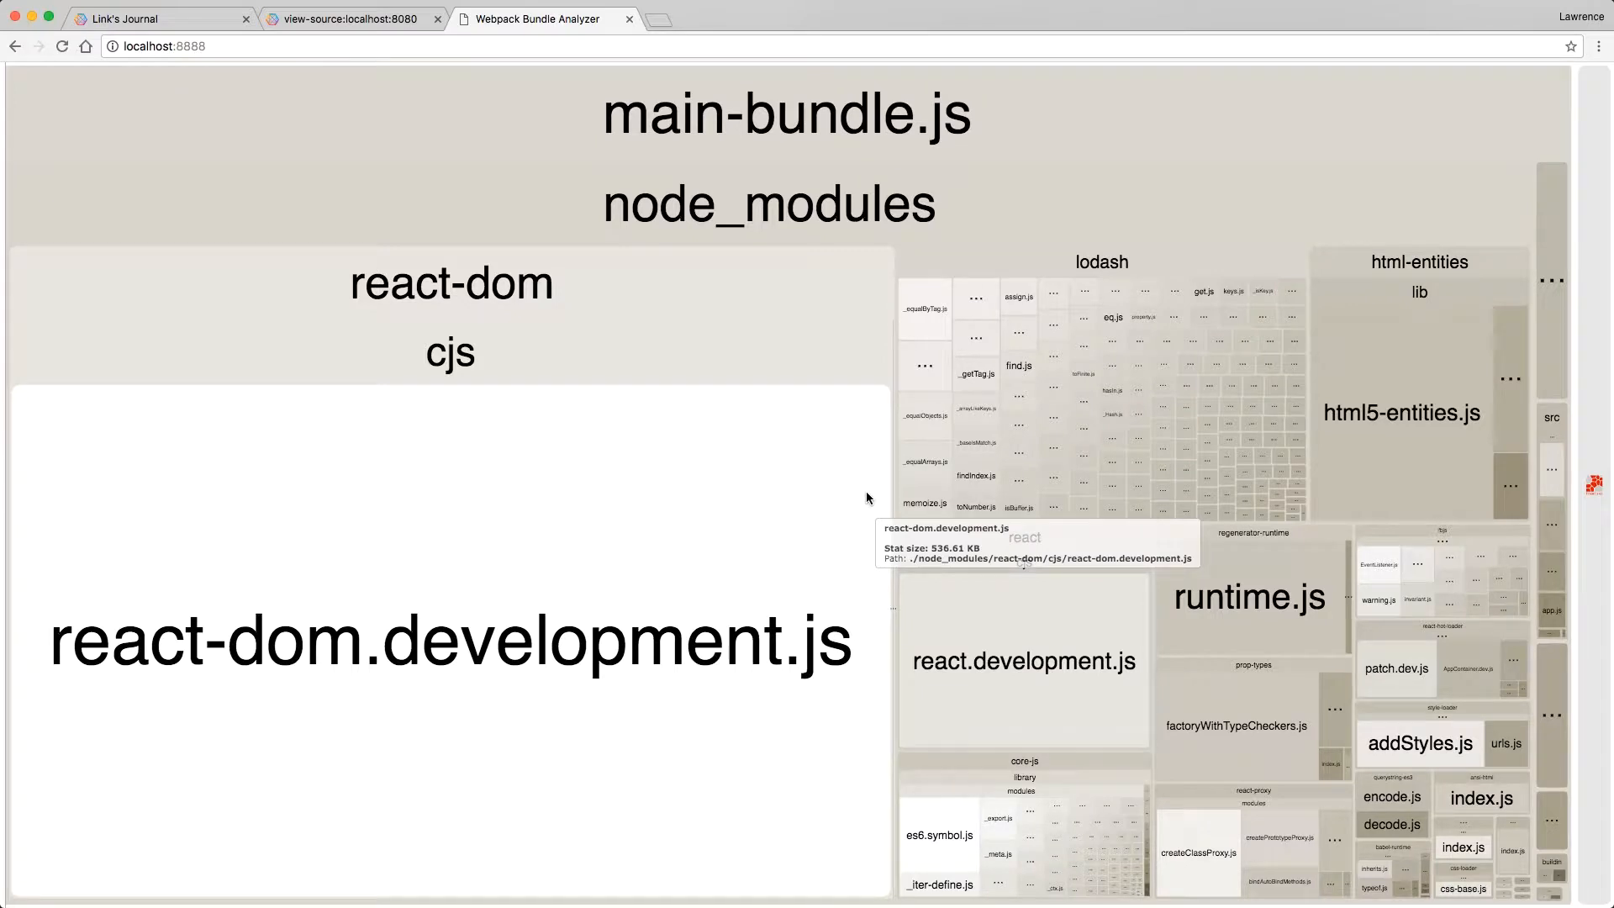
mouse_move(1129, 256)
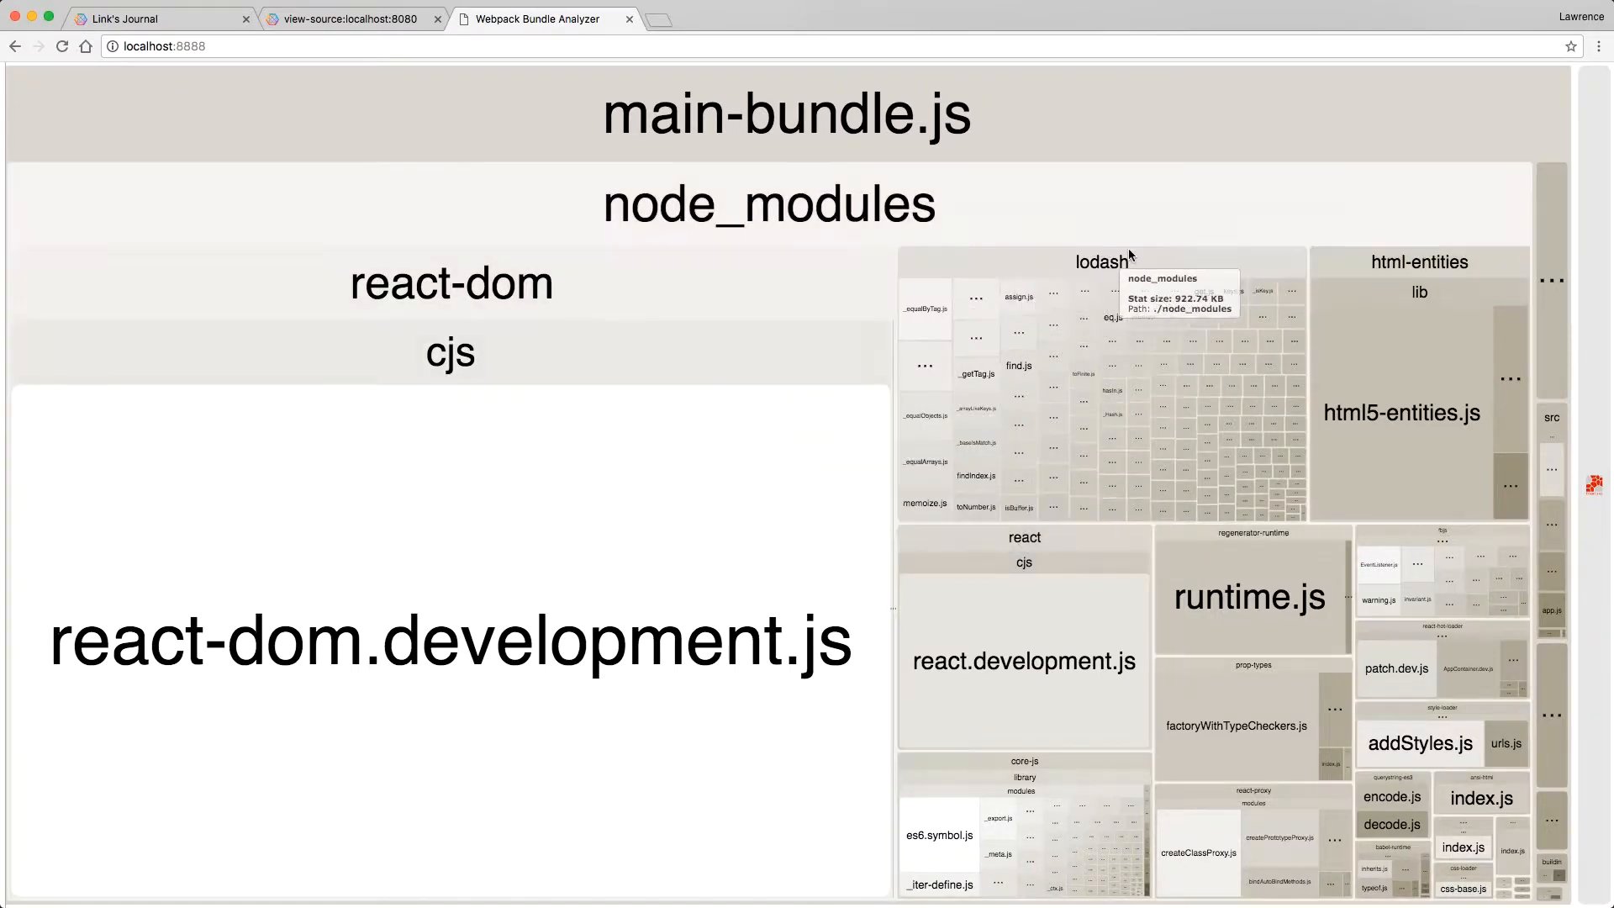
mouse_move(1037, 512)
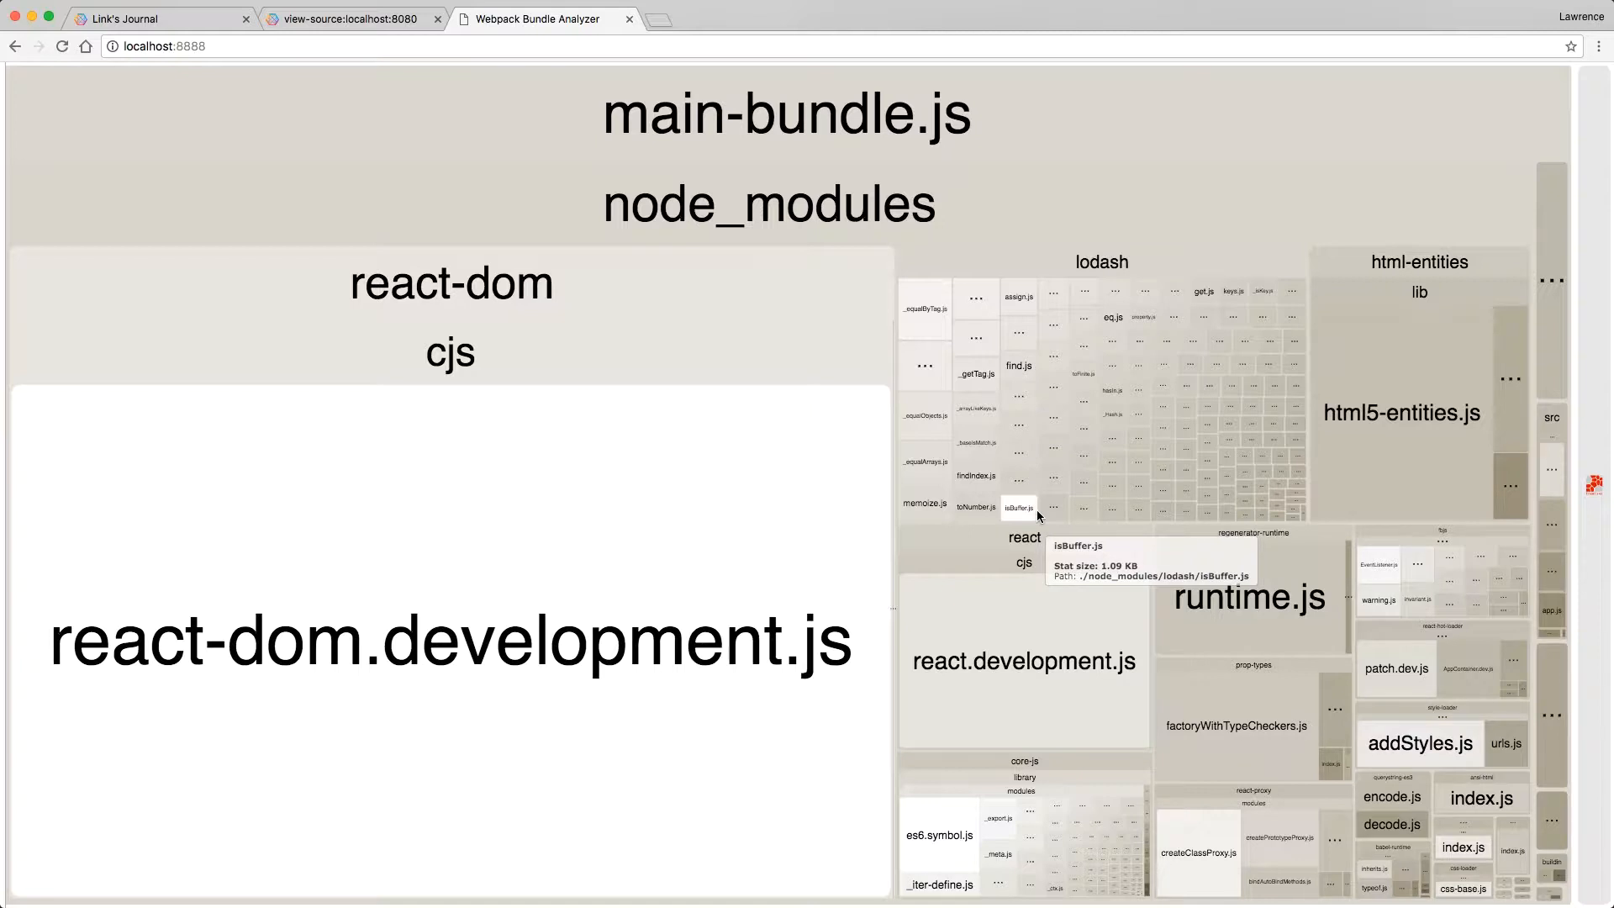
mouse_move(1358, 396)
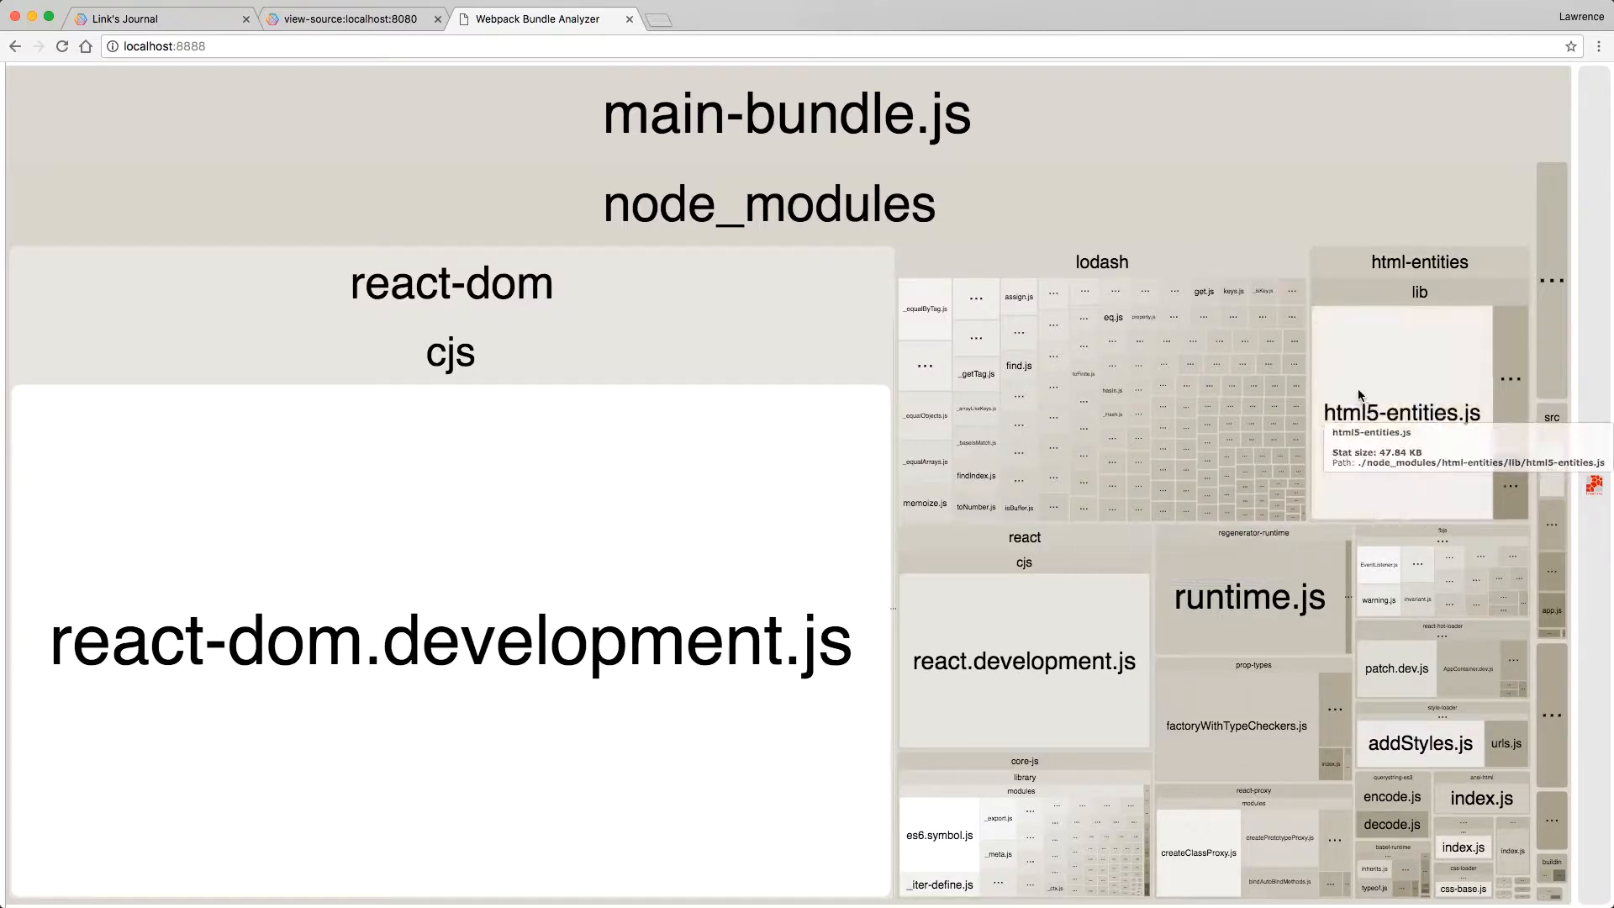
mouse_move(1169, 201)
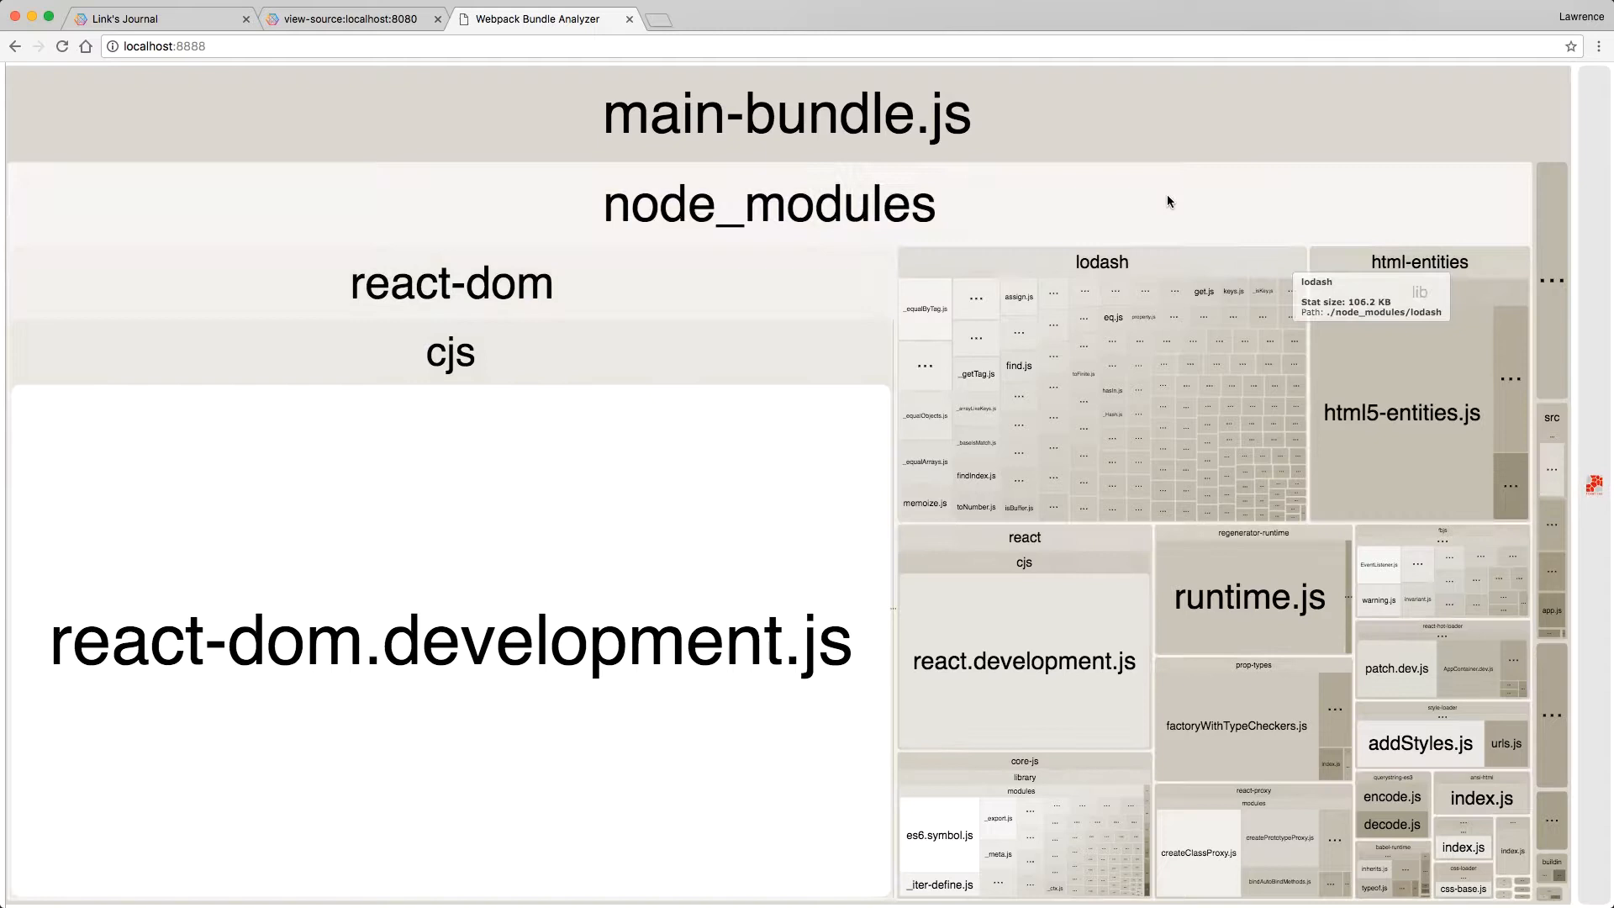
mouse_move(1168, 201)
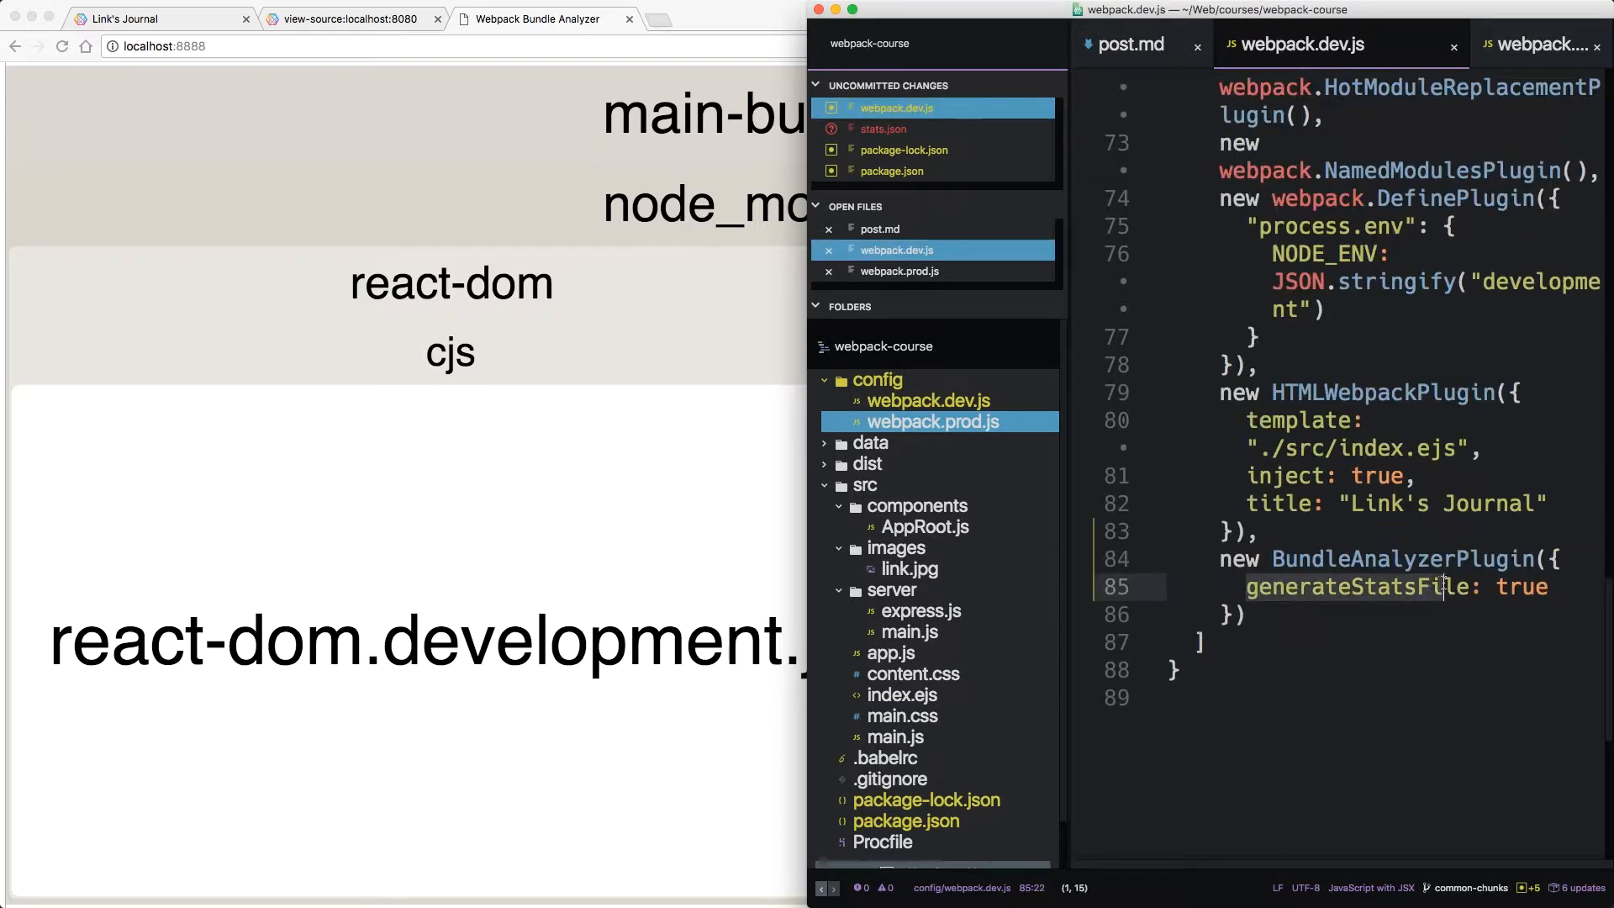
Expand the dist folder in the tree view and select stats.json.
click(868, 463)
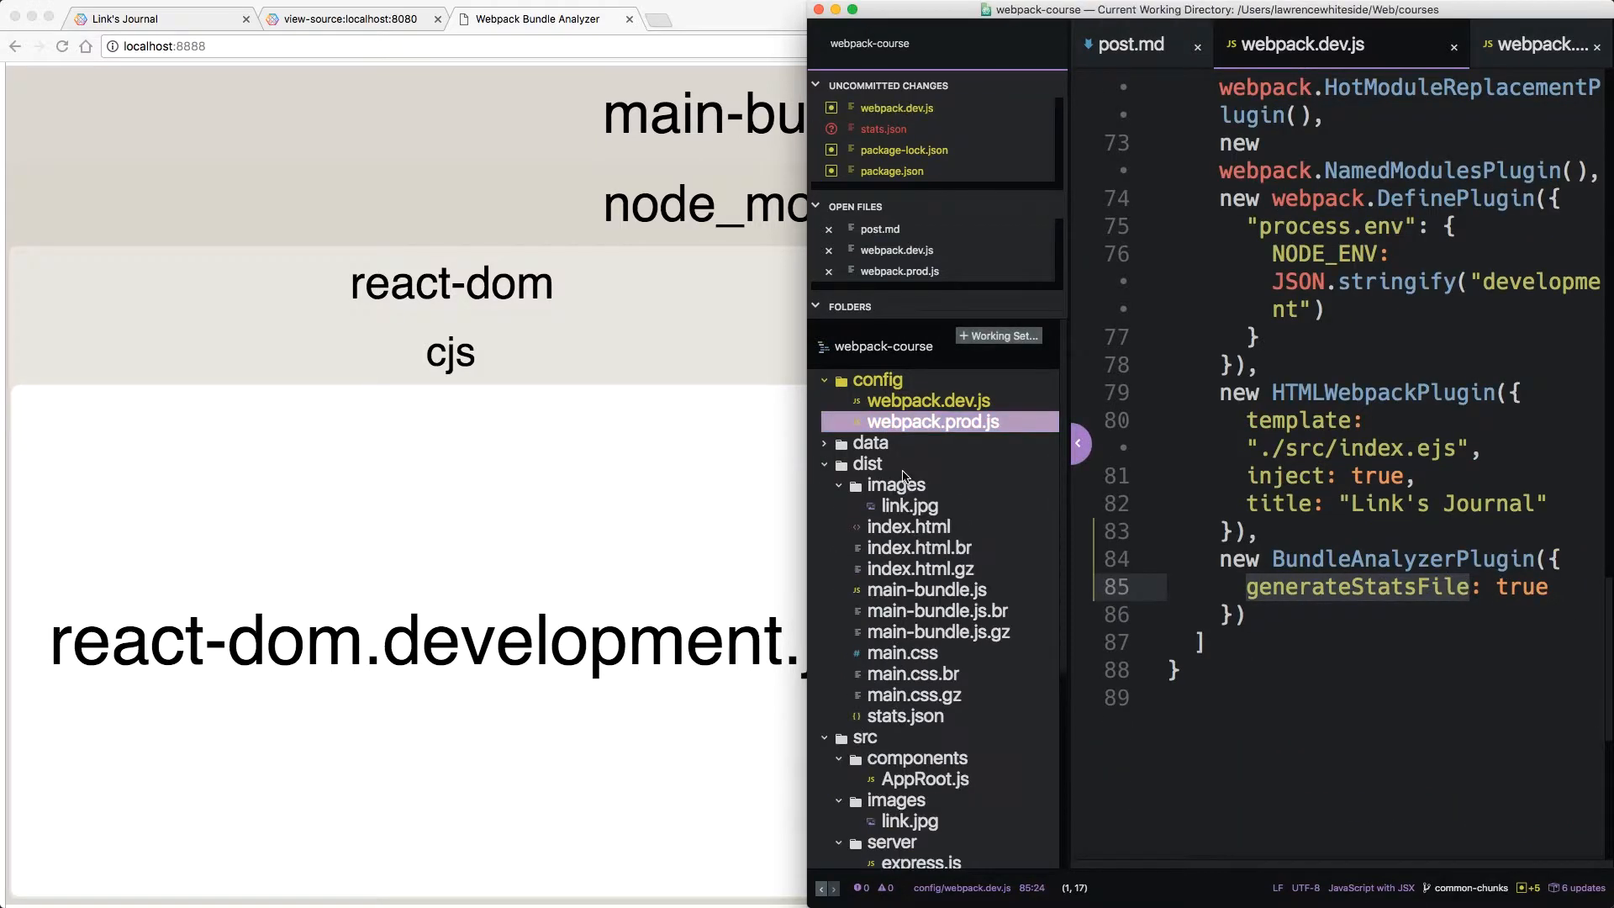
mouse_move(911, 722)
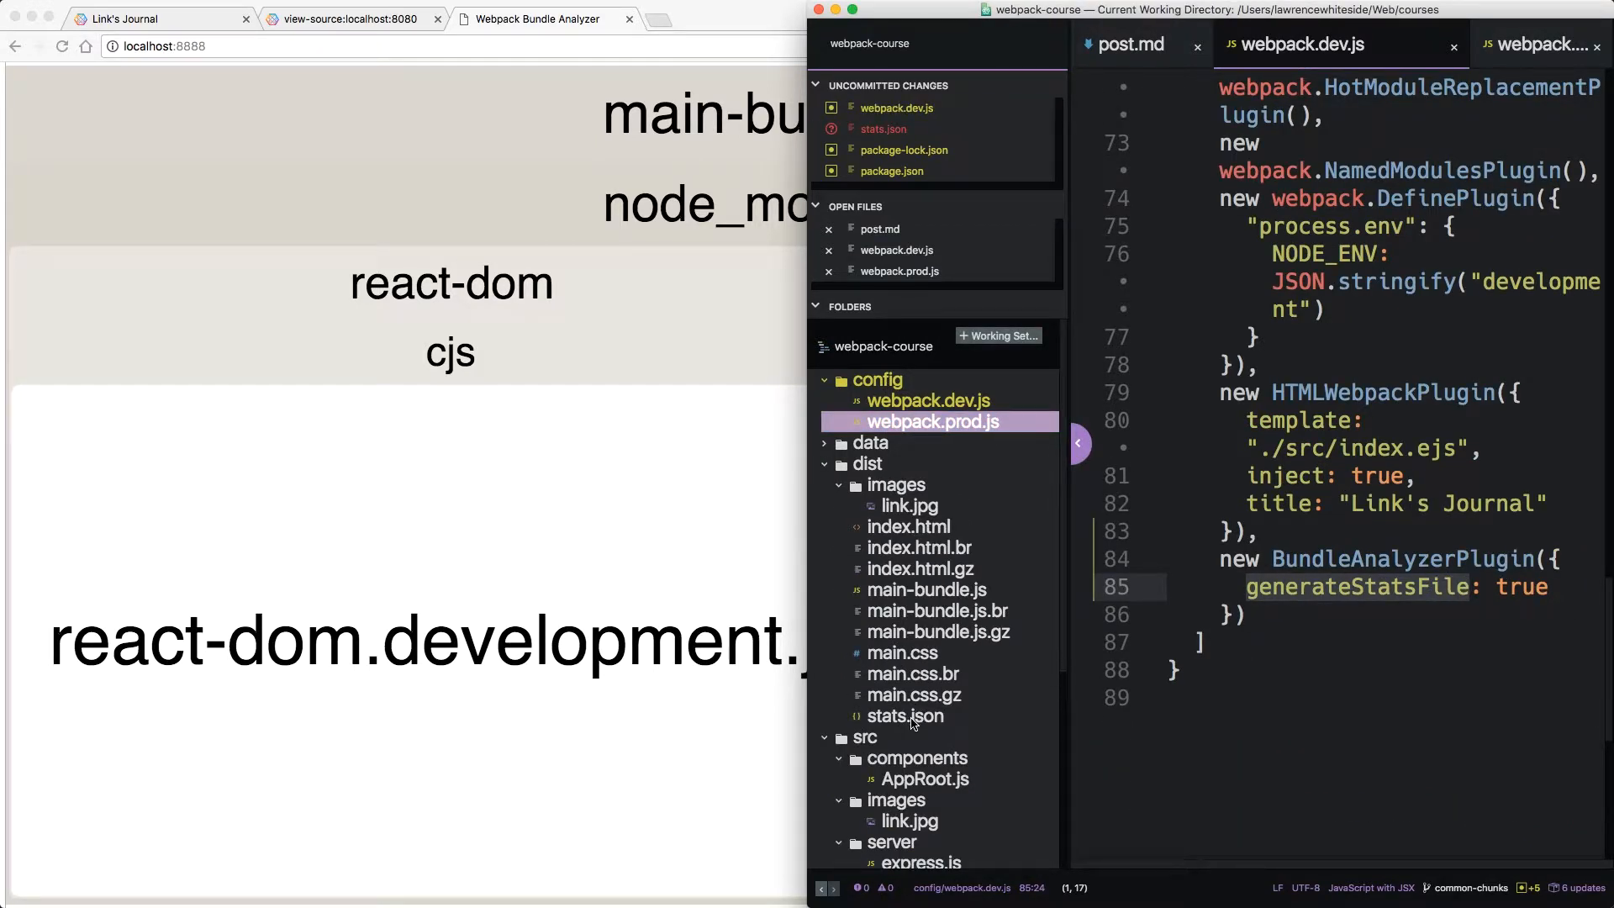
click(904, 716)
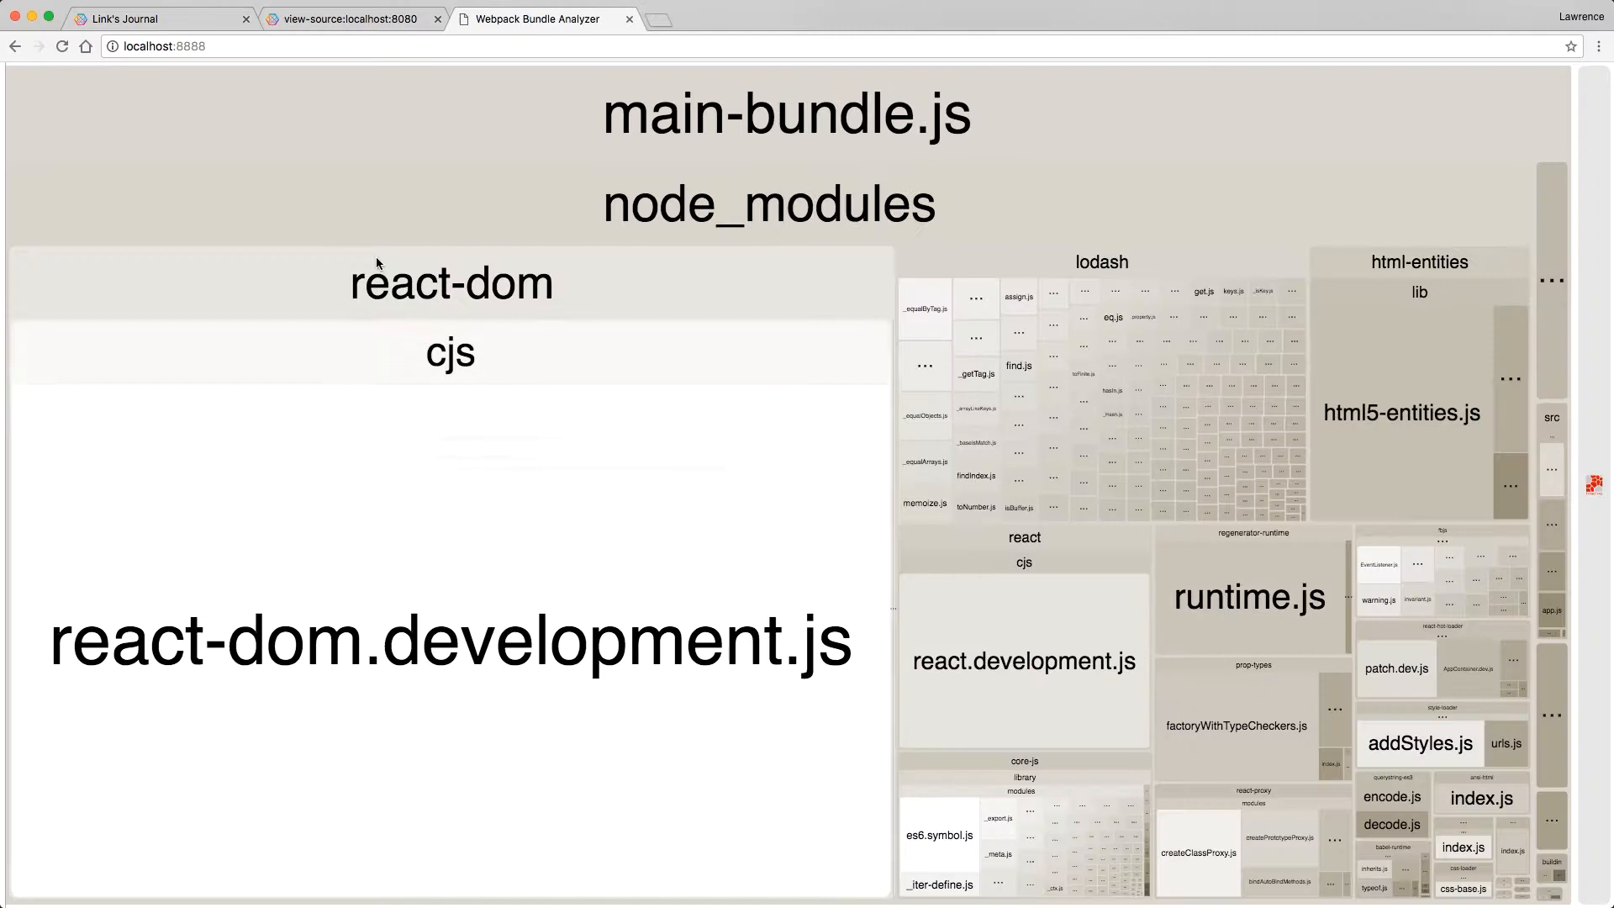
mouse_move(1185, 450)
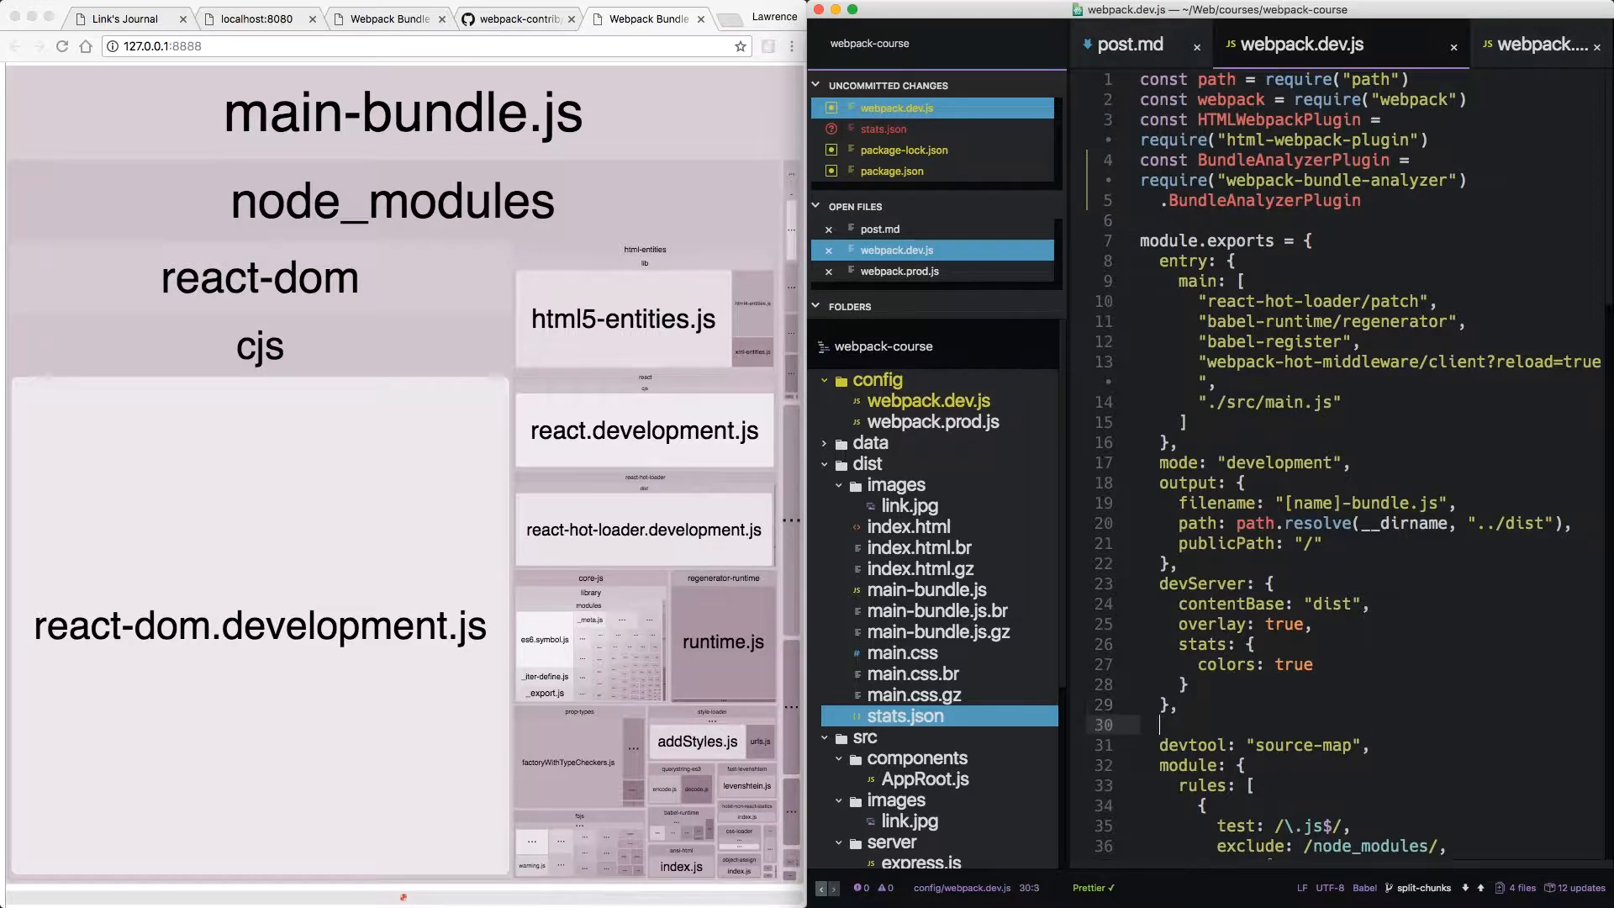
Add splitChunks: { chunks: "all" } inside optimization in webpack.dev.js.
scroll(down, 3)
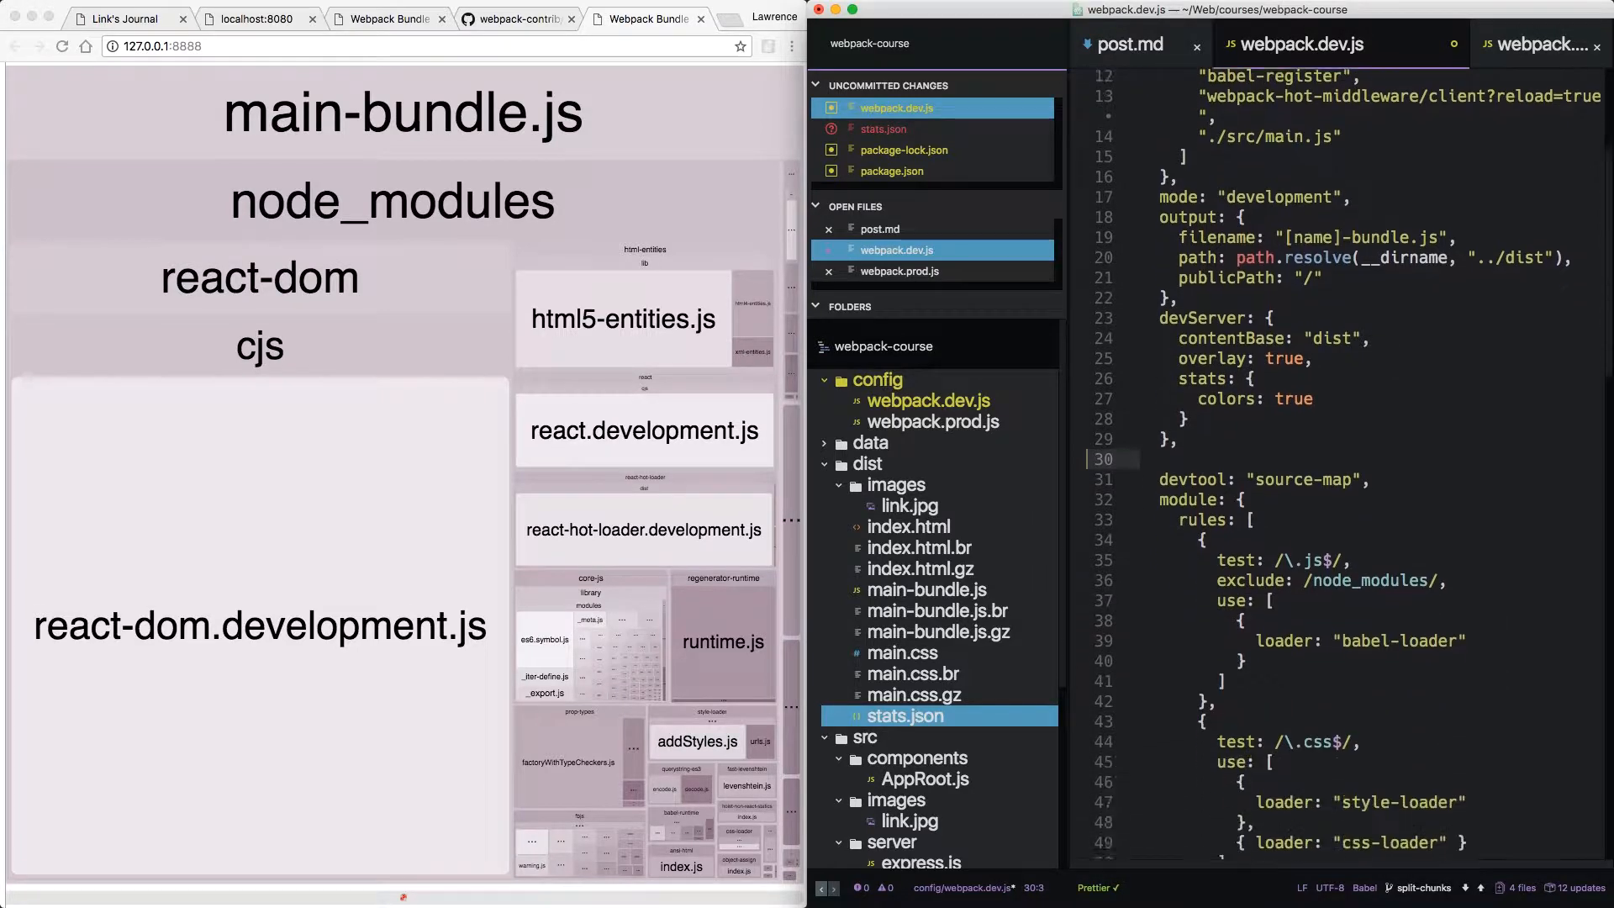
scroll(down, 3)
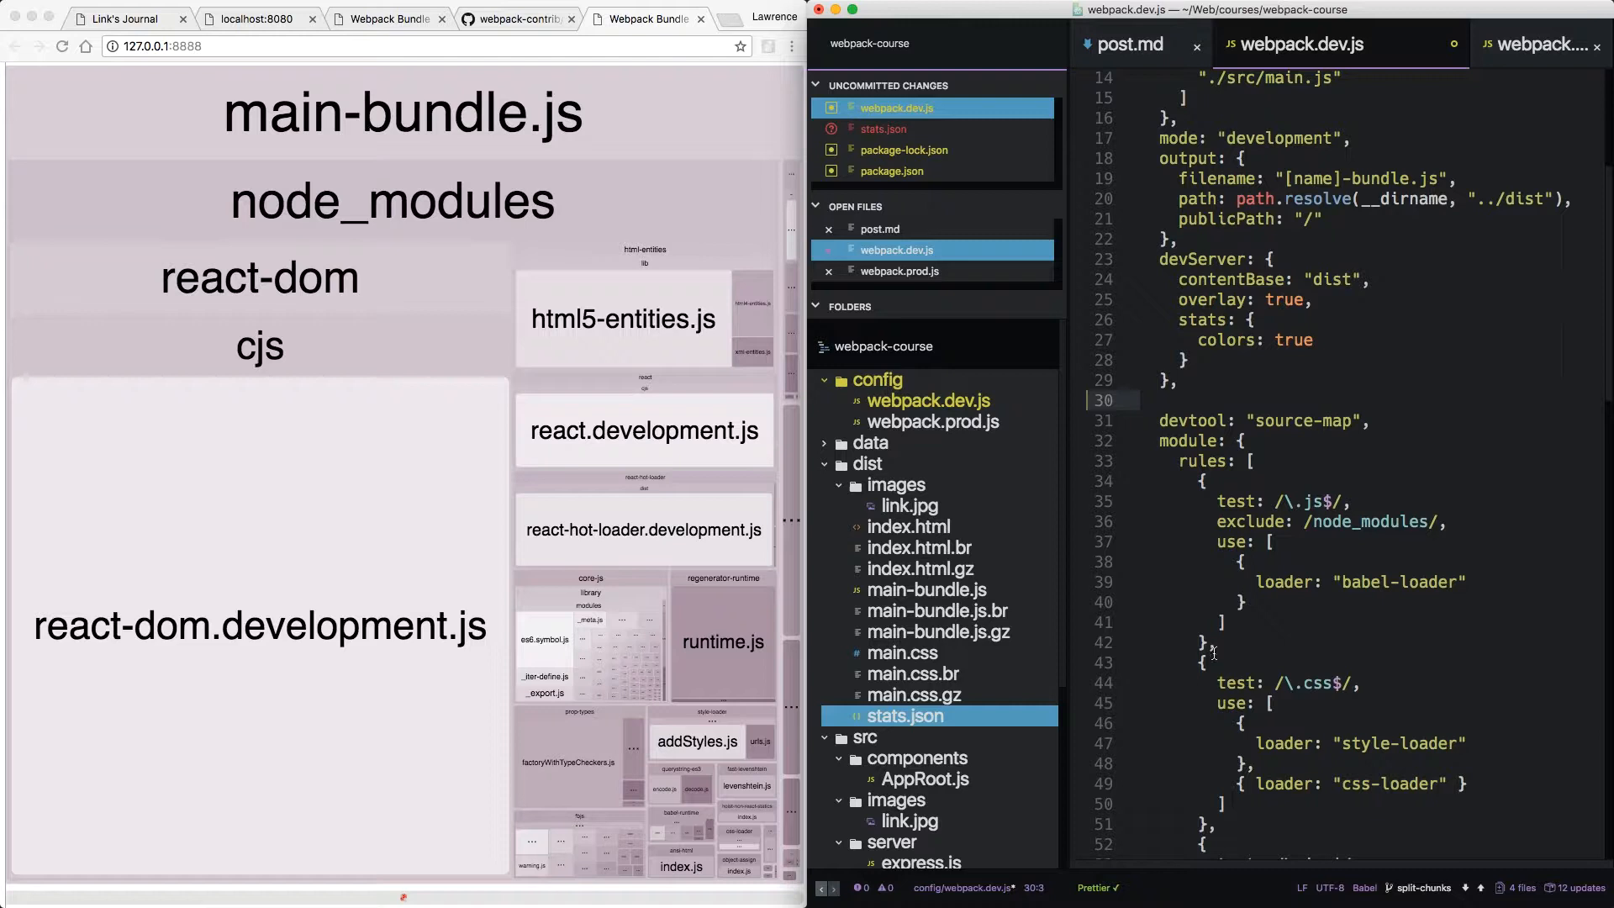
text(optimization: {)
text(},)
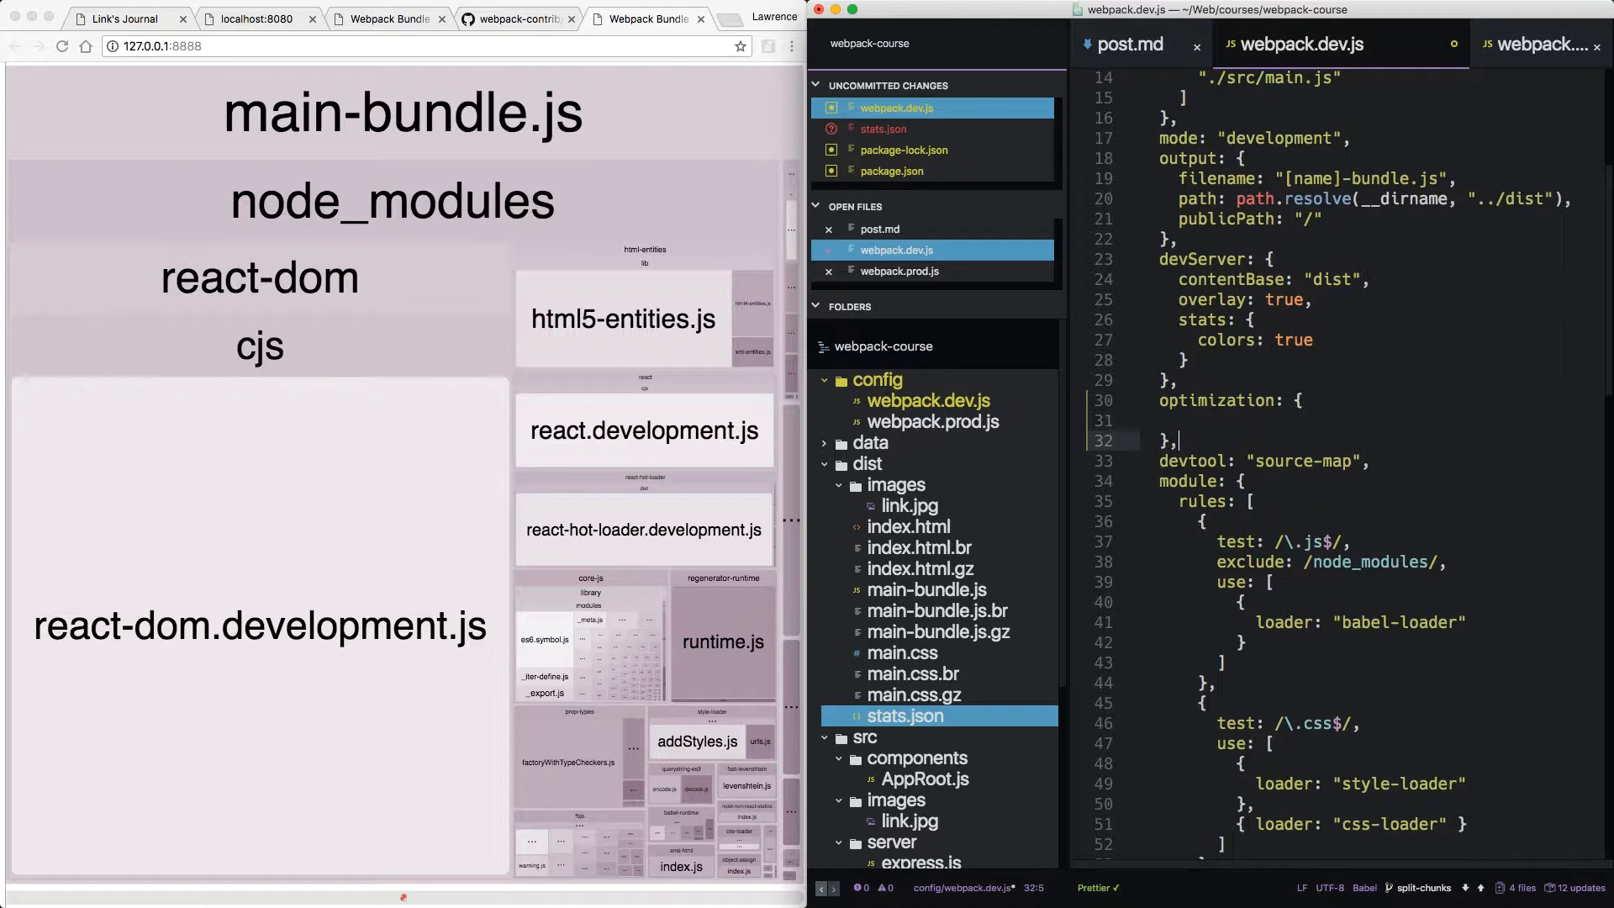
text(splitChunks: {)
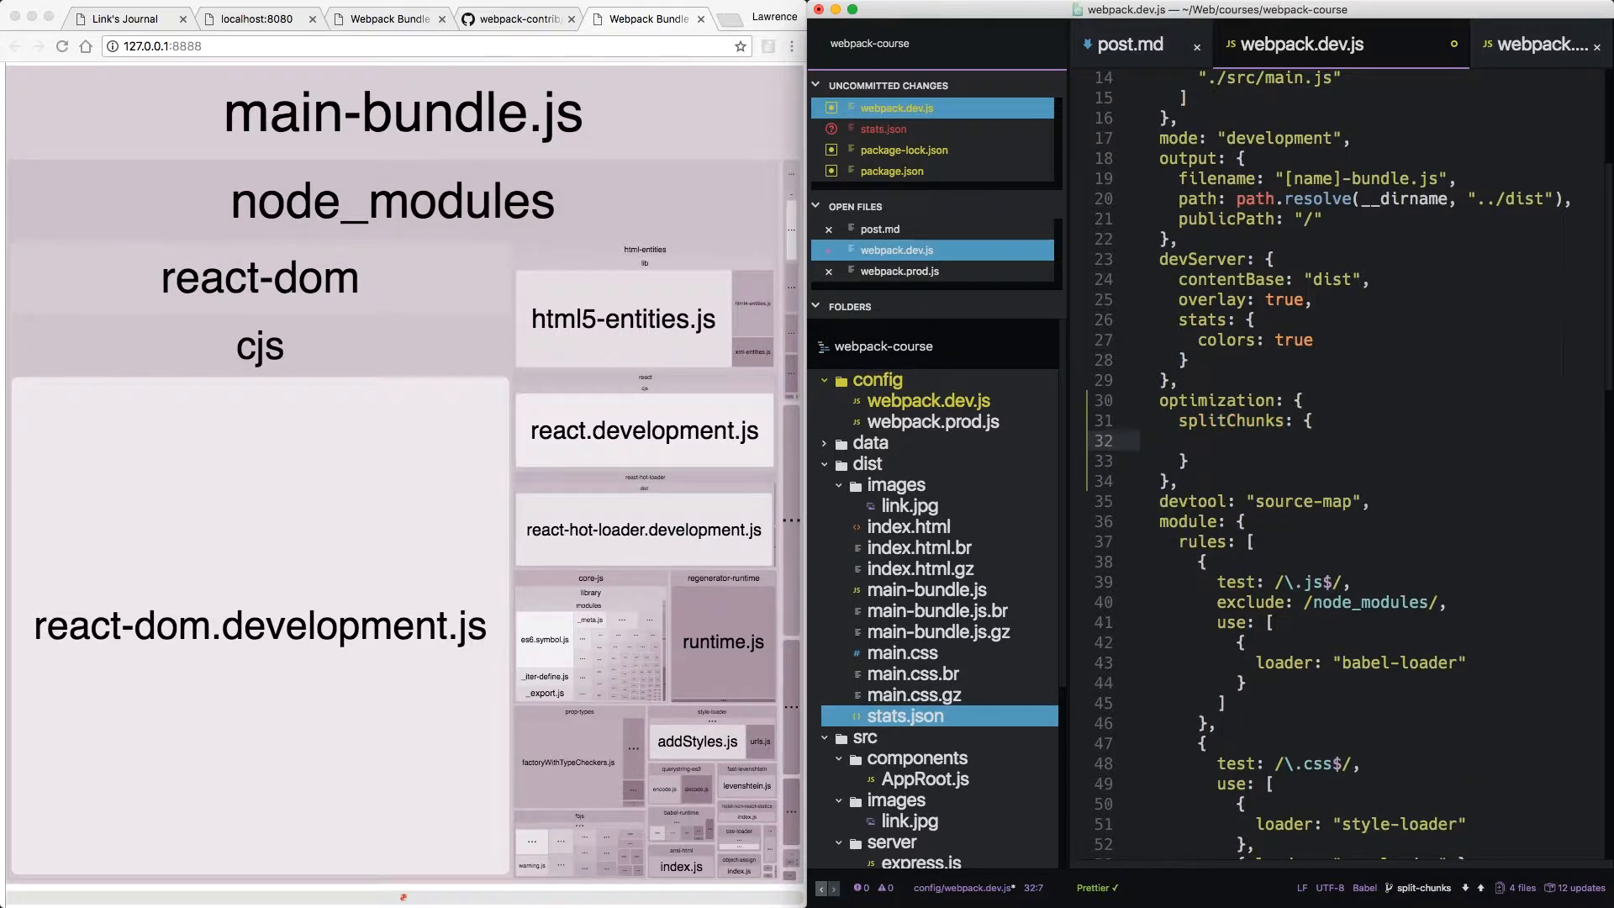
text(chunks: "all)
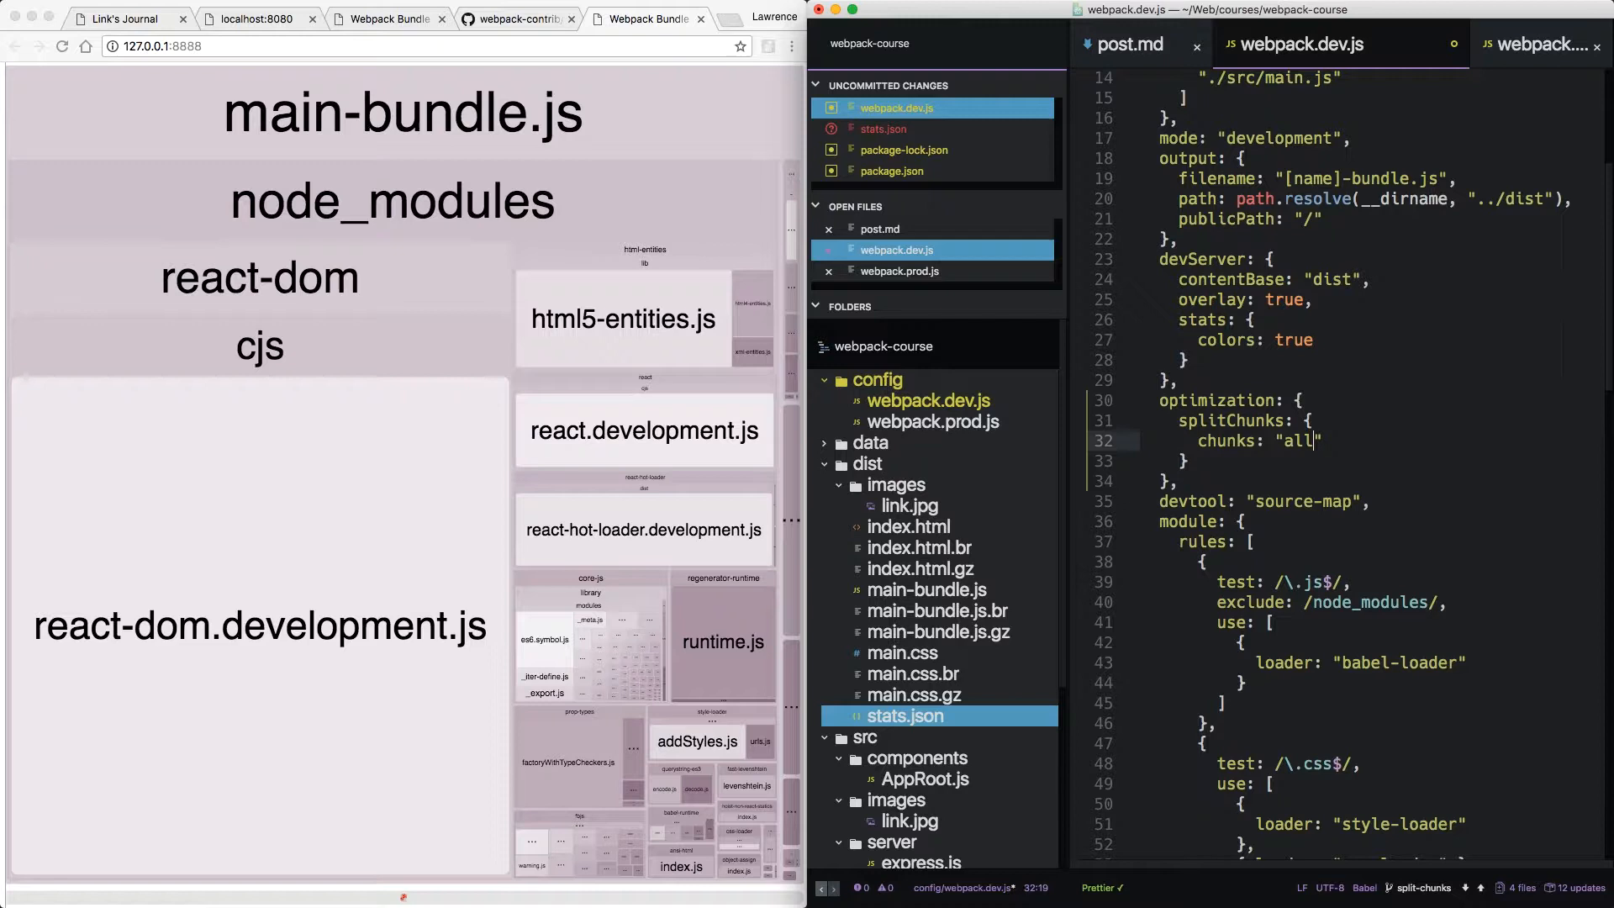
click(1161, 400)
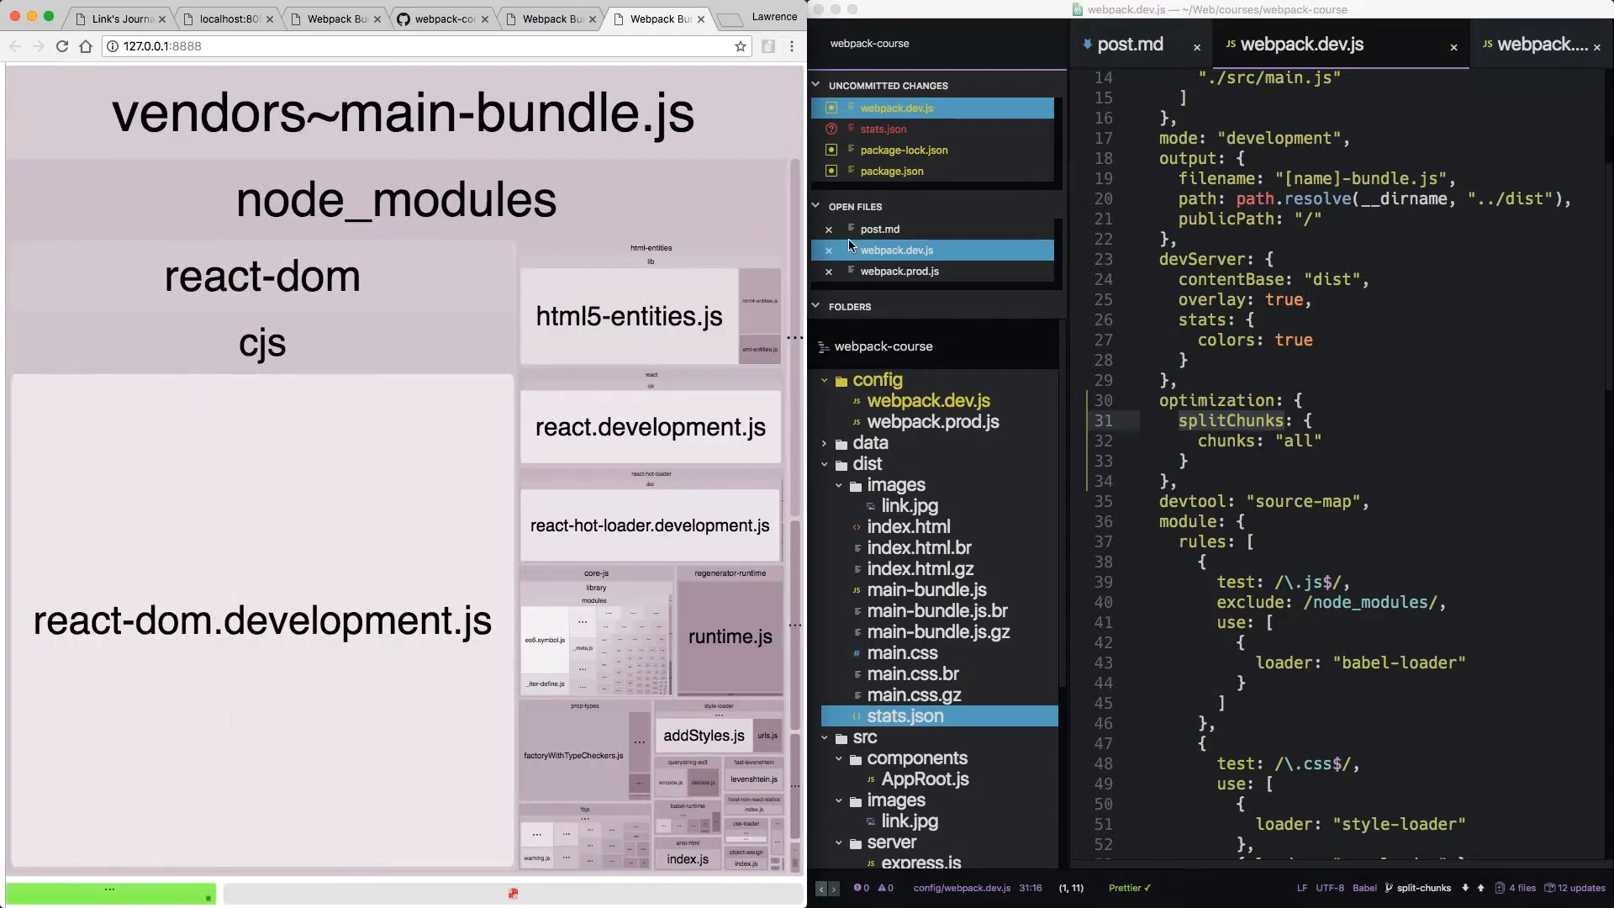
mouse_move(113, 895)
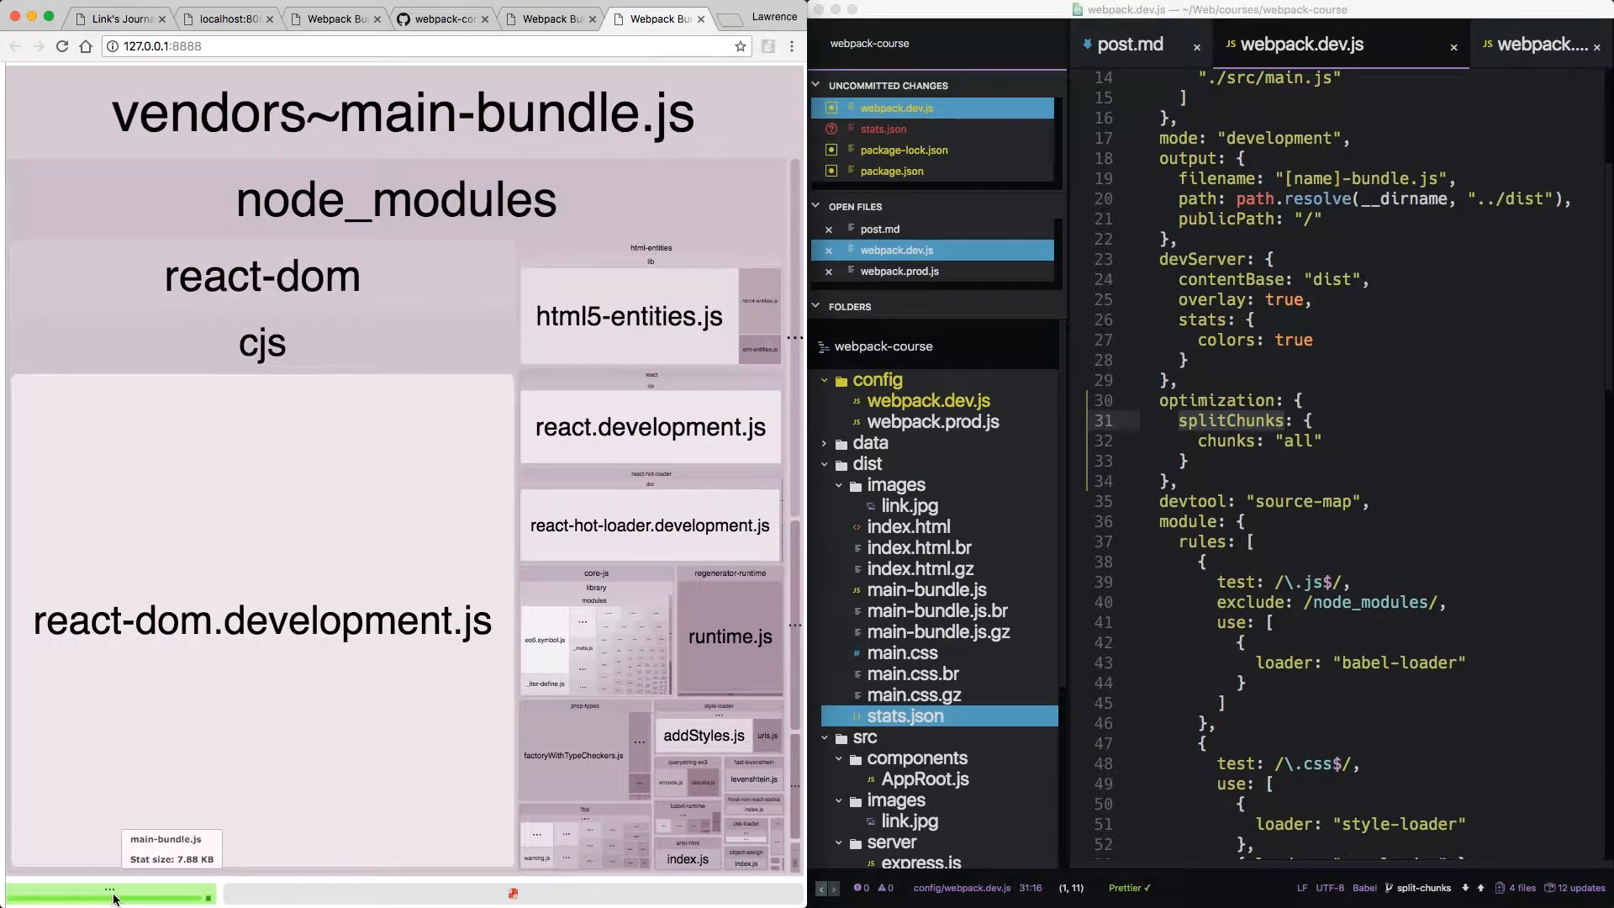
mouse_move(279, 144)
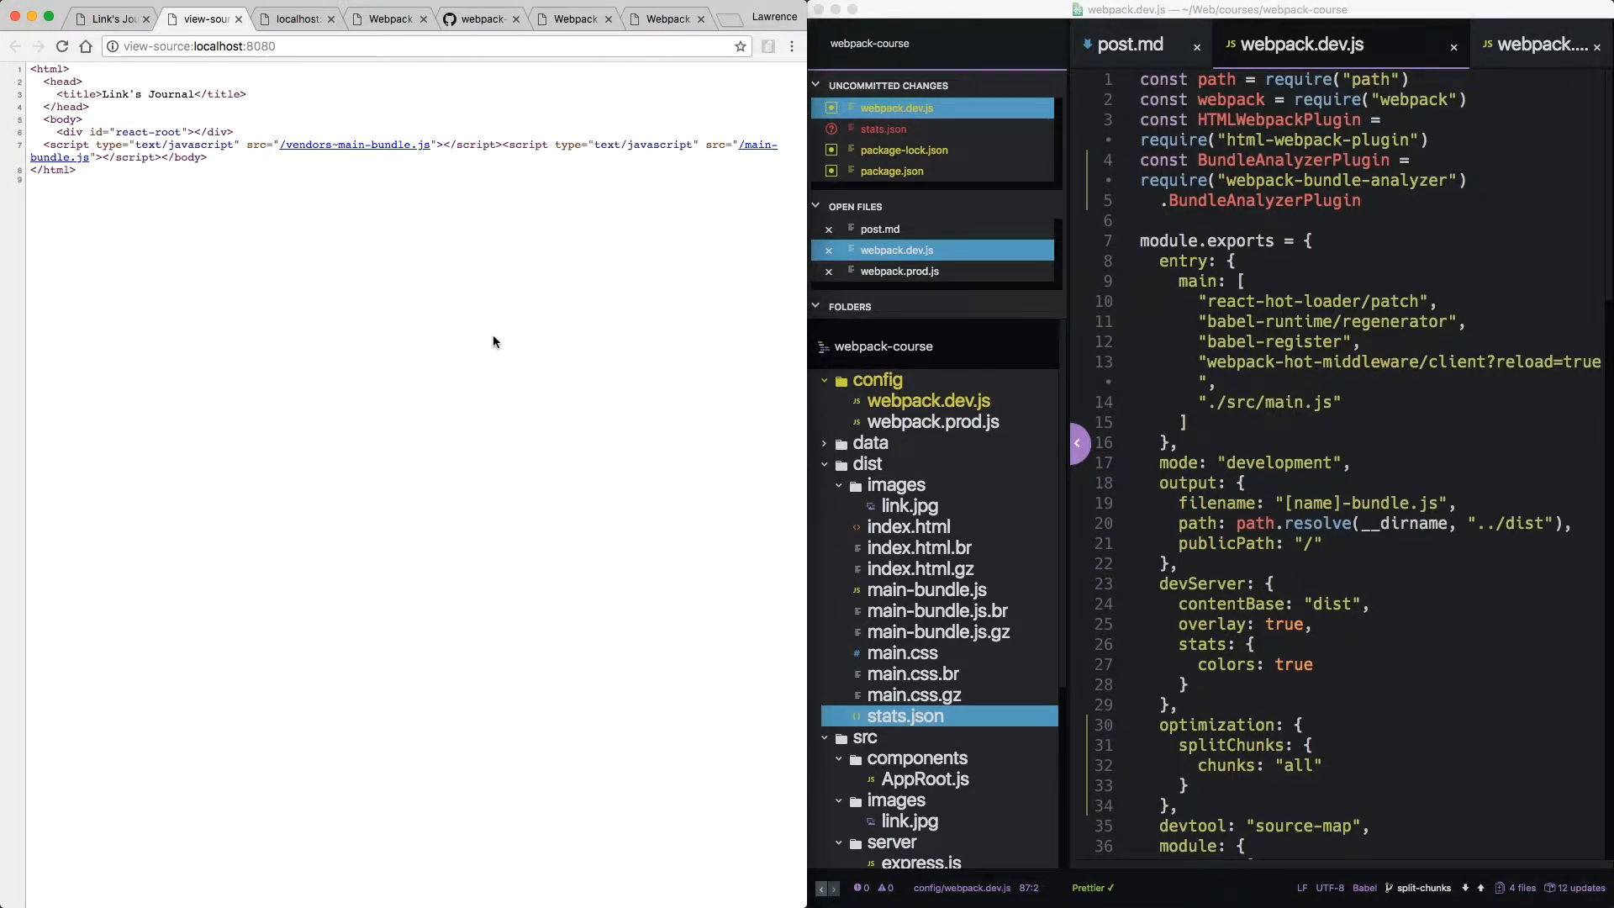
mouse_move(350, 144)
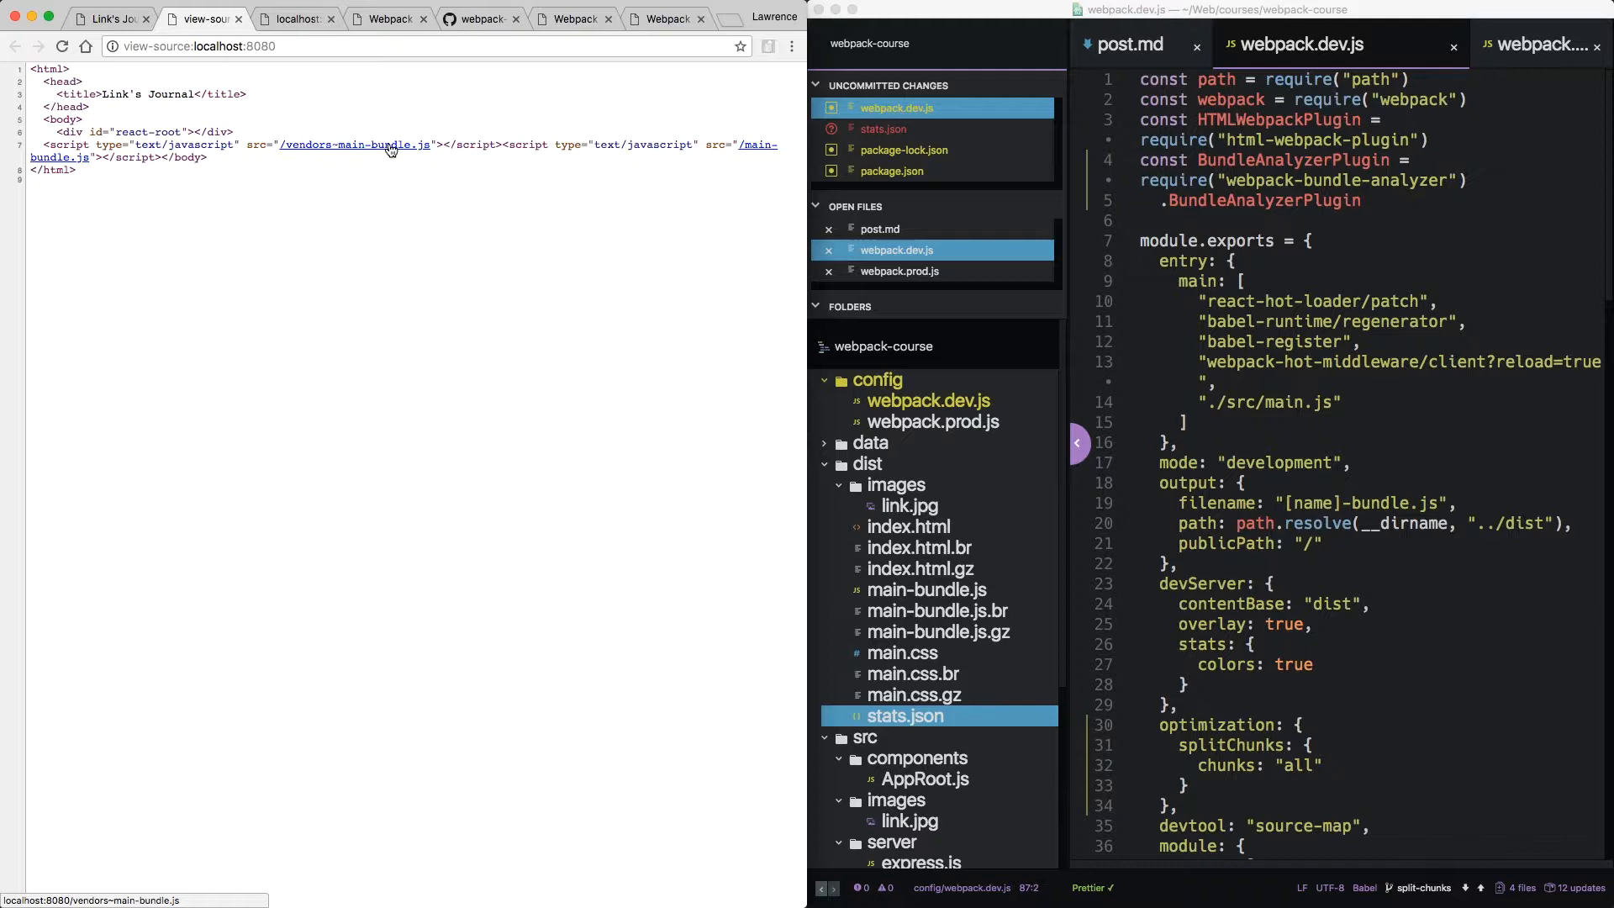
mouse_move(689, 173)
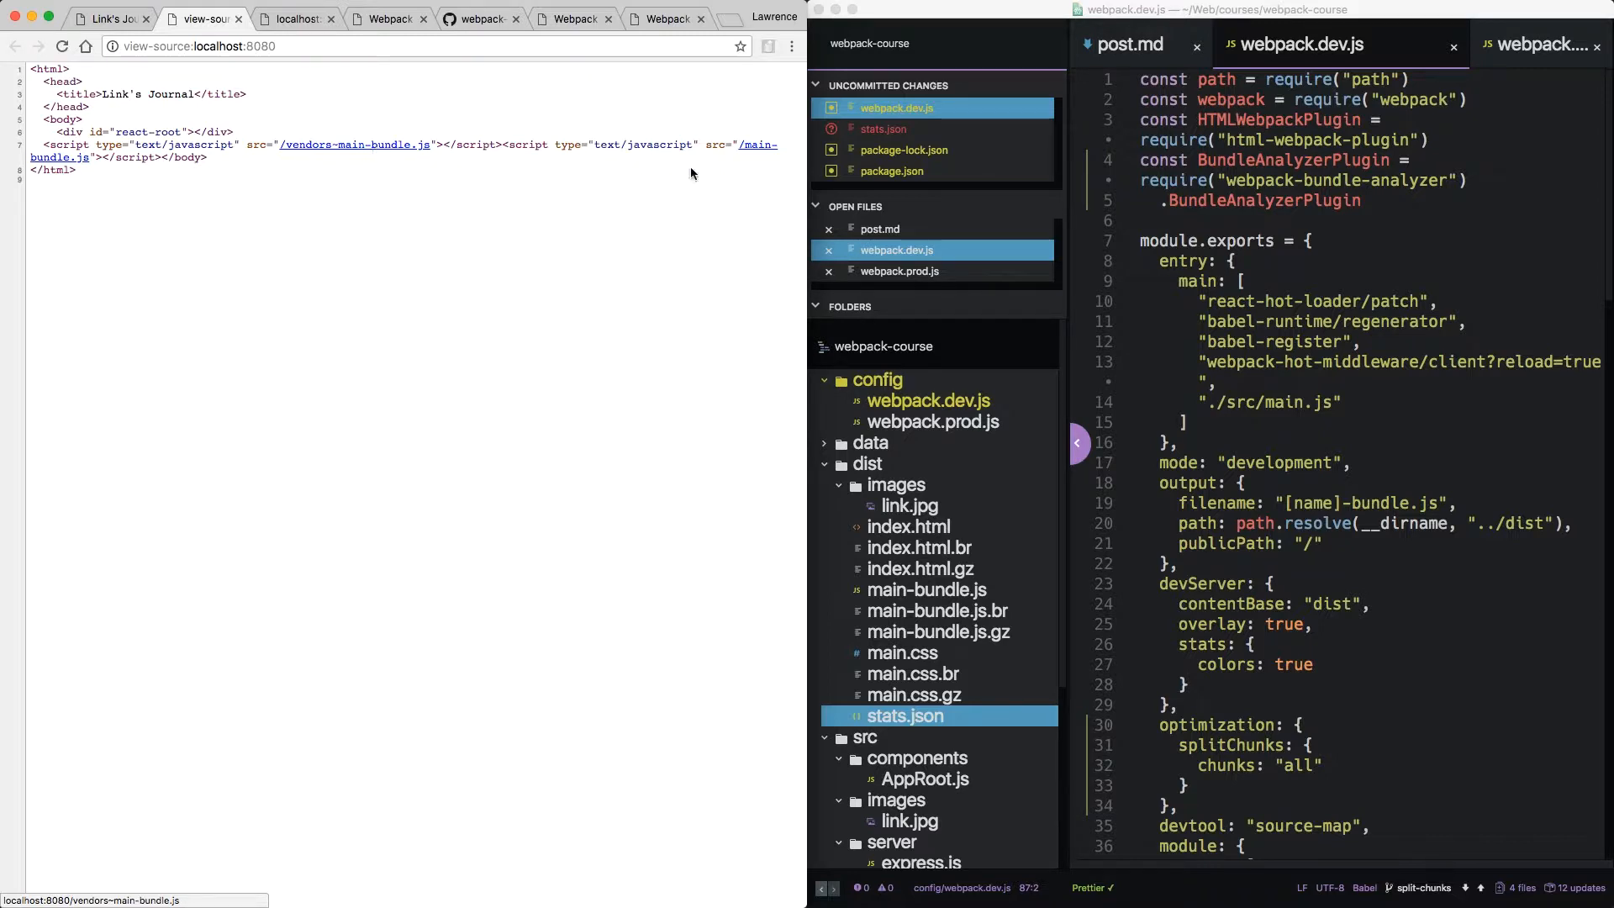
mouse_move(753, 144)
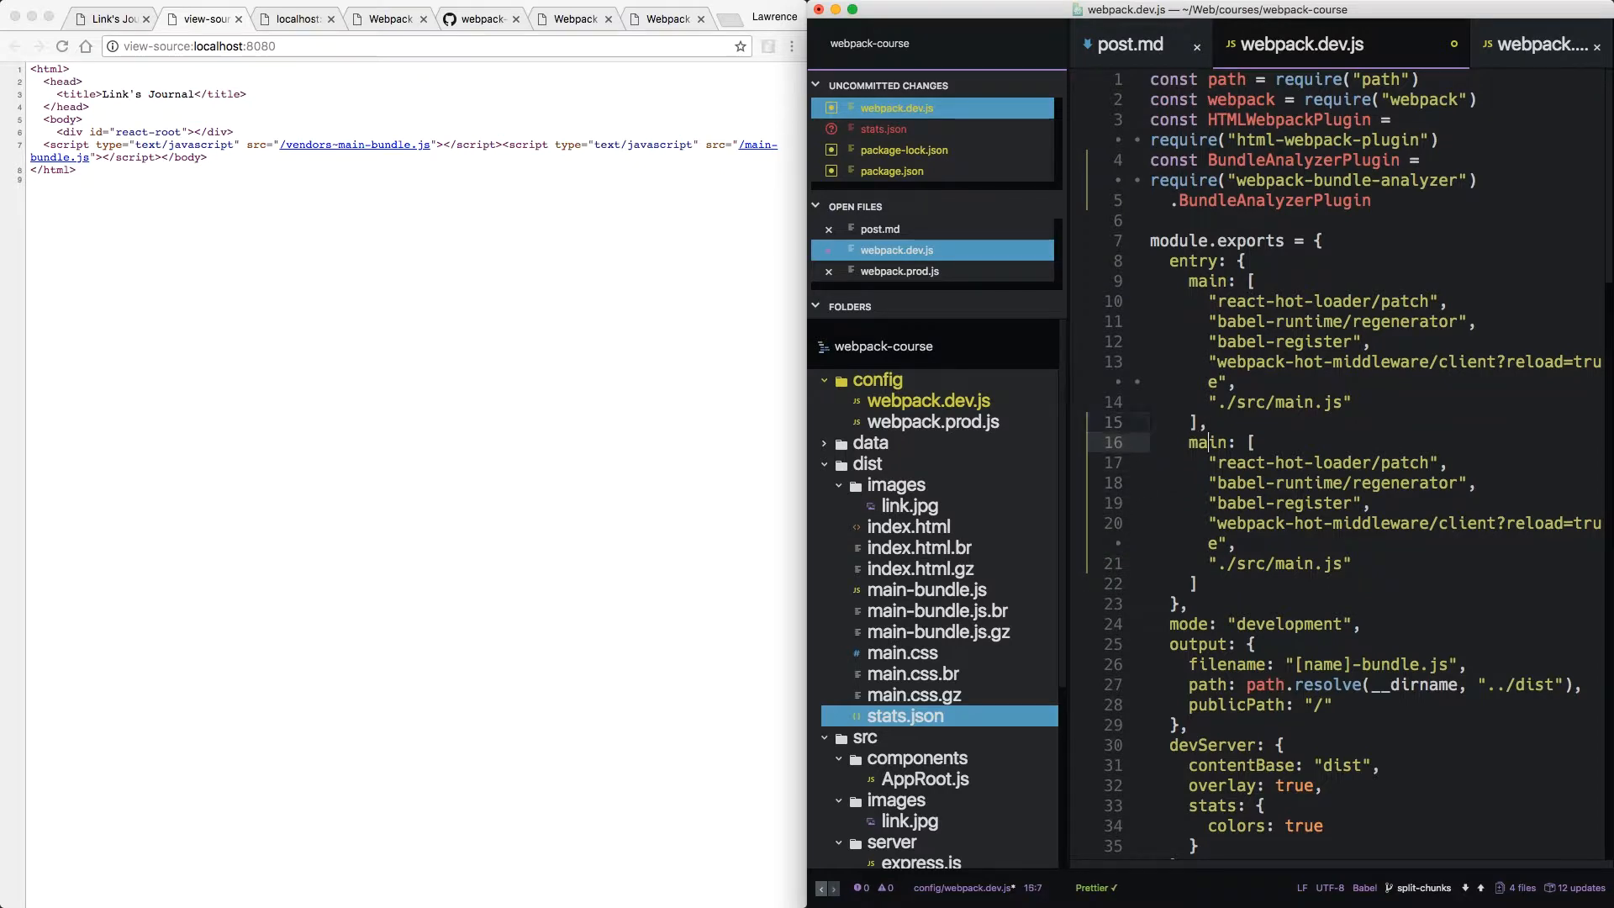
Rename the duplicated entry key in webpack.dev.js to other.
text(other: [)
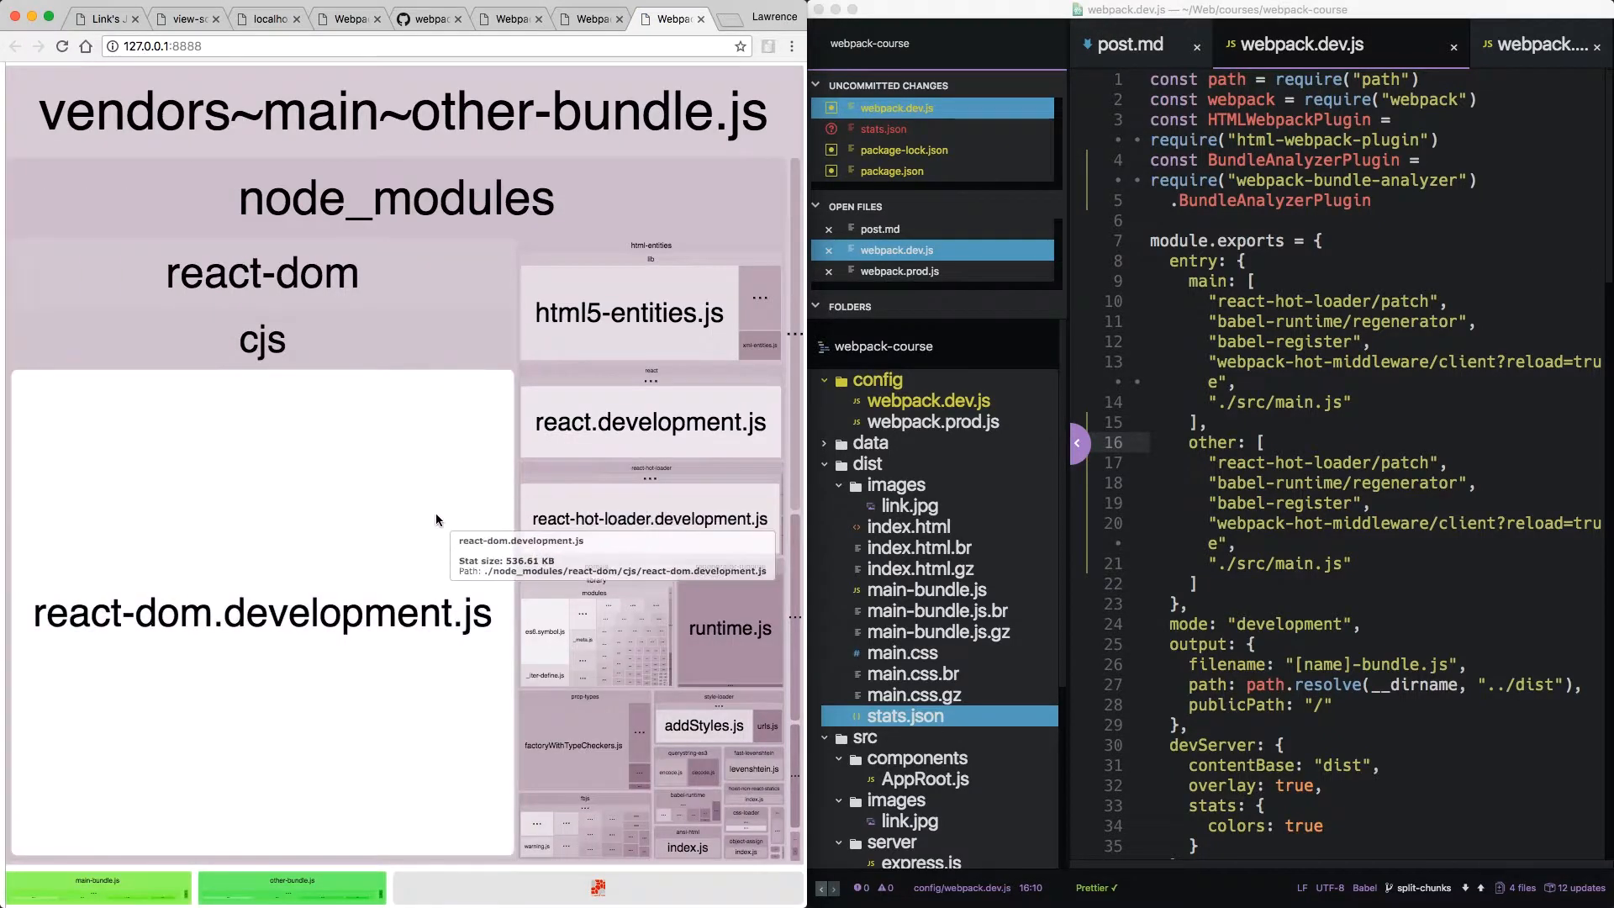
mouse_move(160, 883)
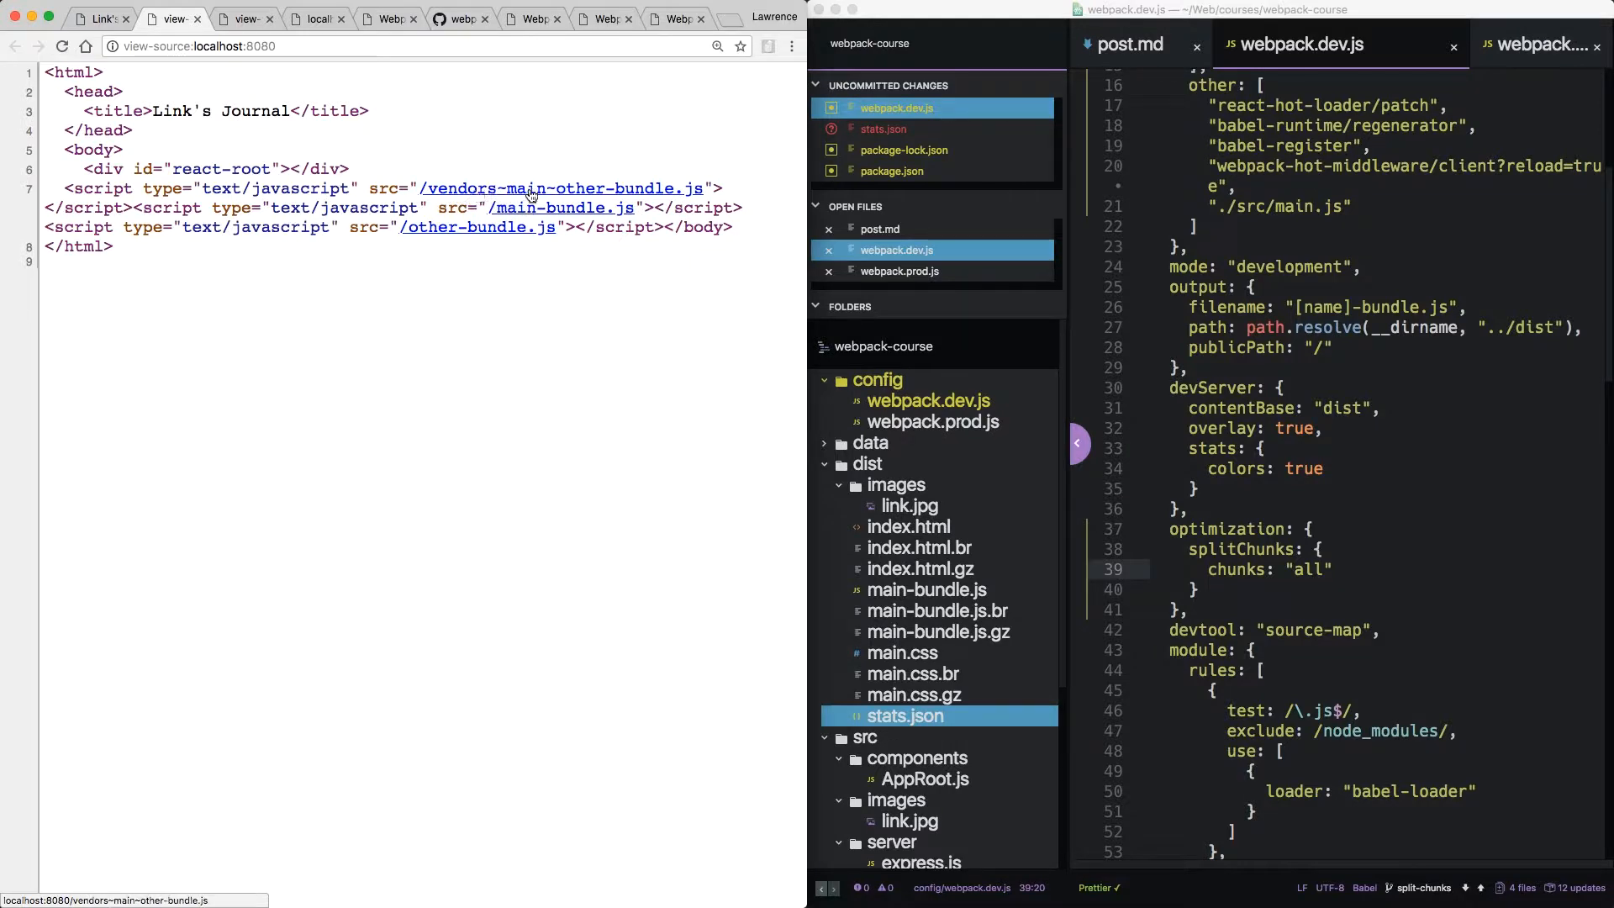
mouse_move(573, 257)
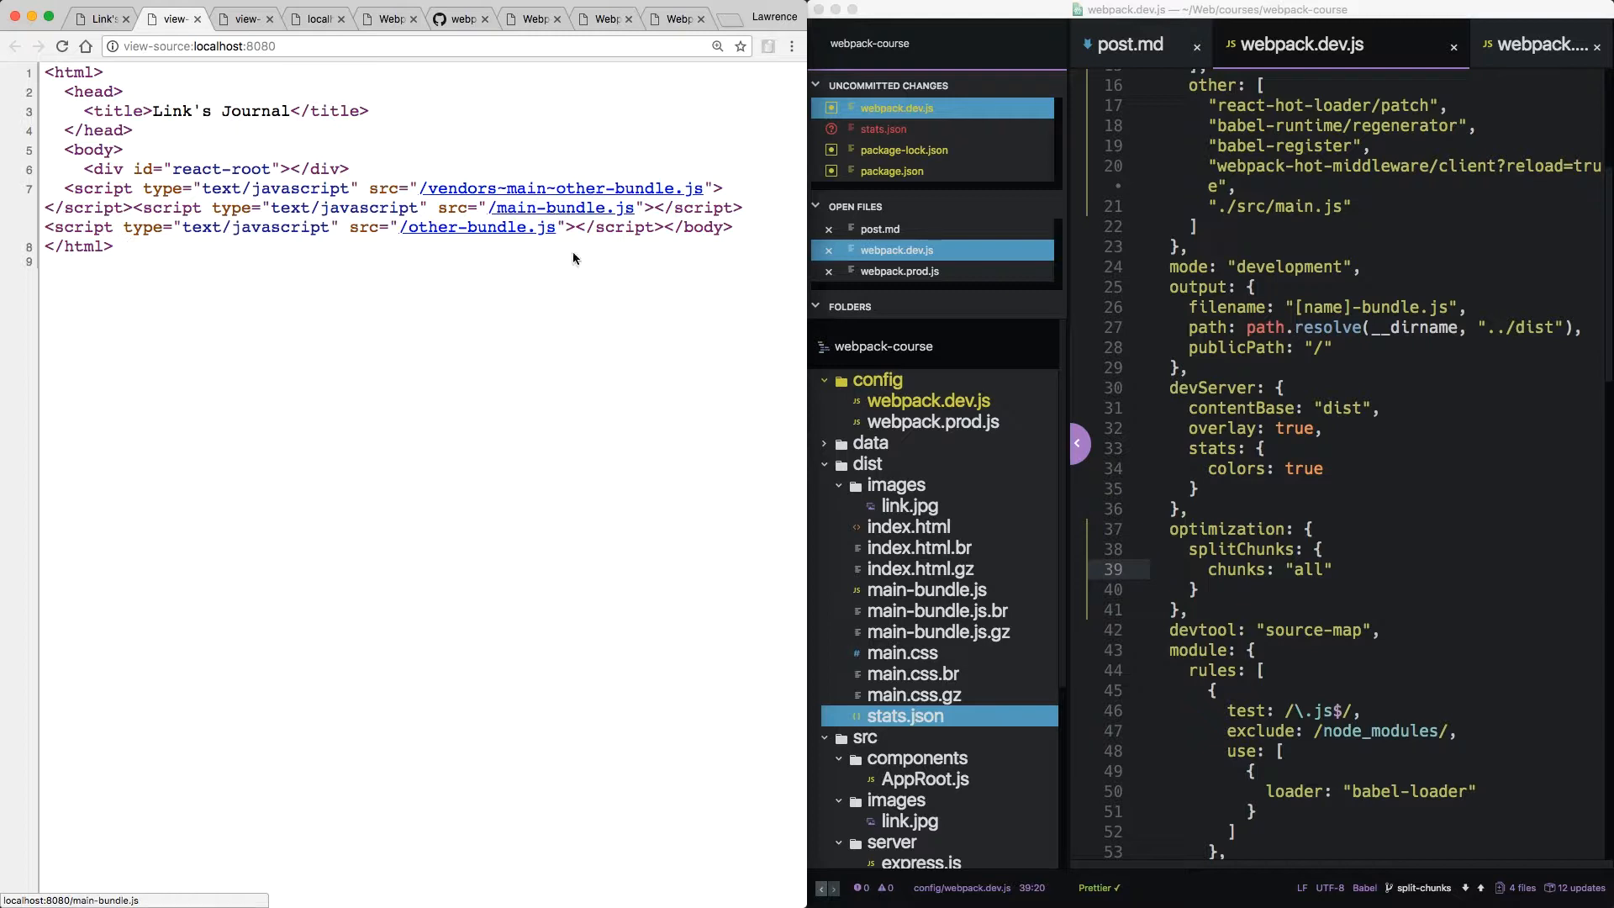
Add cacheGroups vendor with name "vendor", chunks "initial" and minChunks 2.
text(cacheGroups: {)
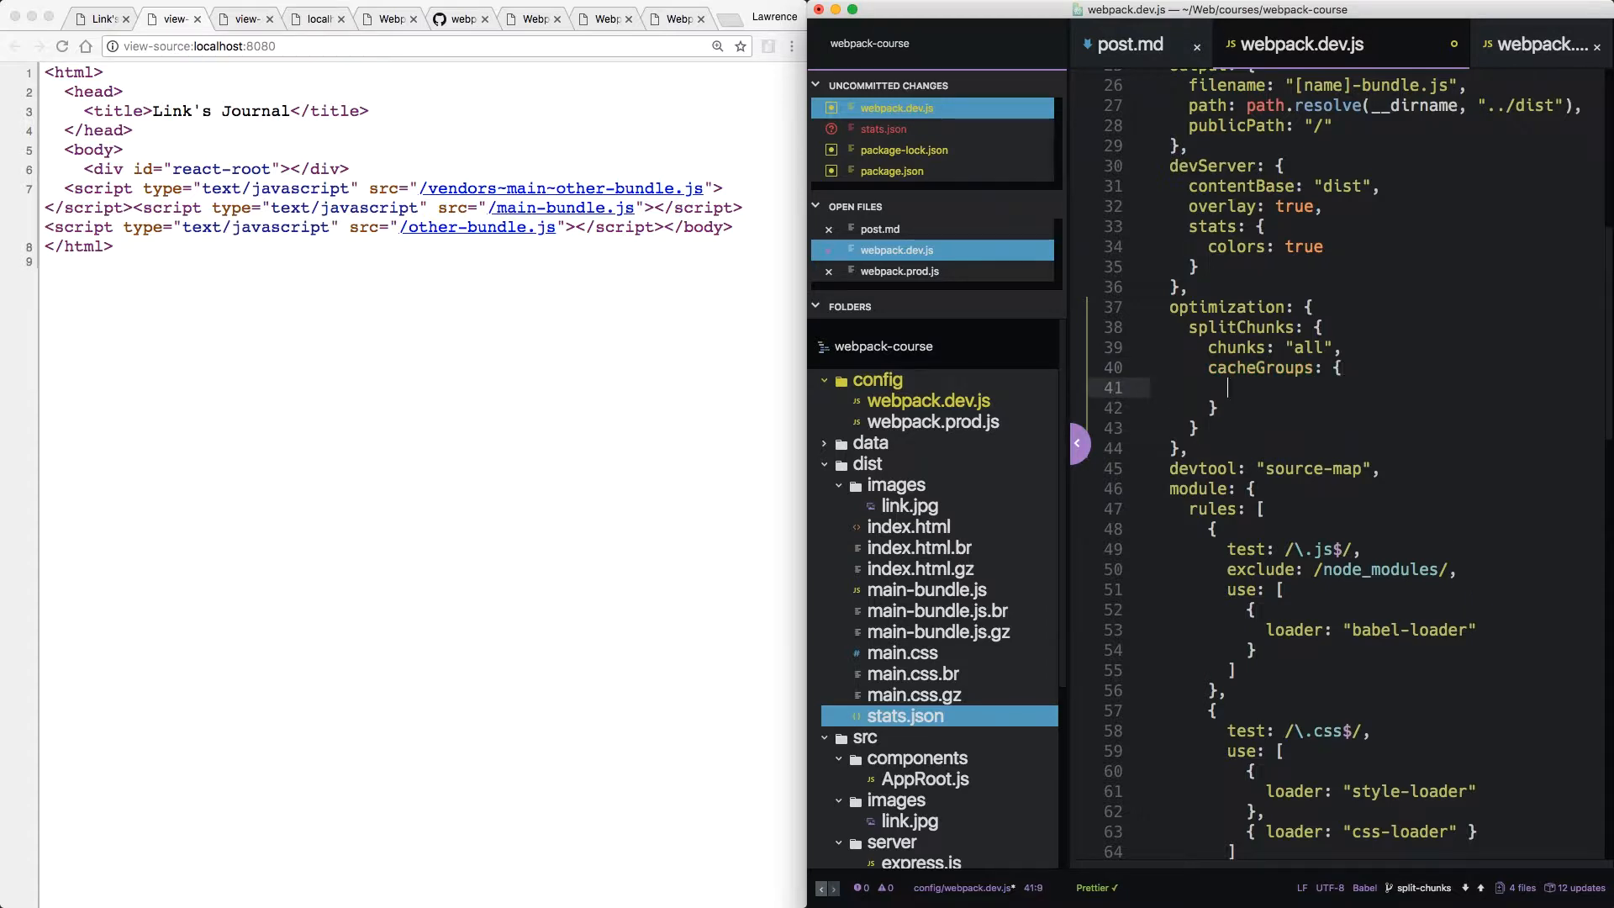
text(vendor: {)
text(name:)
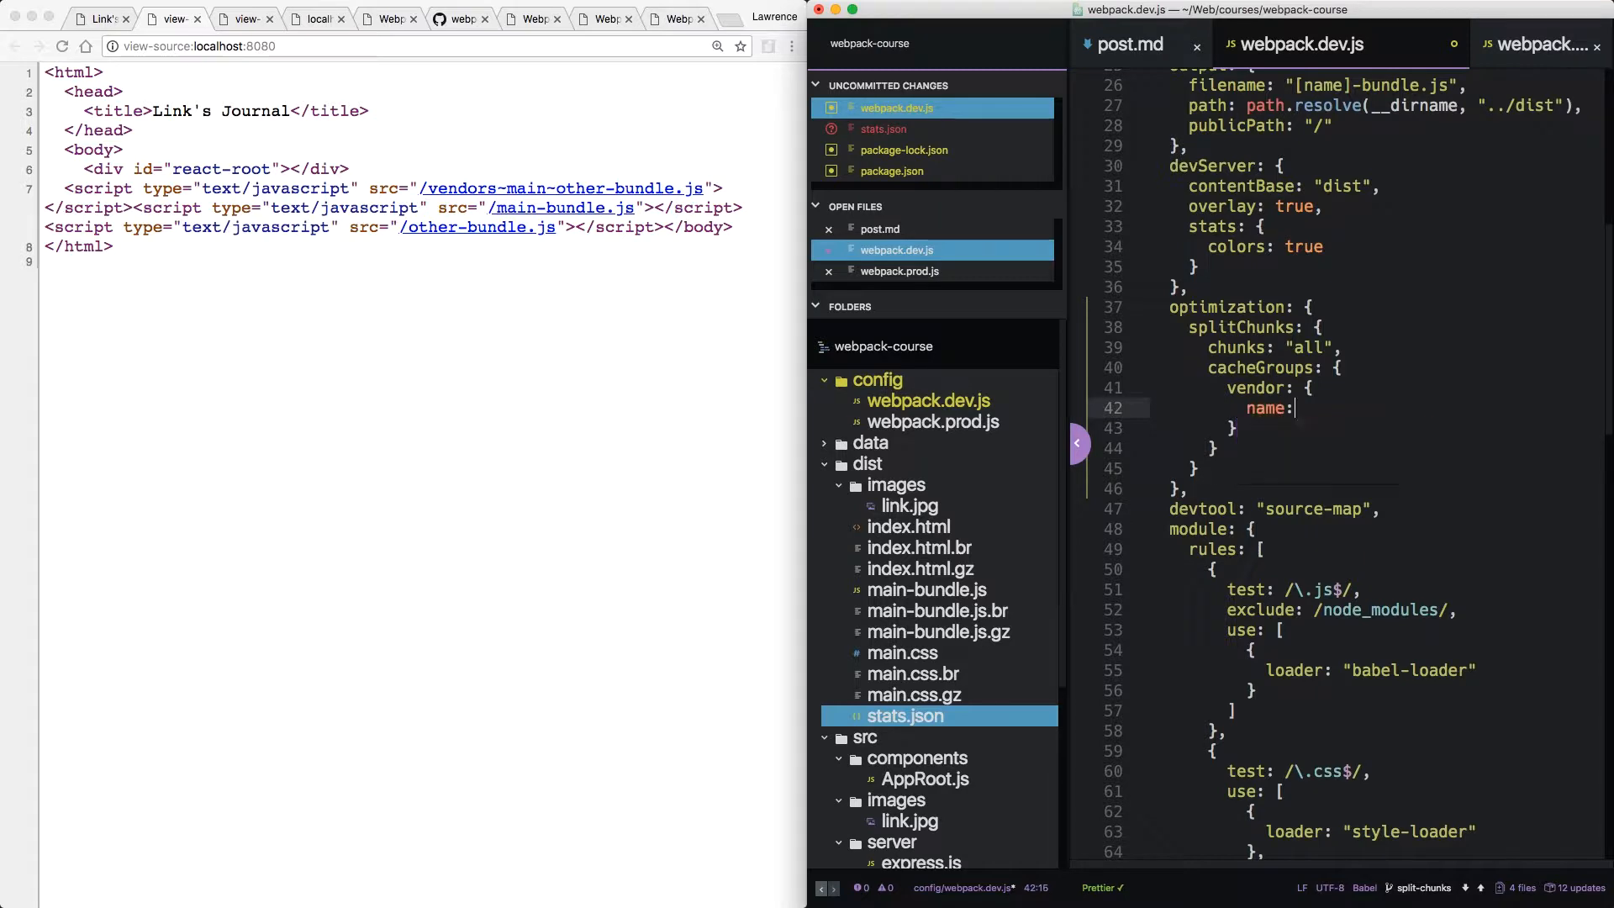
text("ver")
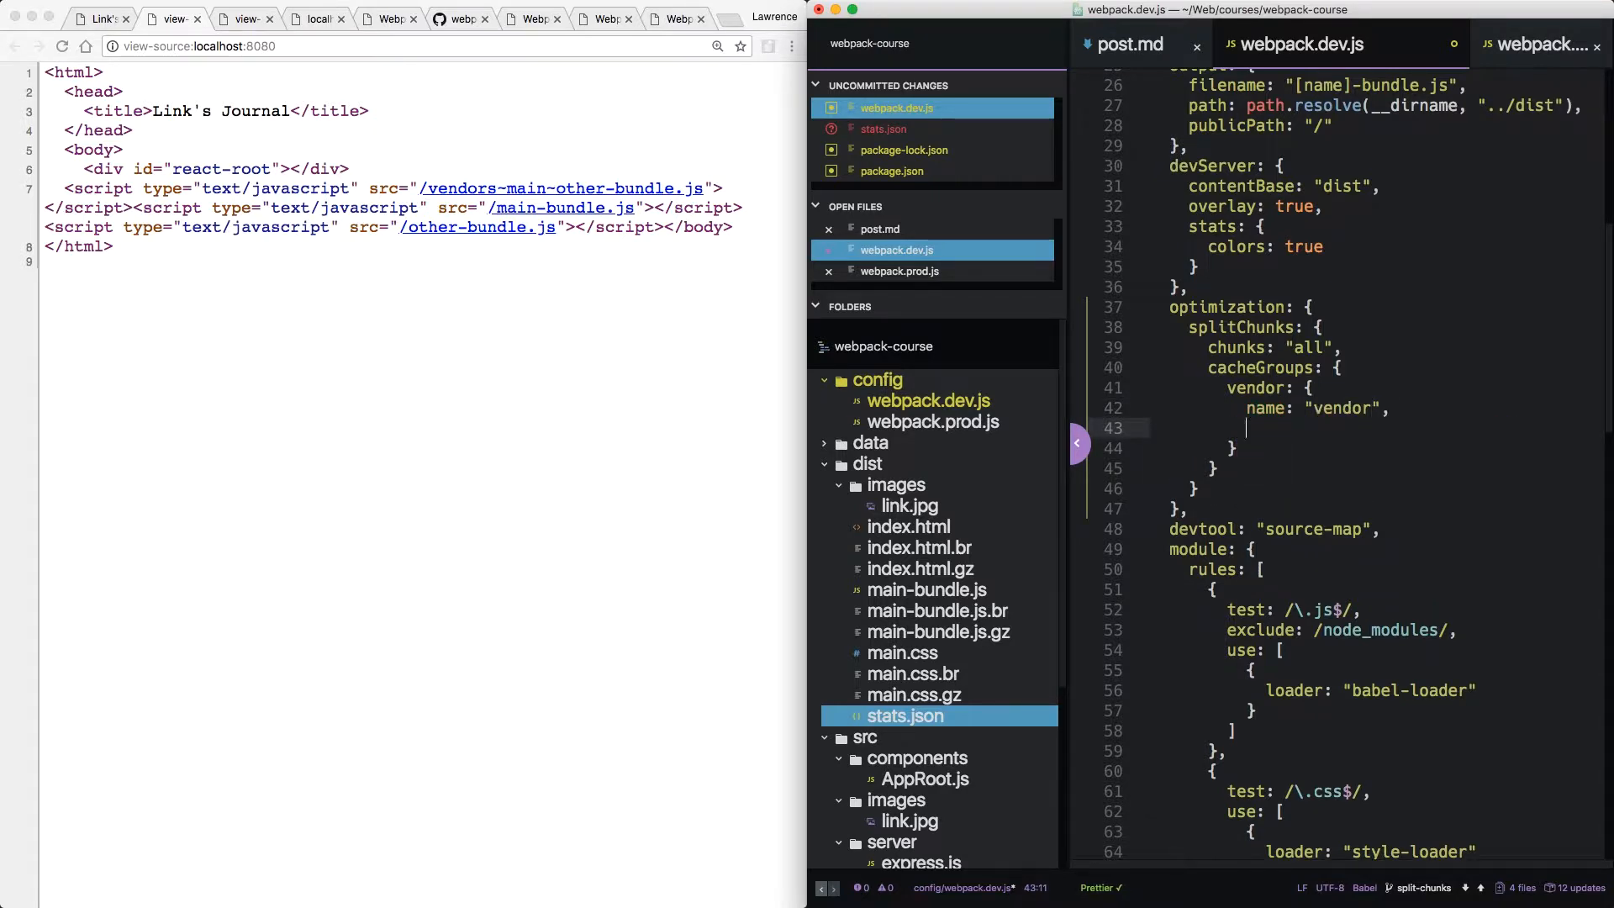
text(chunks: "i)
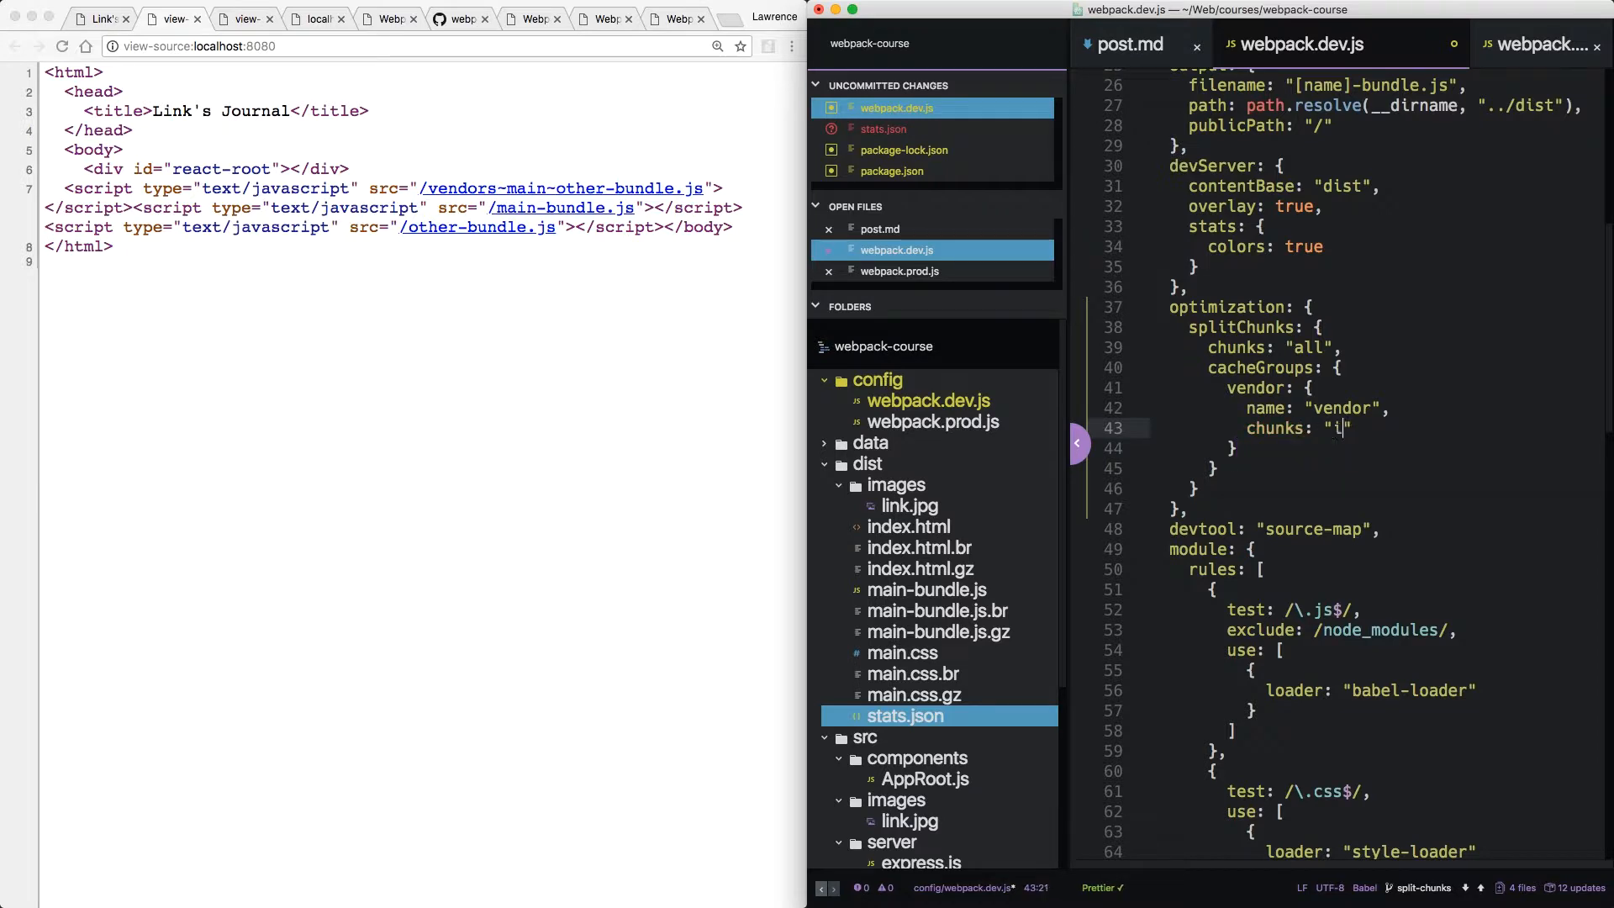
text(nitial",)
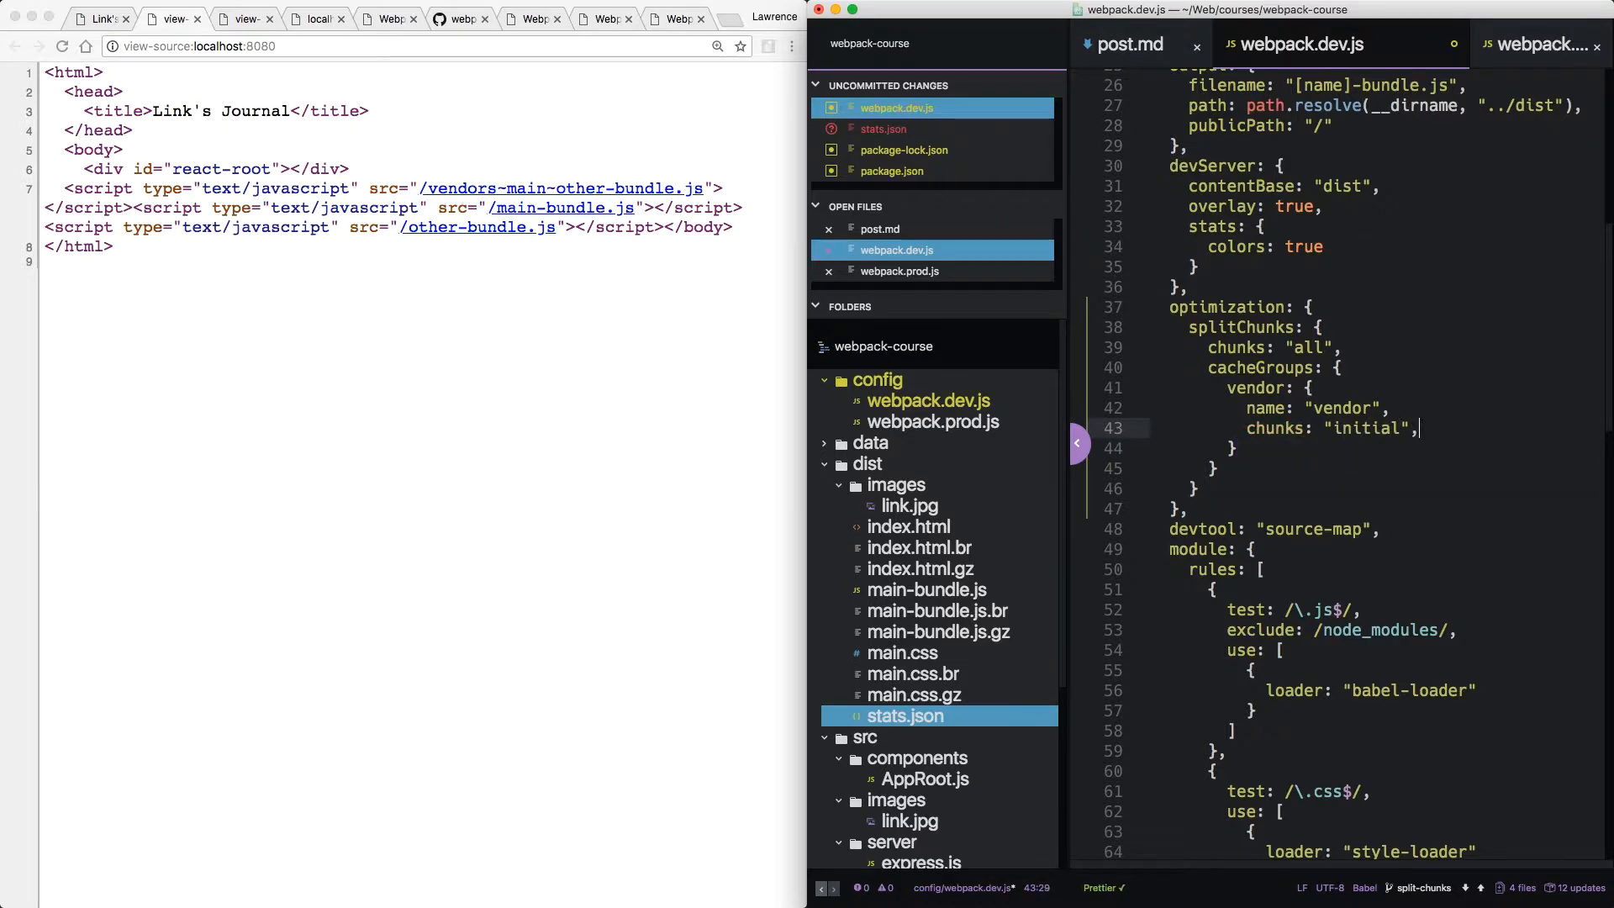
text(minChunks: 2)
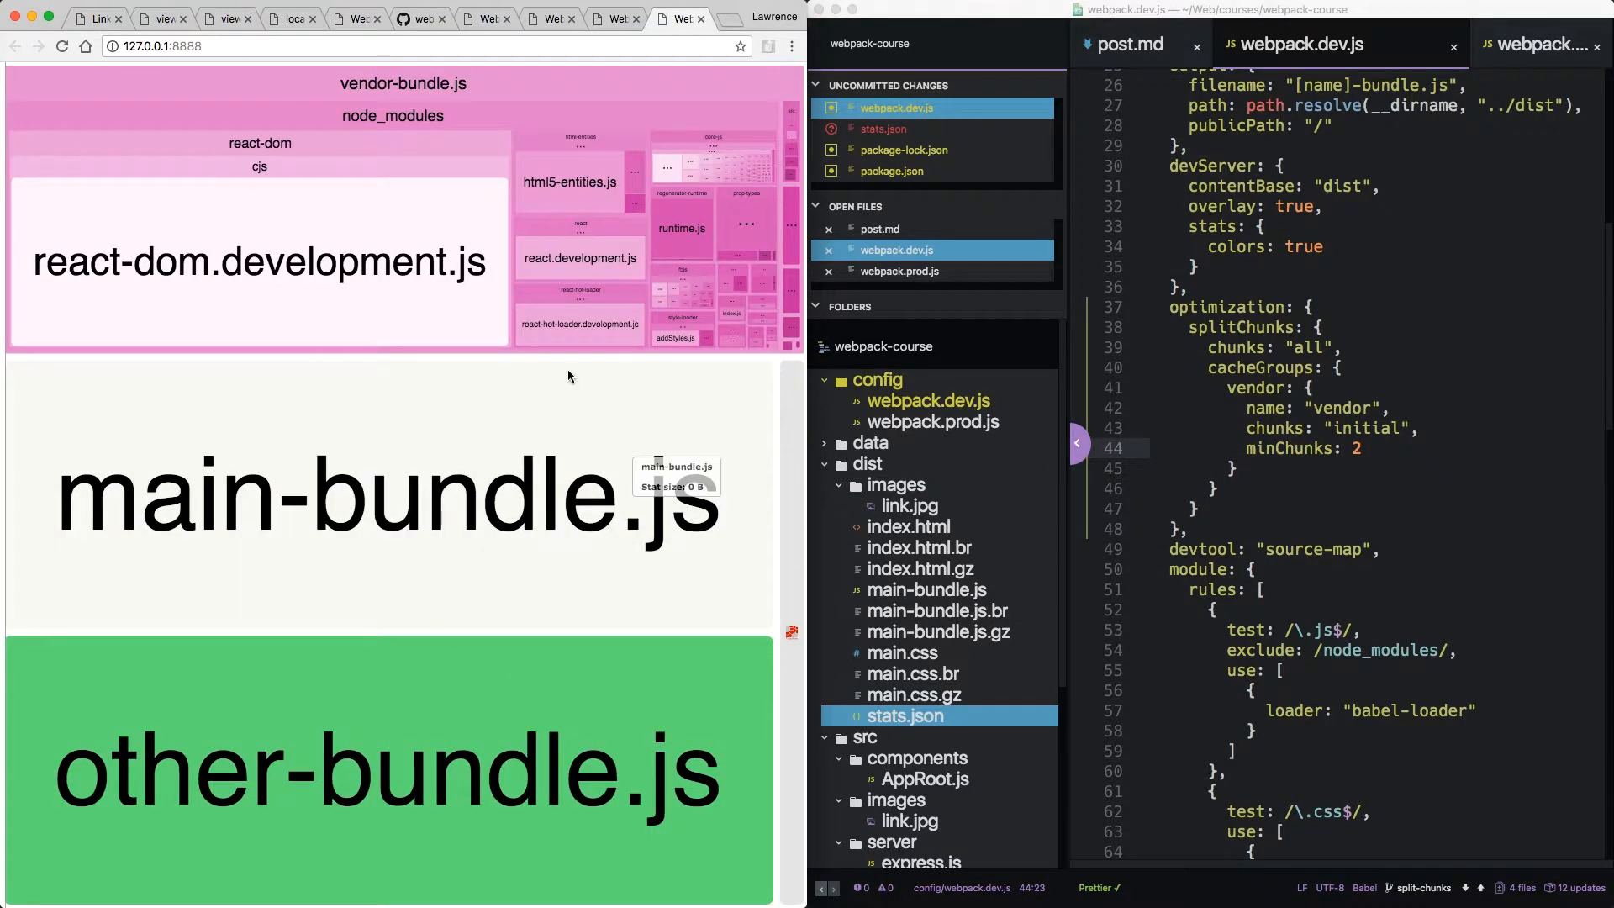
mouse_move(436, 692)
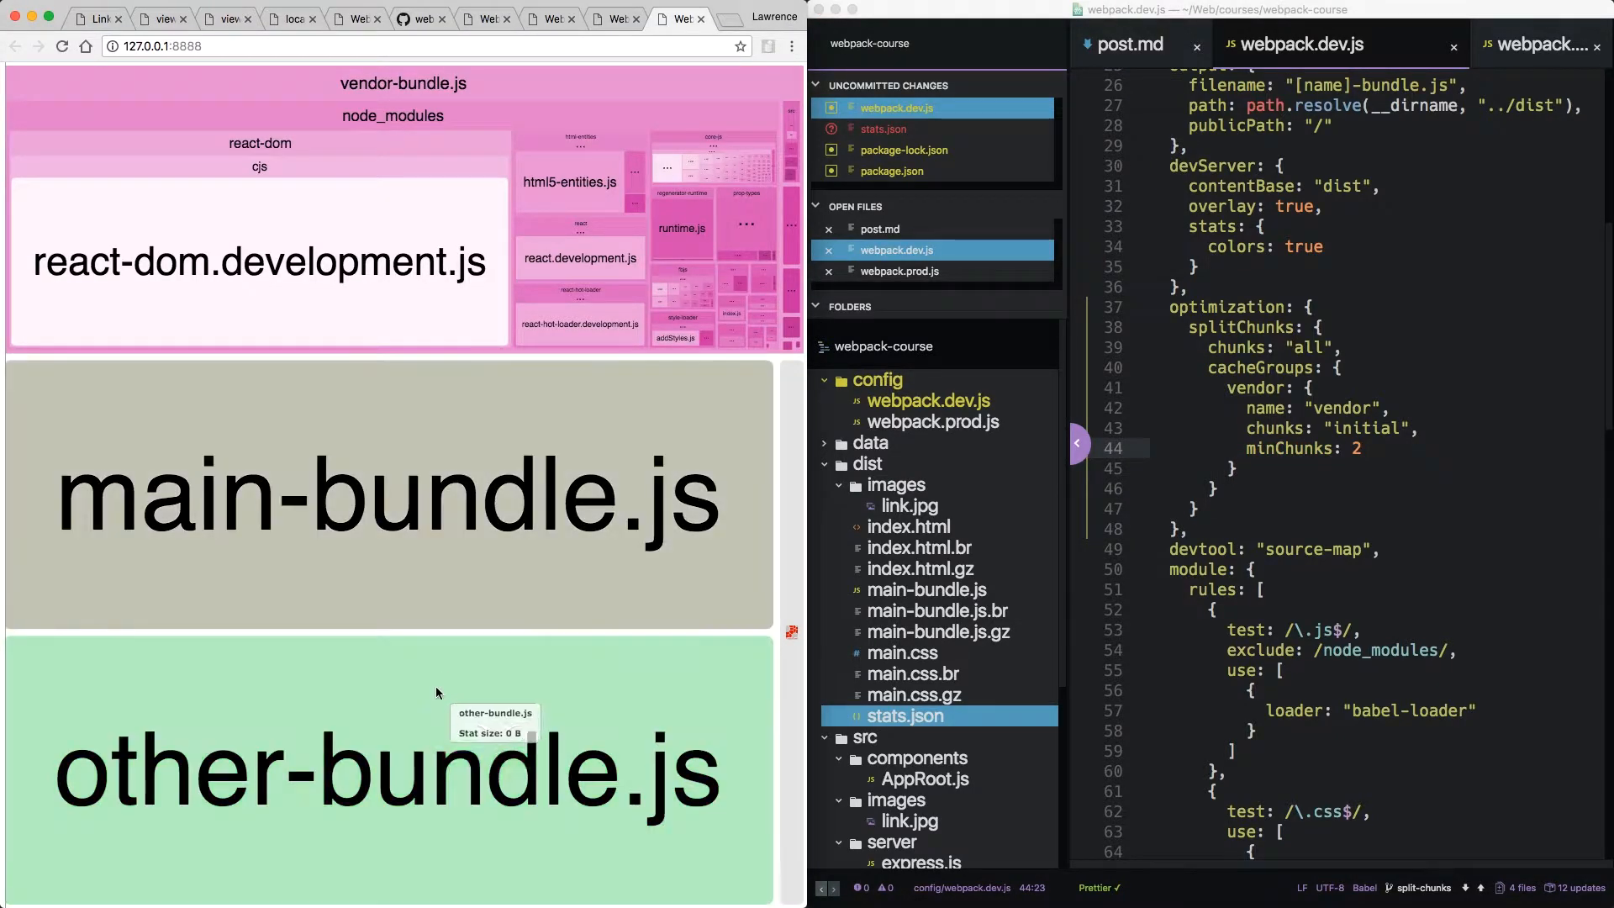
mouse_move(433, 541)
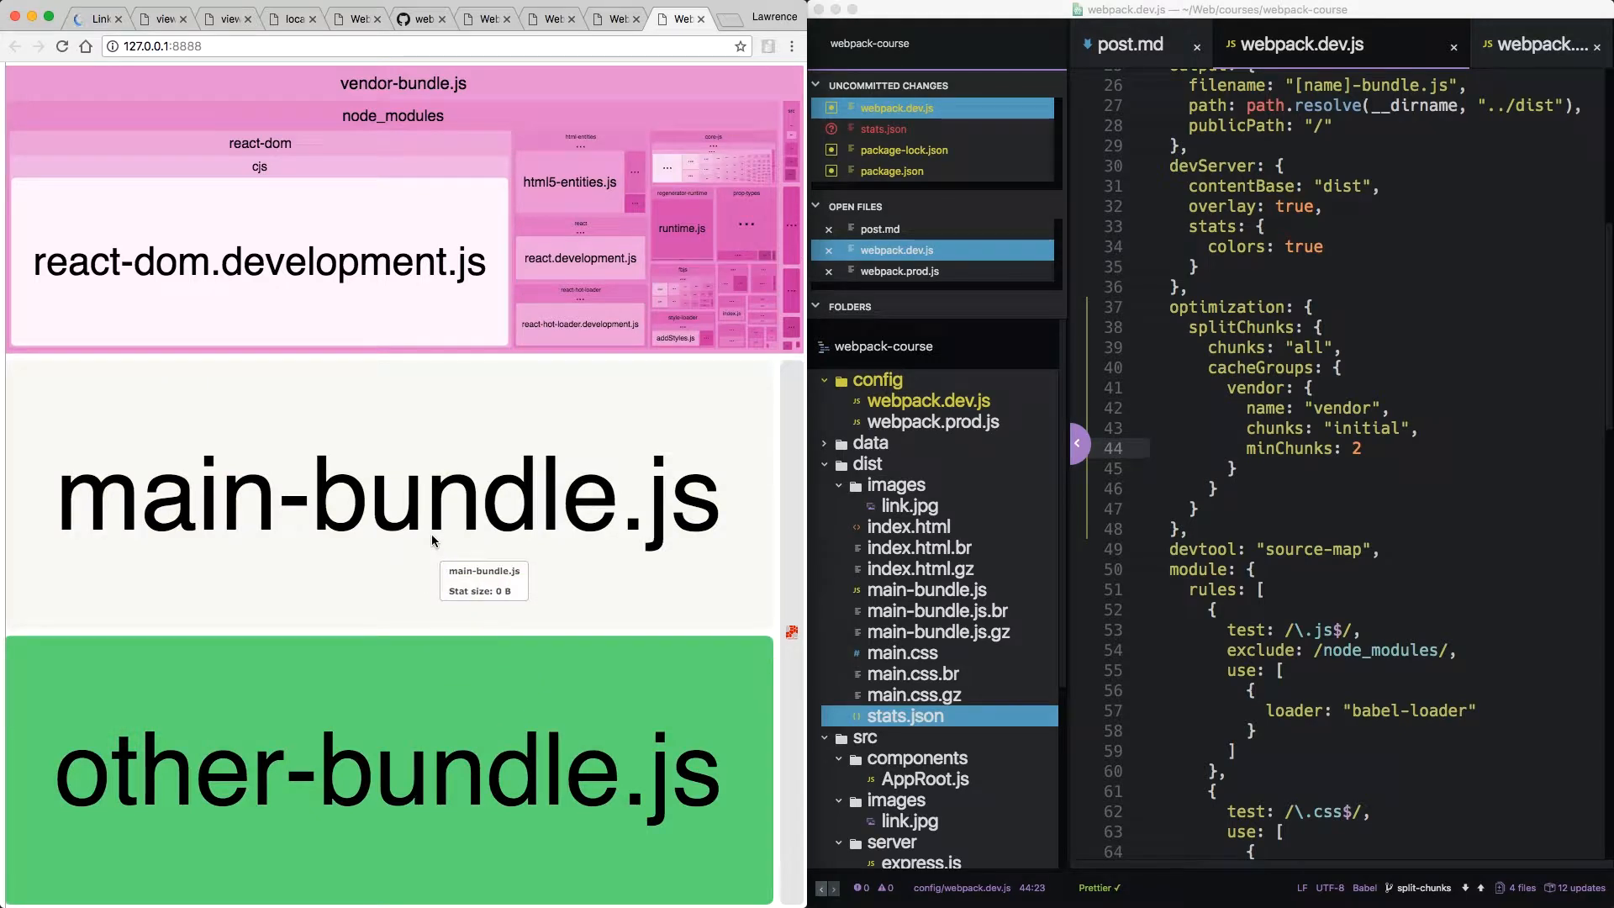
mouse_move(432, 84)
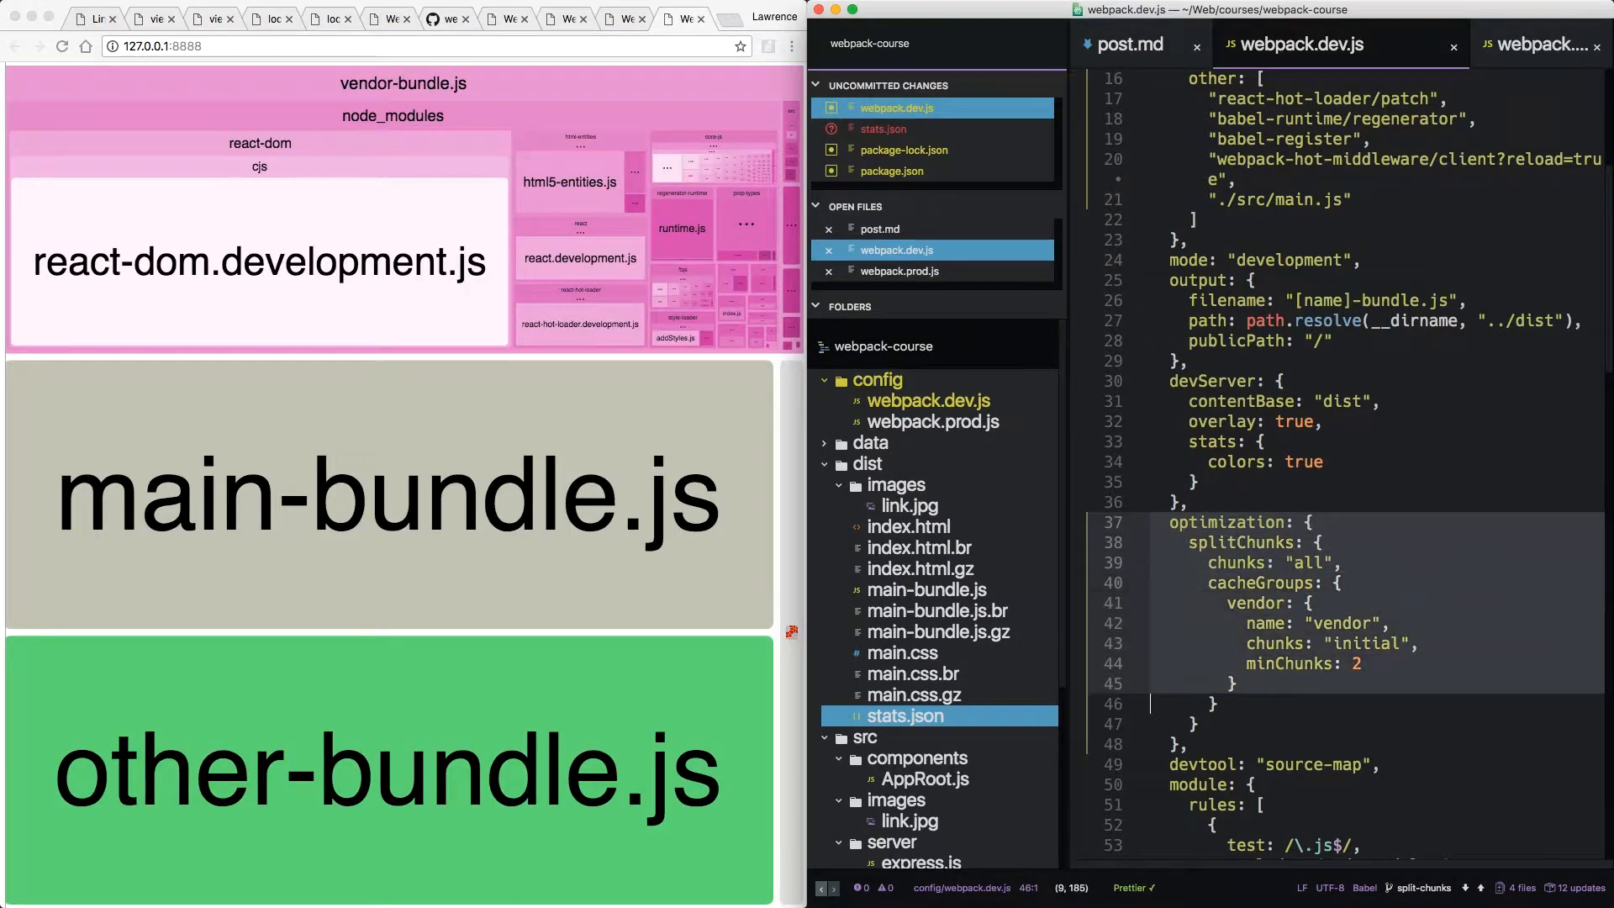
Open webpack.prod.js and add the other entry plus the vendor splitChunks block.
text(prod)
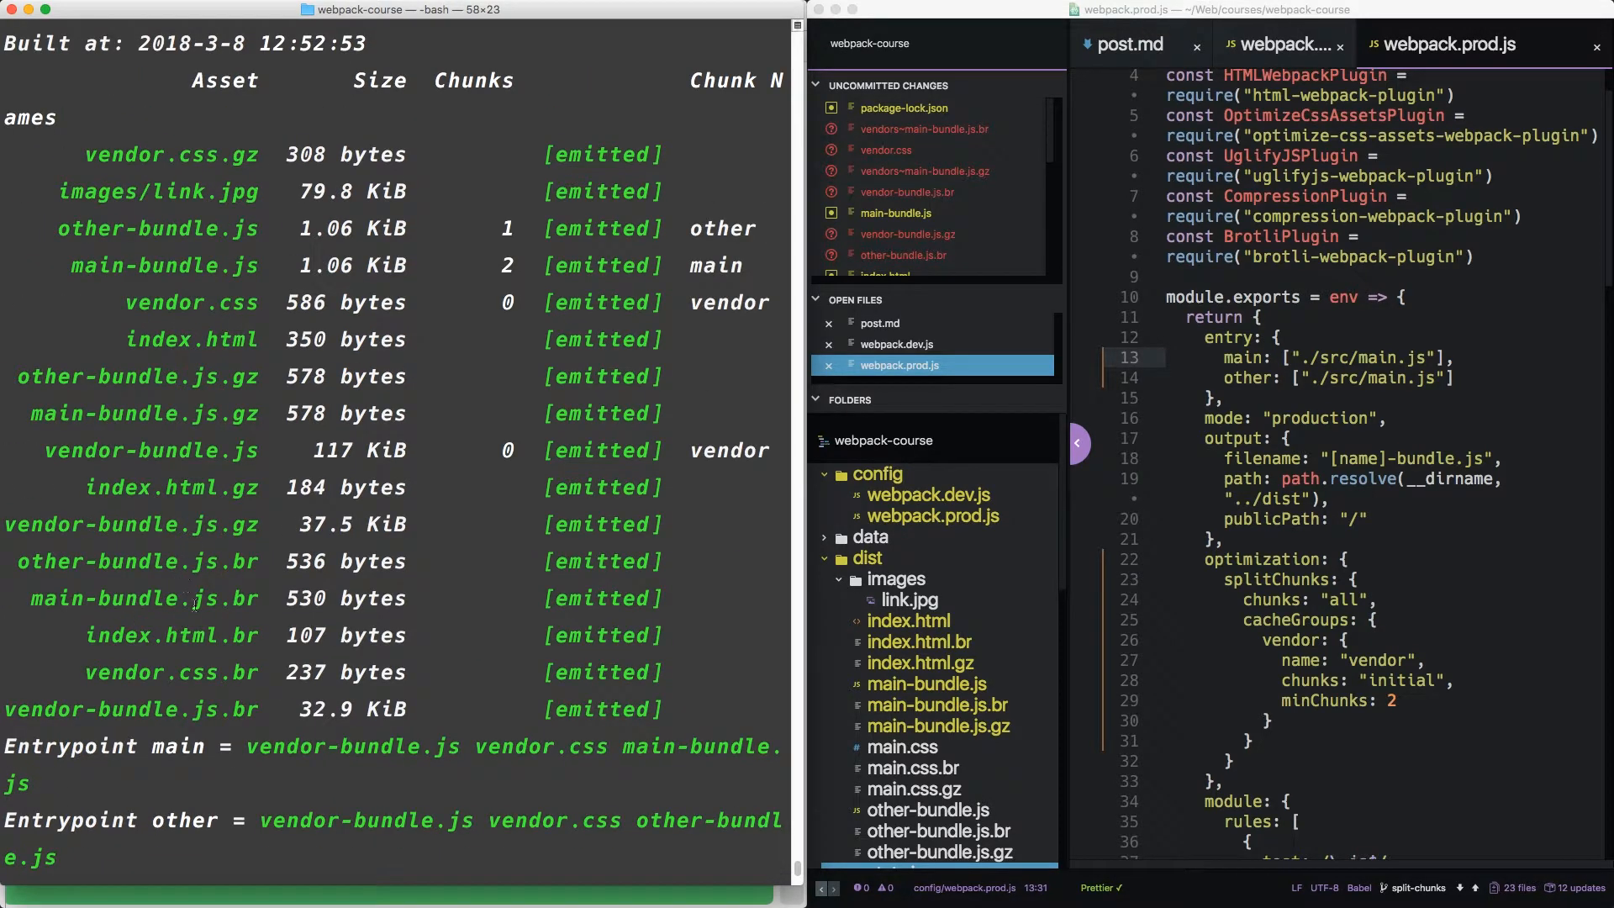
Open dist/index.html to check it loads vendor.css and vendor-bundle.js.
click(907, 640)
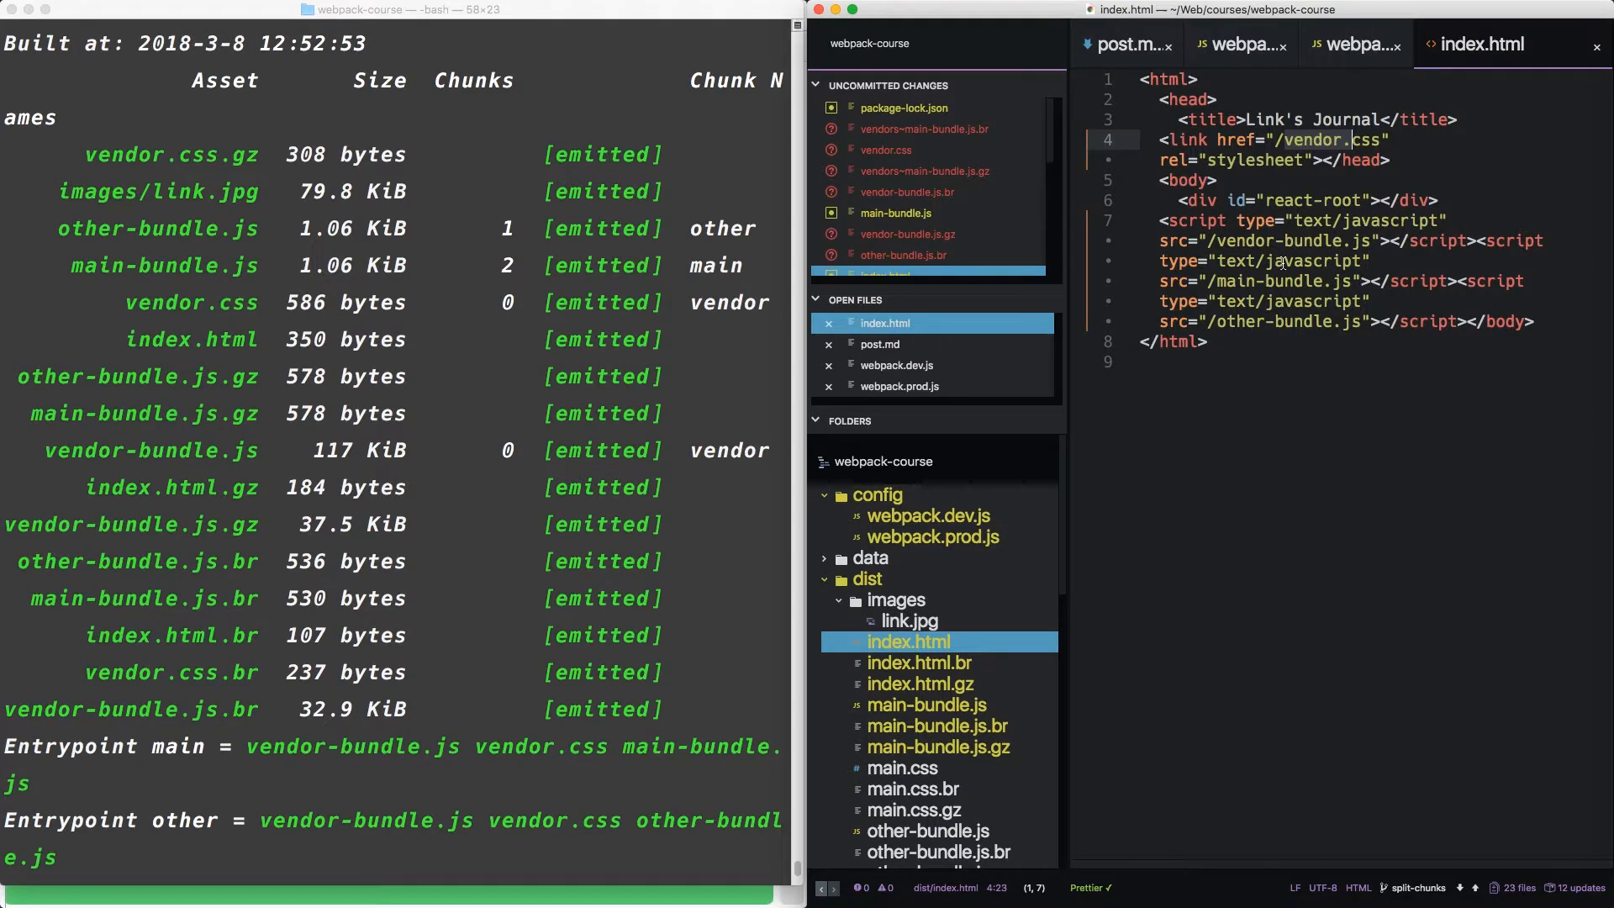
Review webpack.prod.js from its plugins list up to the other entry and splitChunks.
click(895, 386)
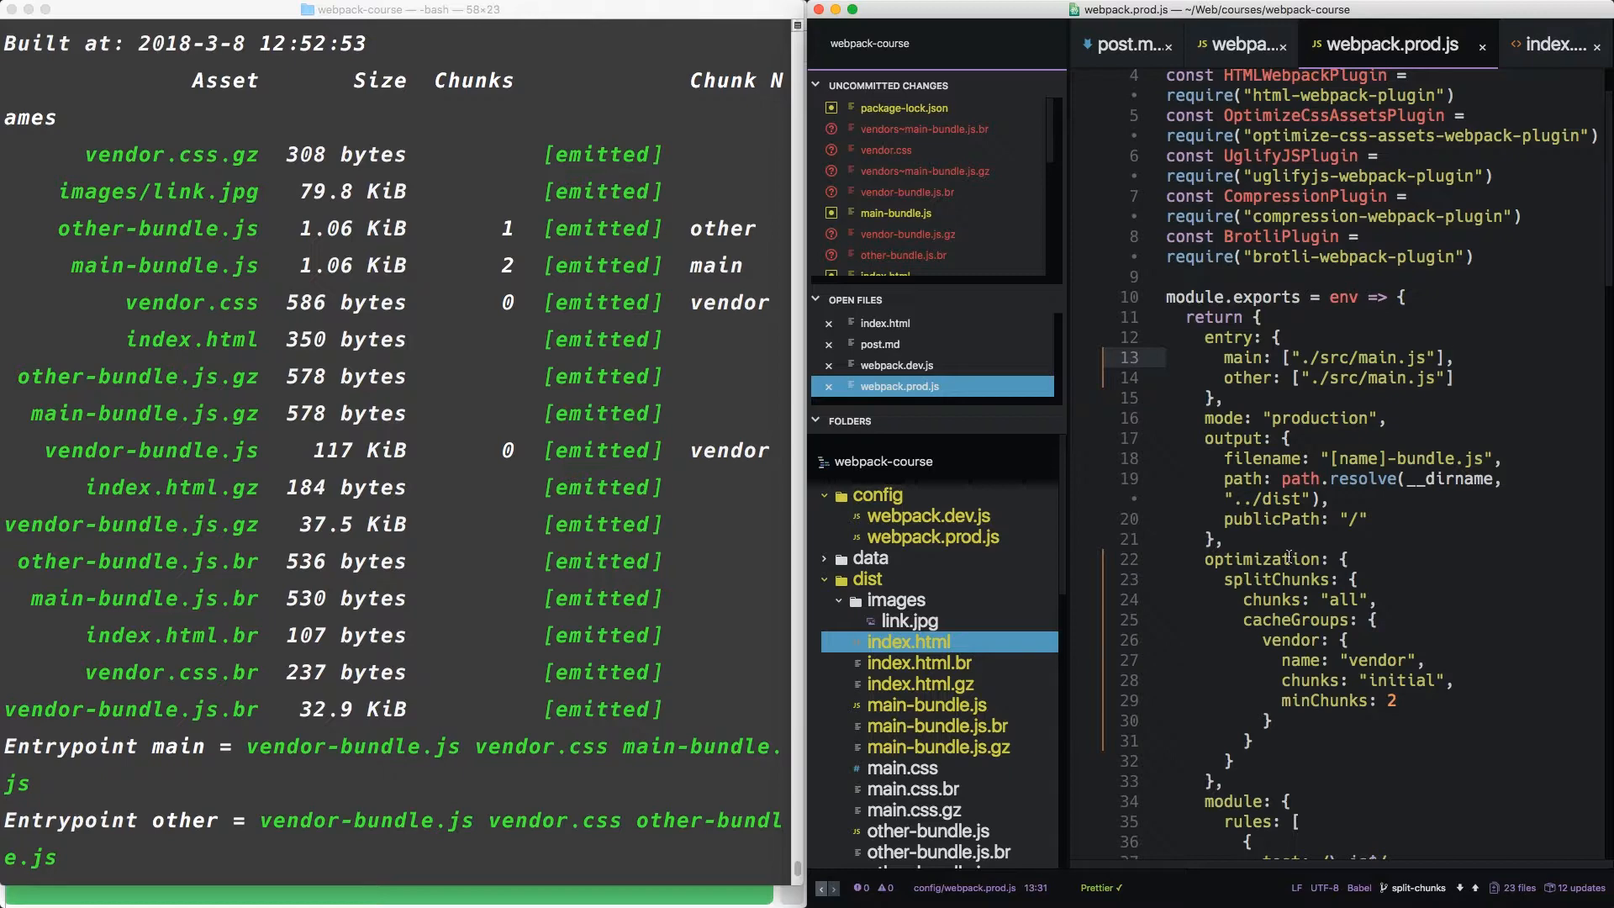
scroll(down, 3)
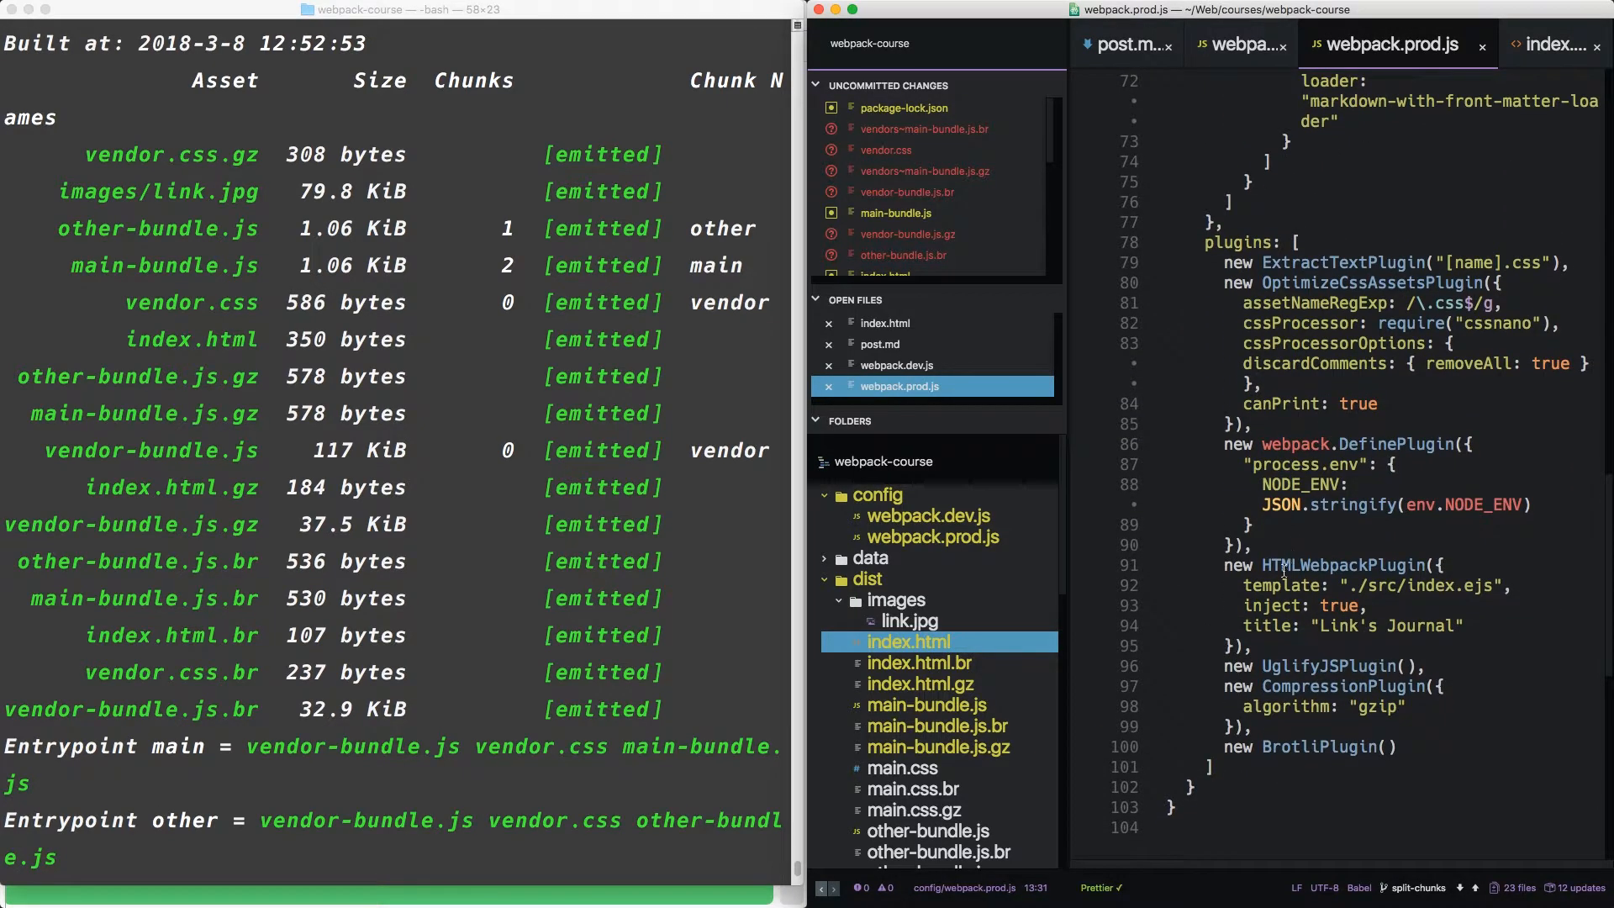
click(1397, 746)
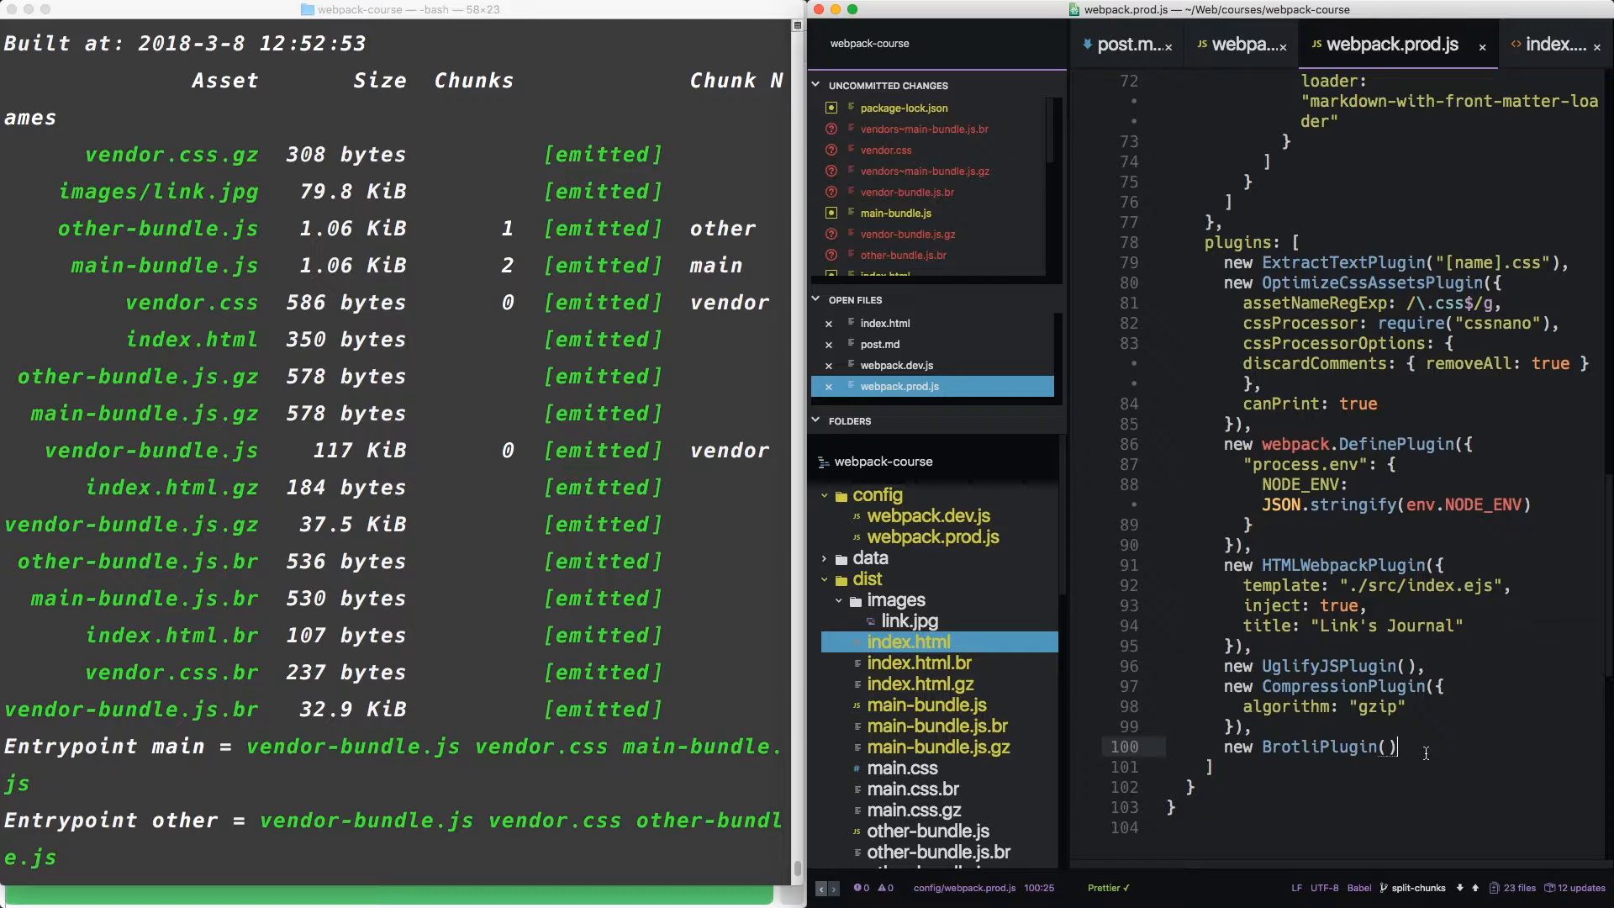
scroll(up, 3)
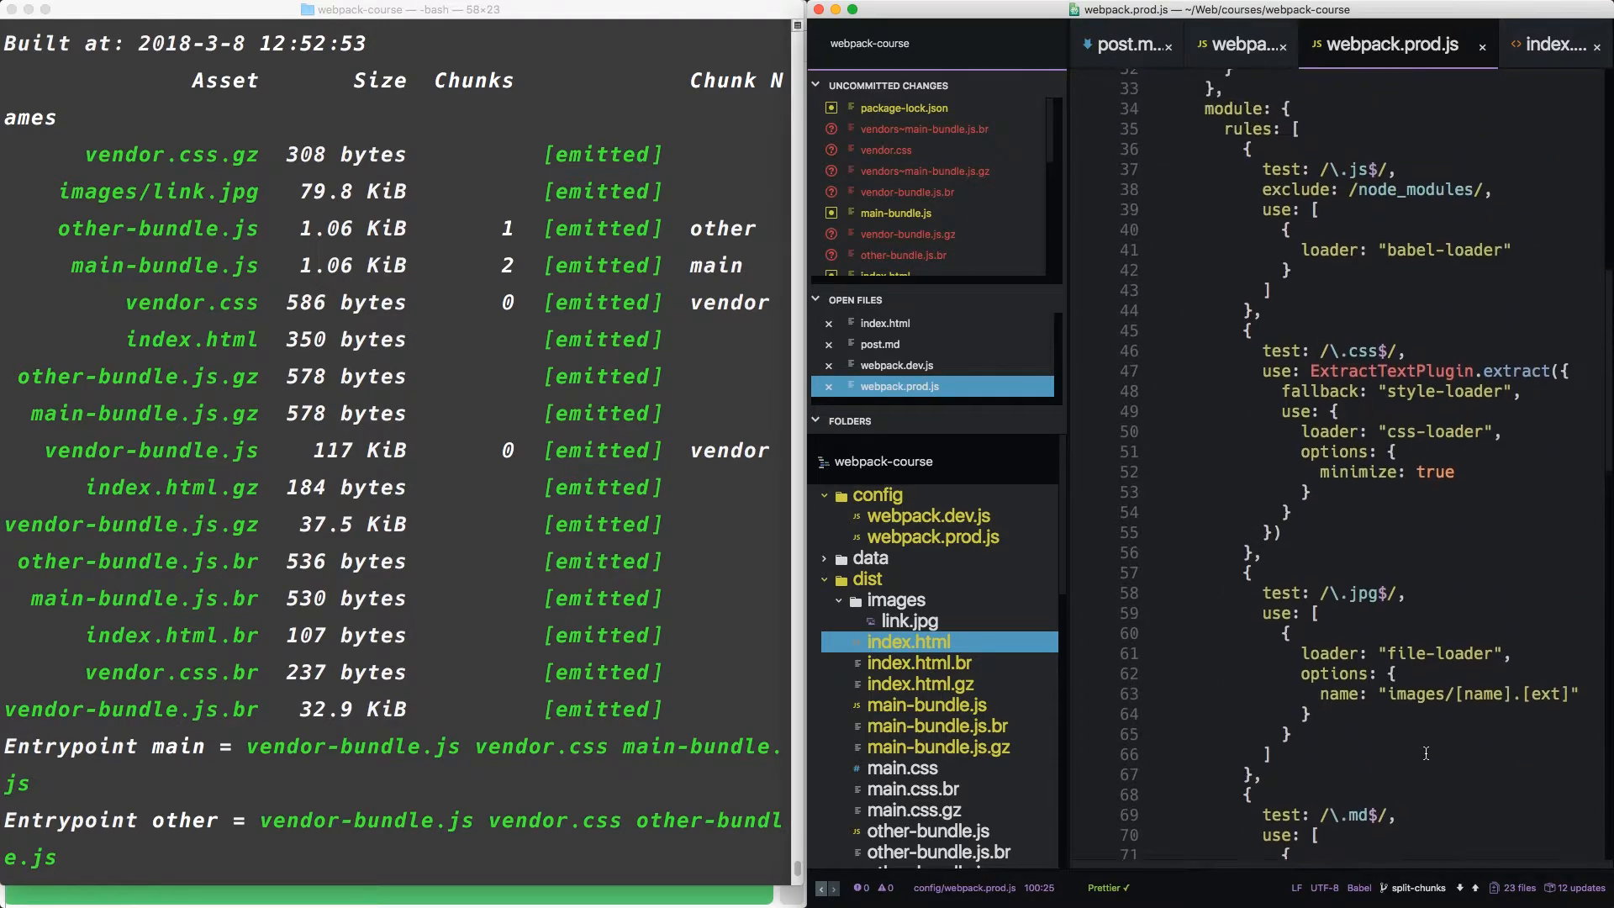
scroll(up, 3)
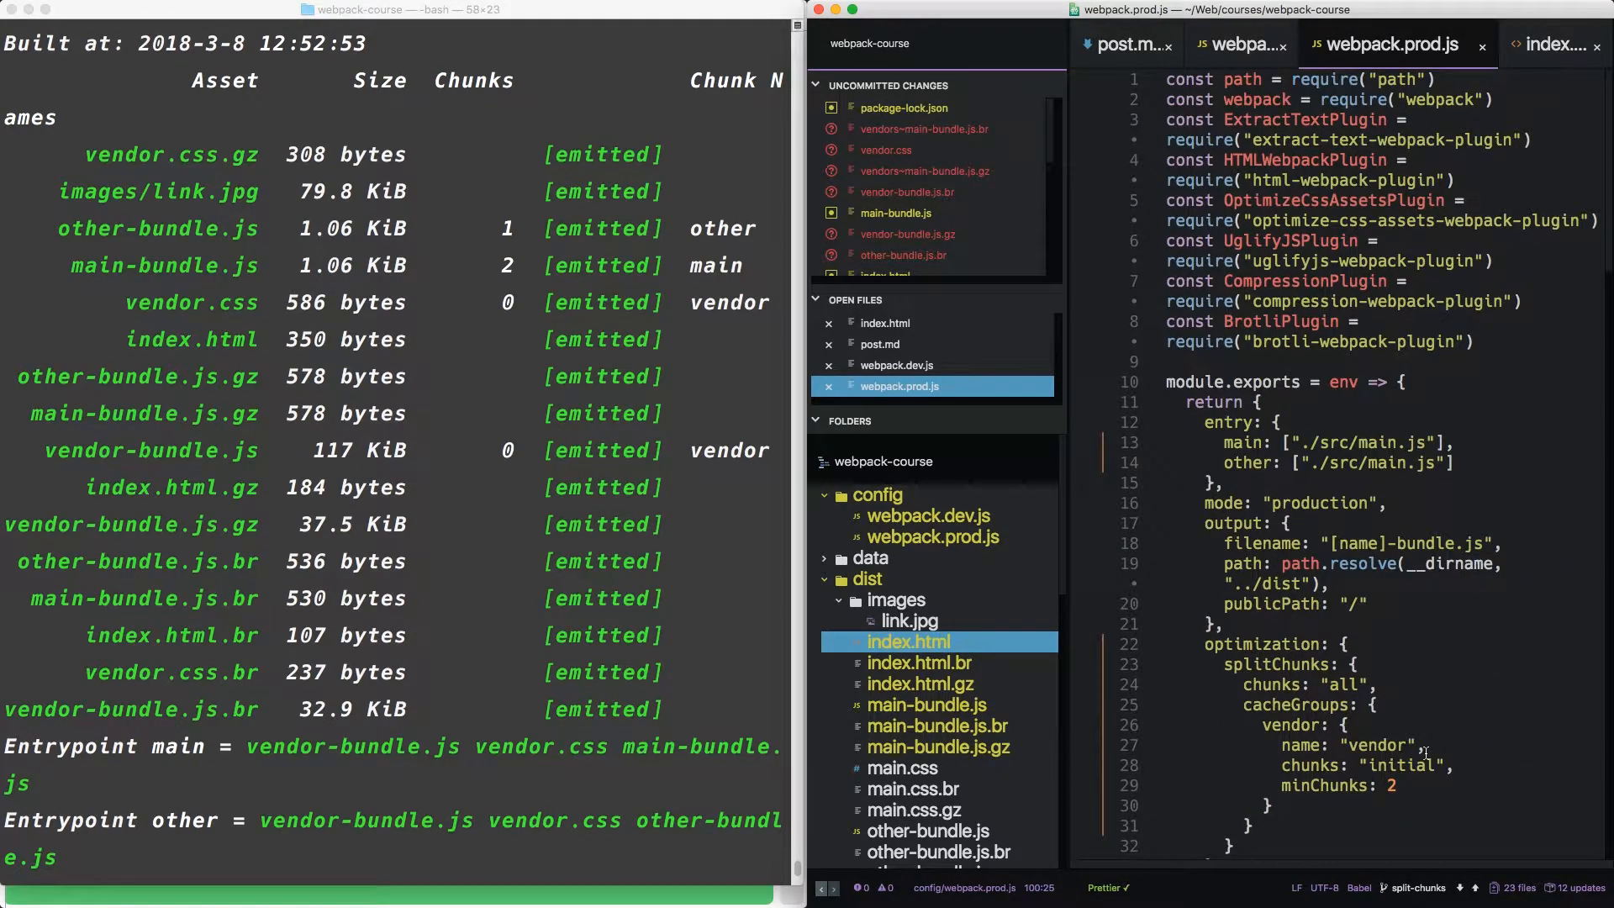